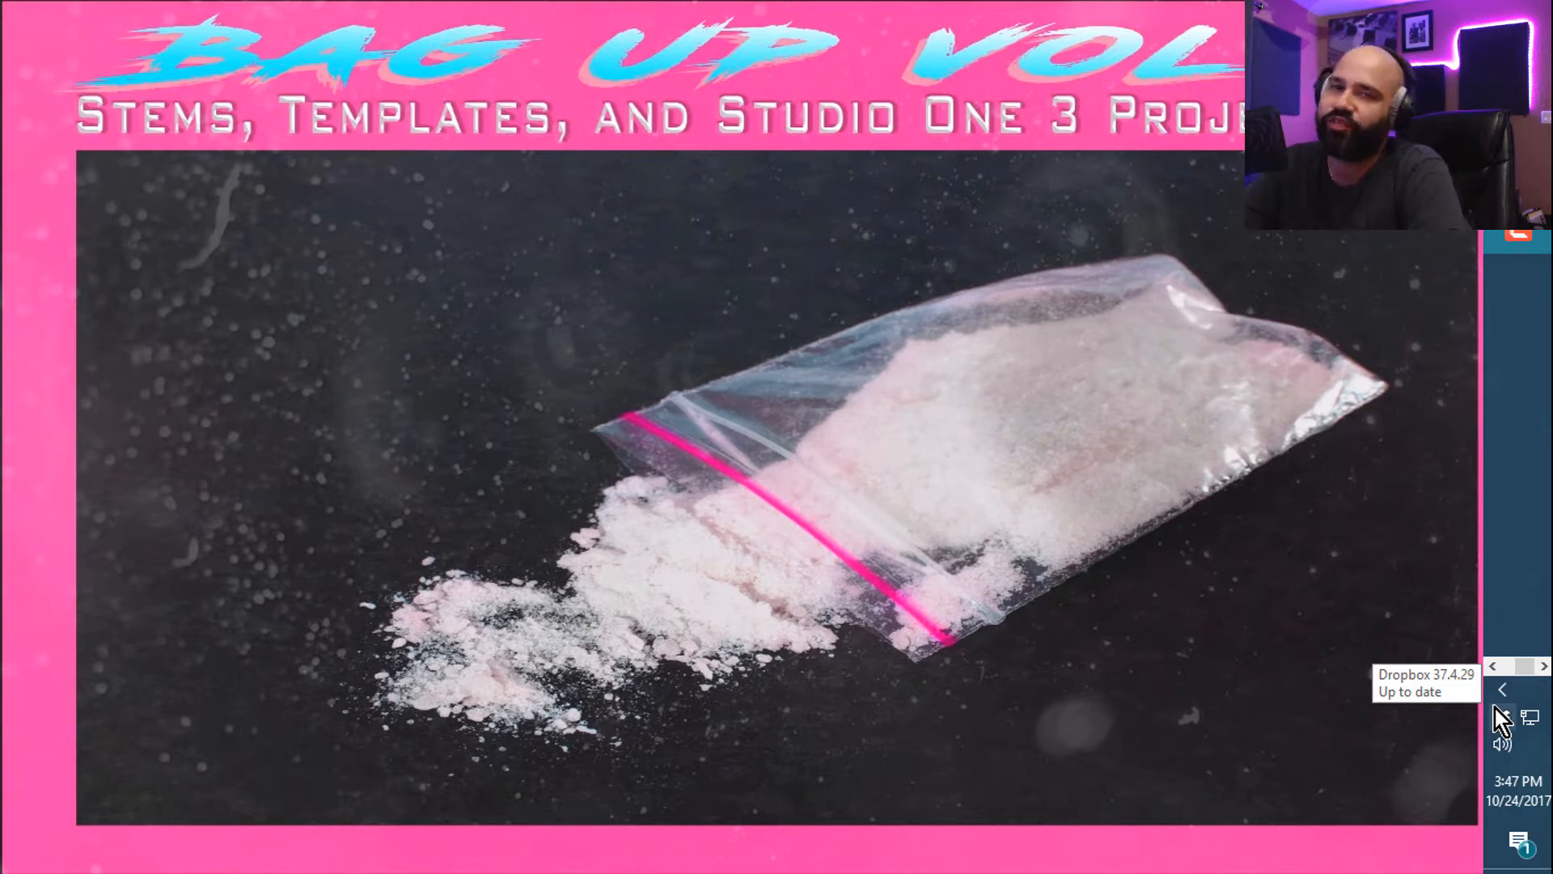
pyautogui.moveTo(1502, 718)
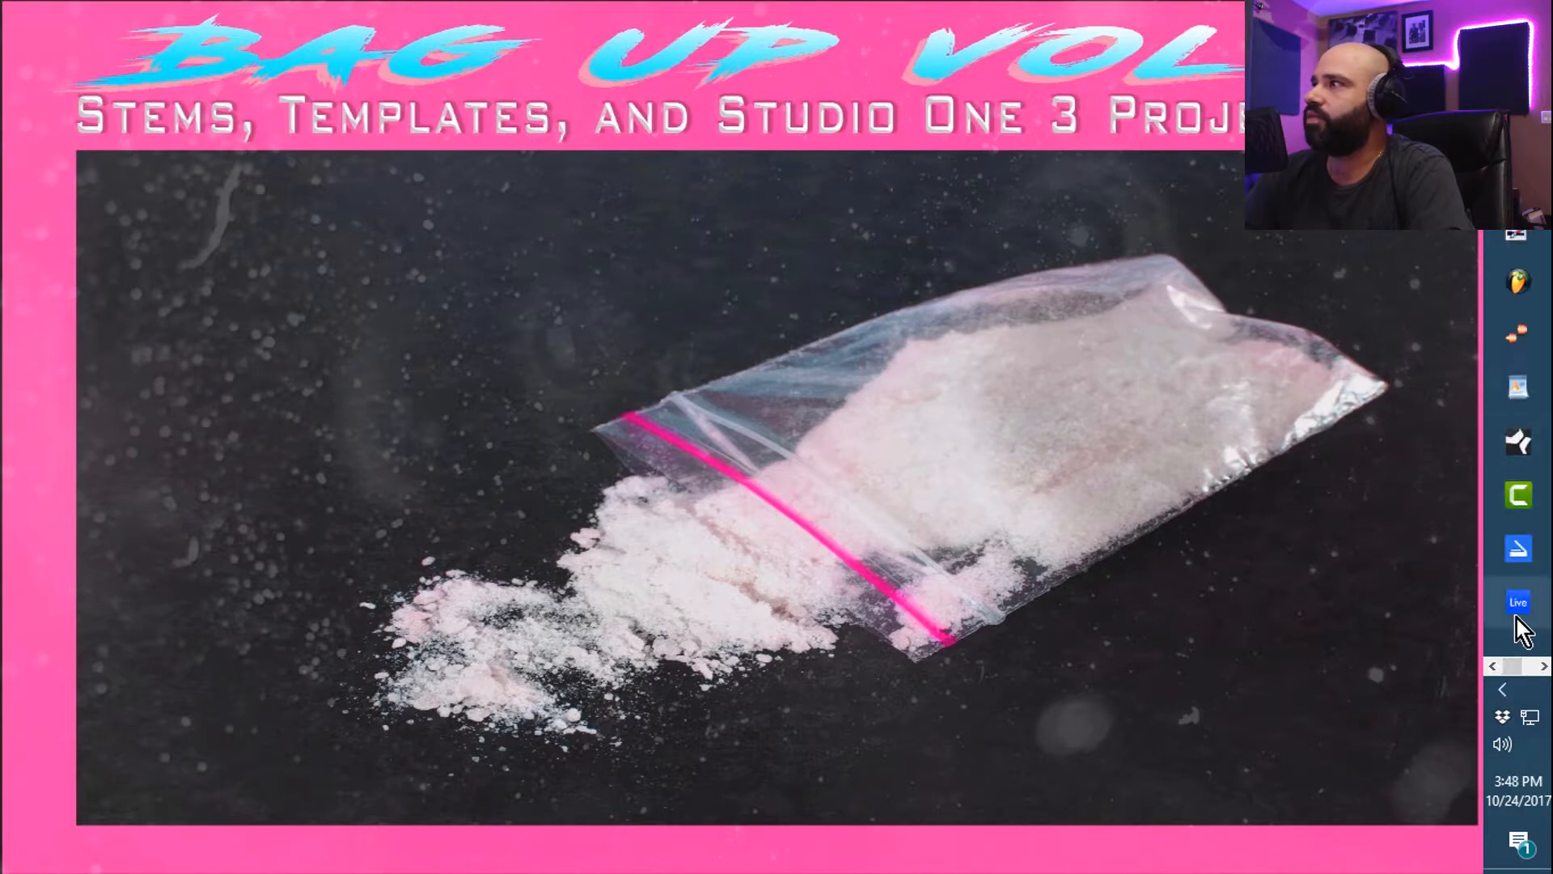
# Switch from the promo slide to the open 'Pollitic Ditto' Live project
pyautogui.click(1516, 601)
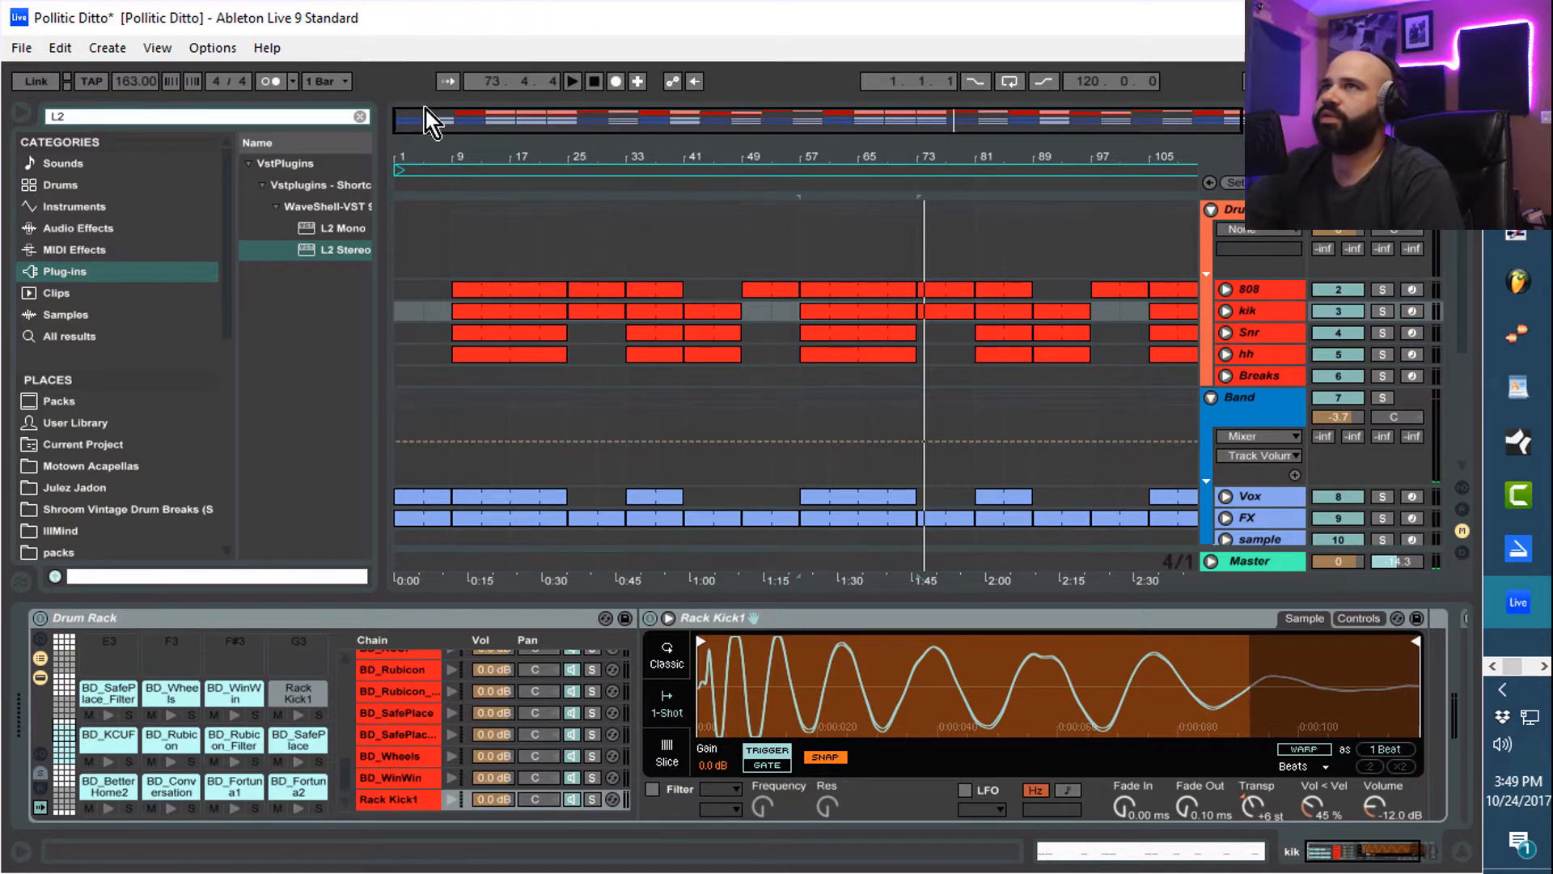
pyautogui.moveTo(452, 188)
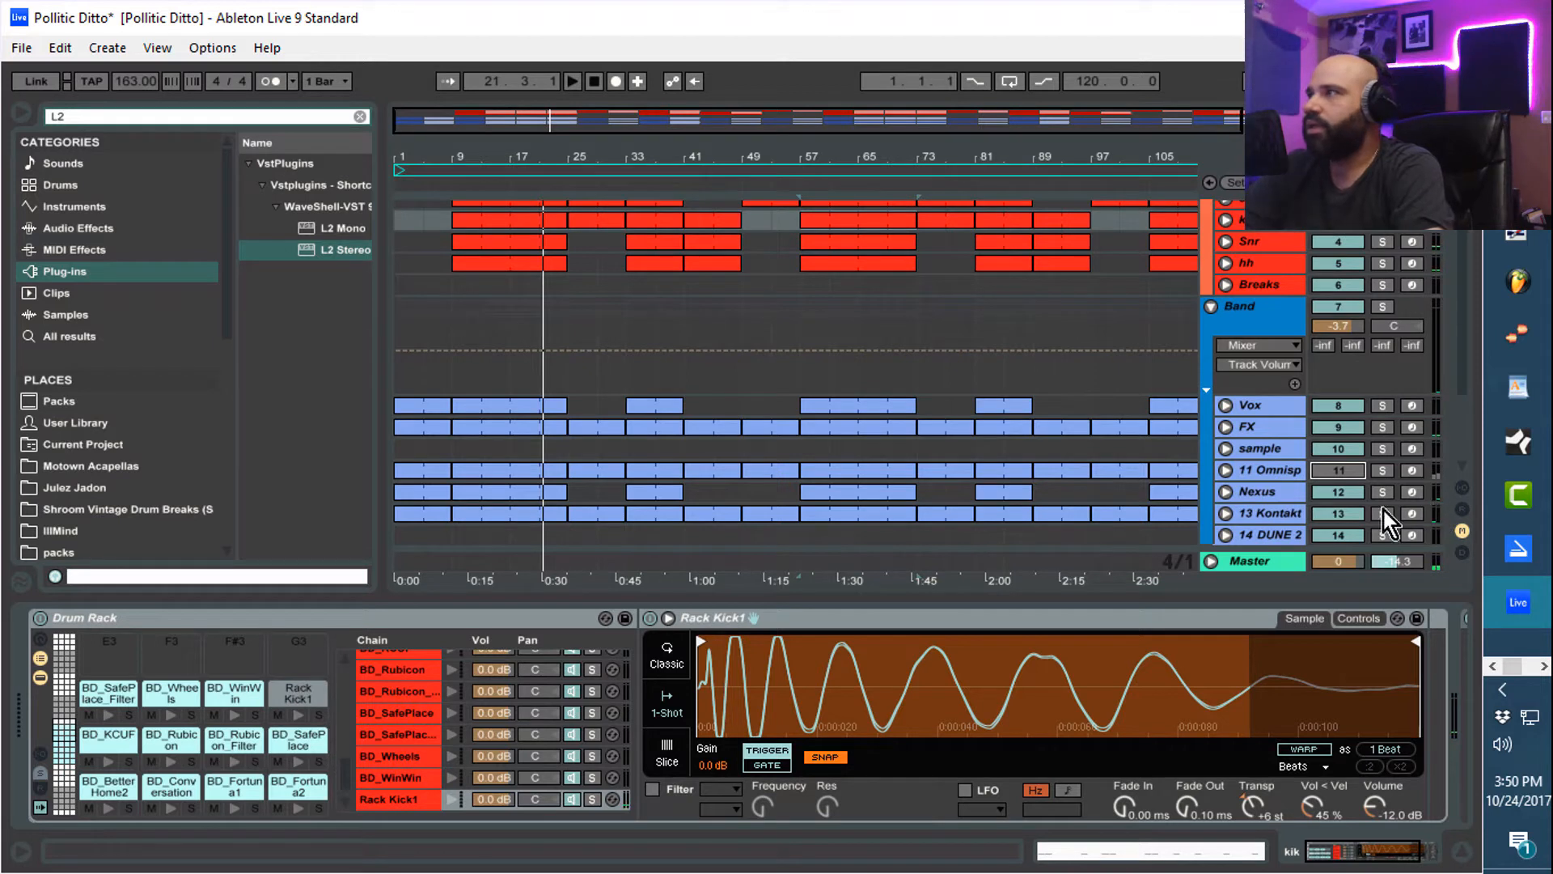
pyautogui.moveTo(1312, 485)
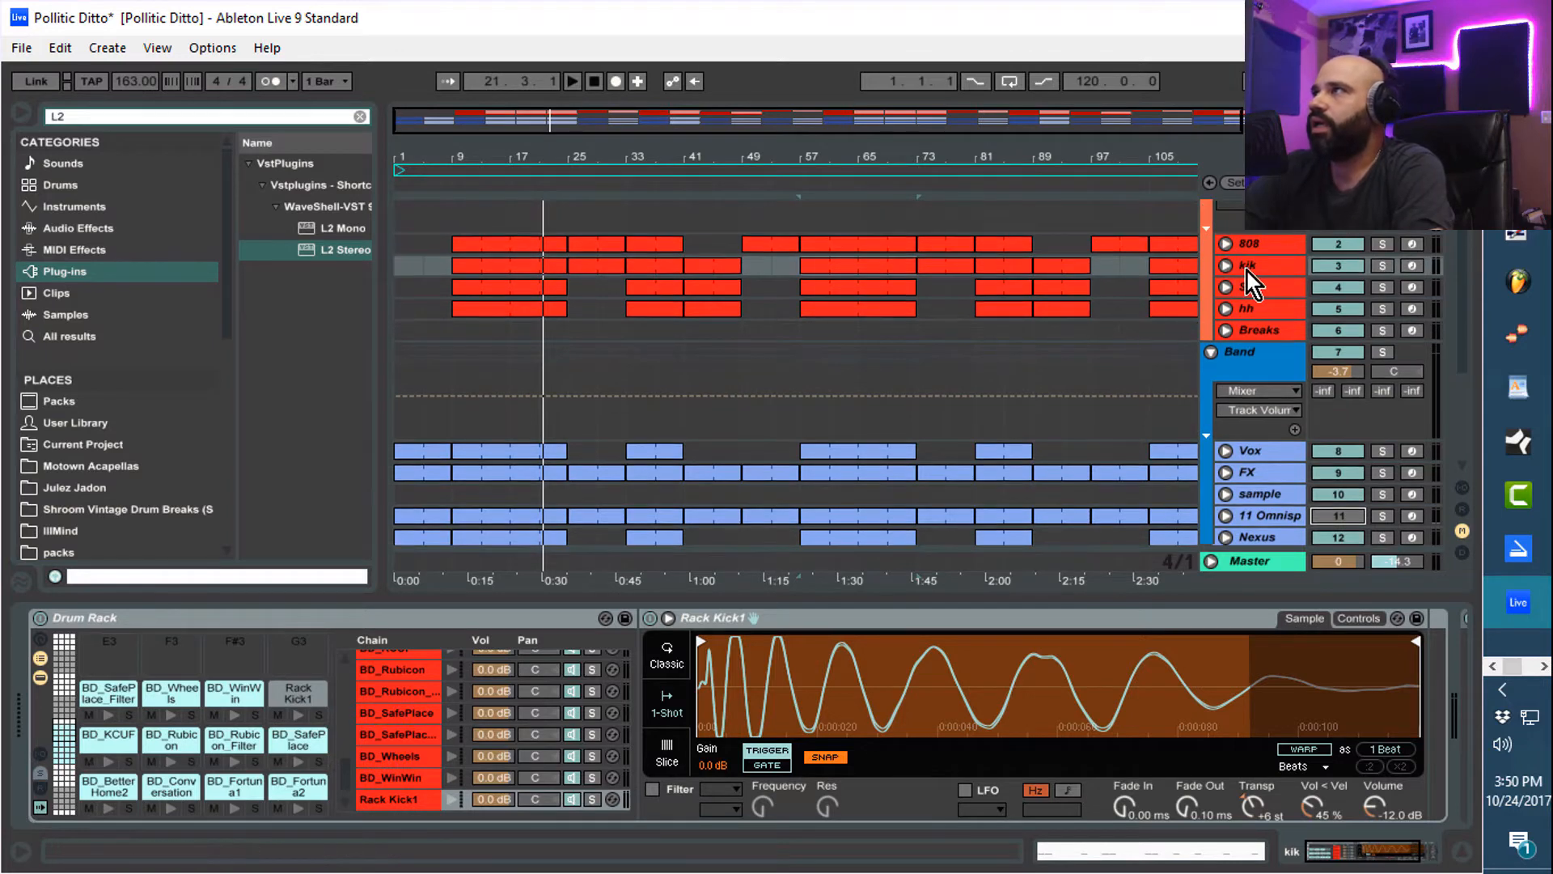
# Reset Rack Kick1's Transp knob to 0 st, then show the hh track's ALL THE HATS rack
pyautogui.click(1225, 265)
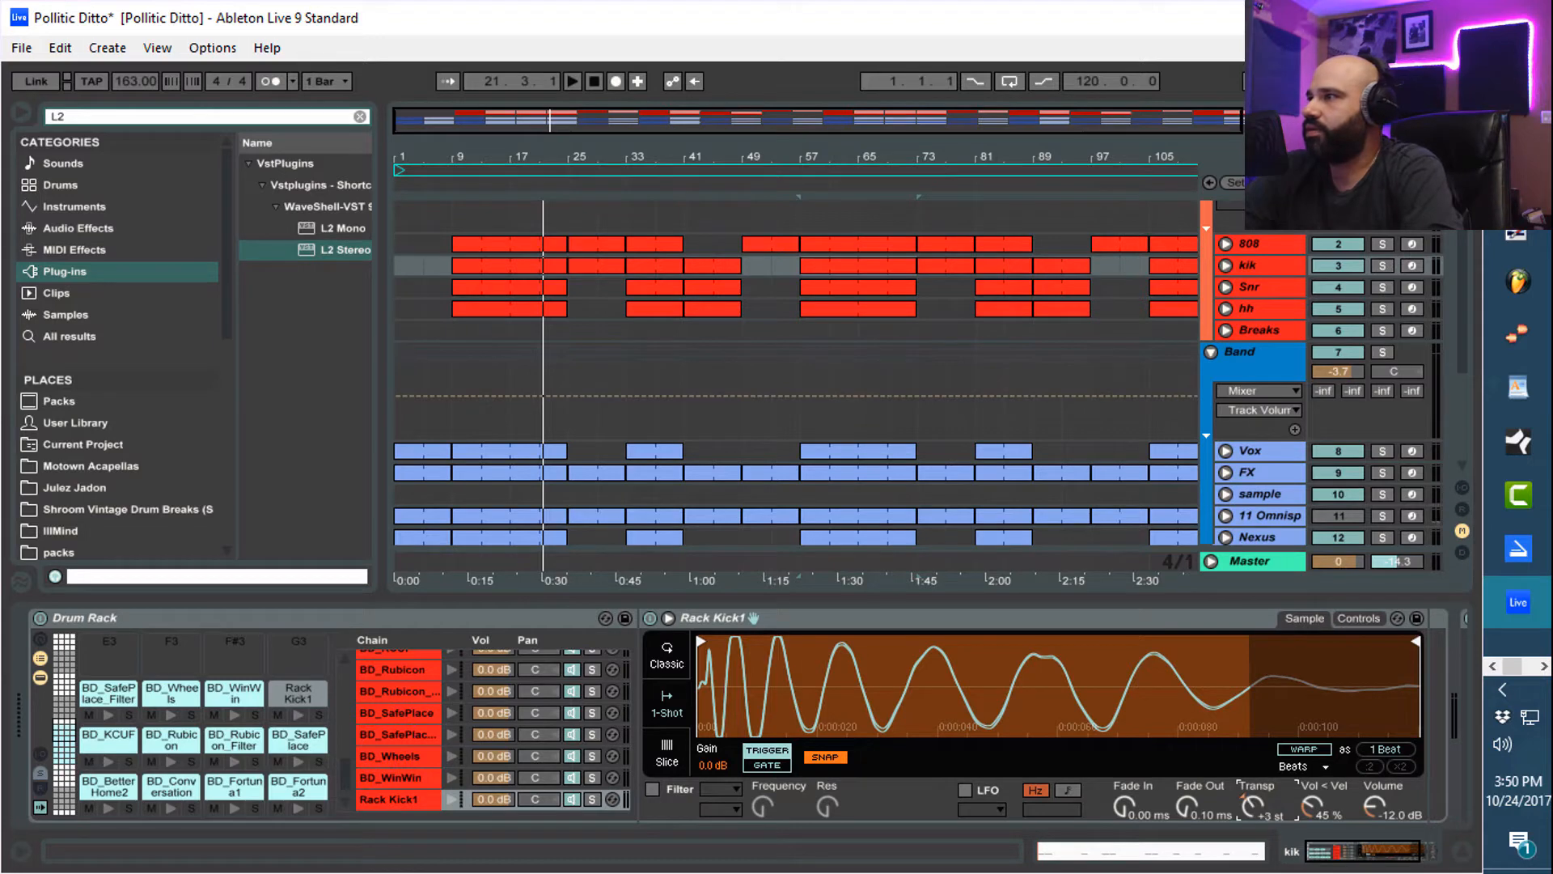
pyautogui.moveTo(1258, 787)
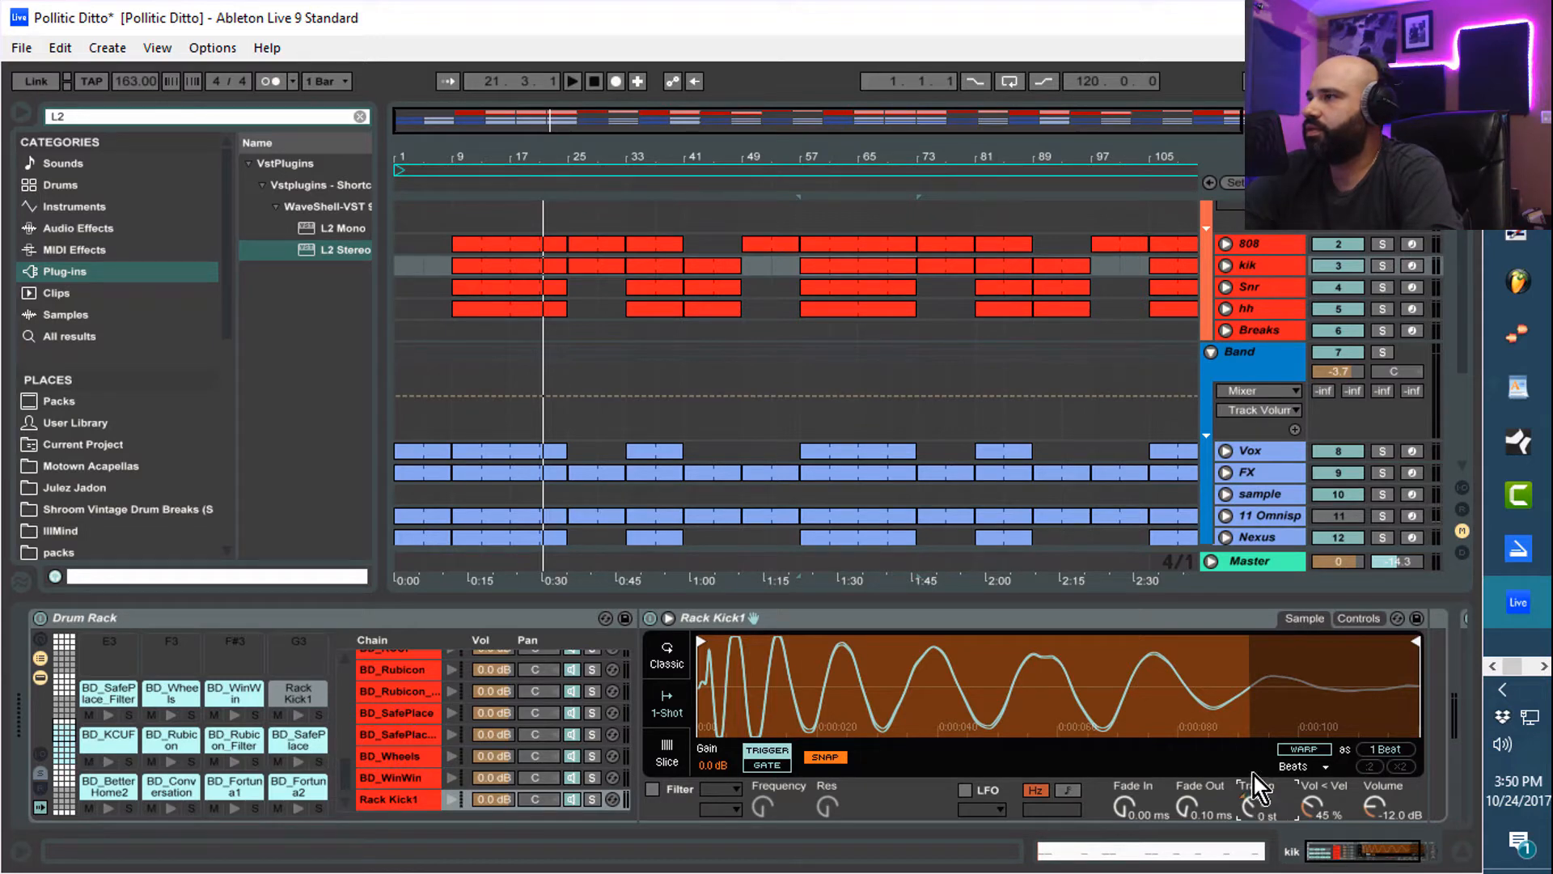
pyautogui.moveTo(1287, 305)
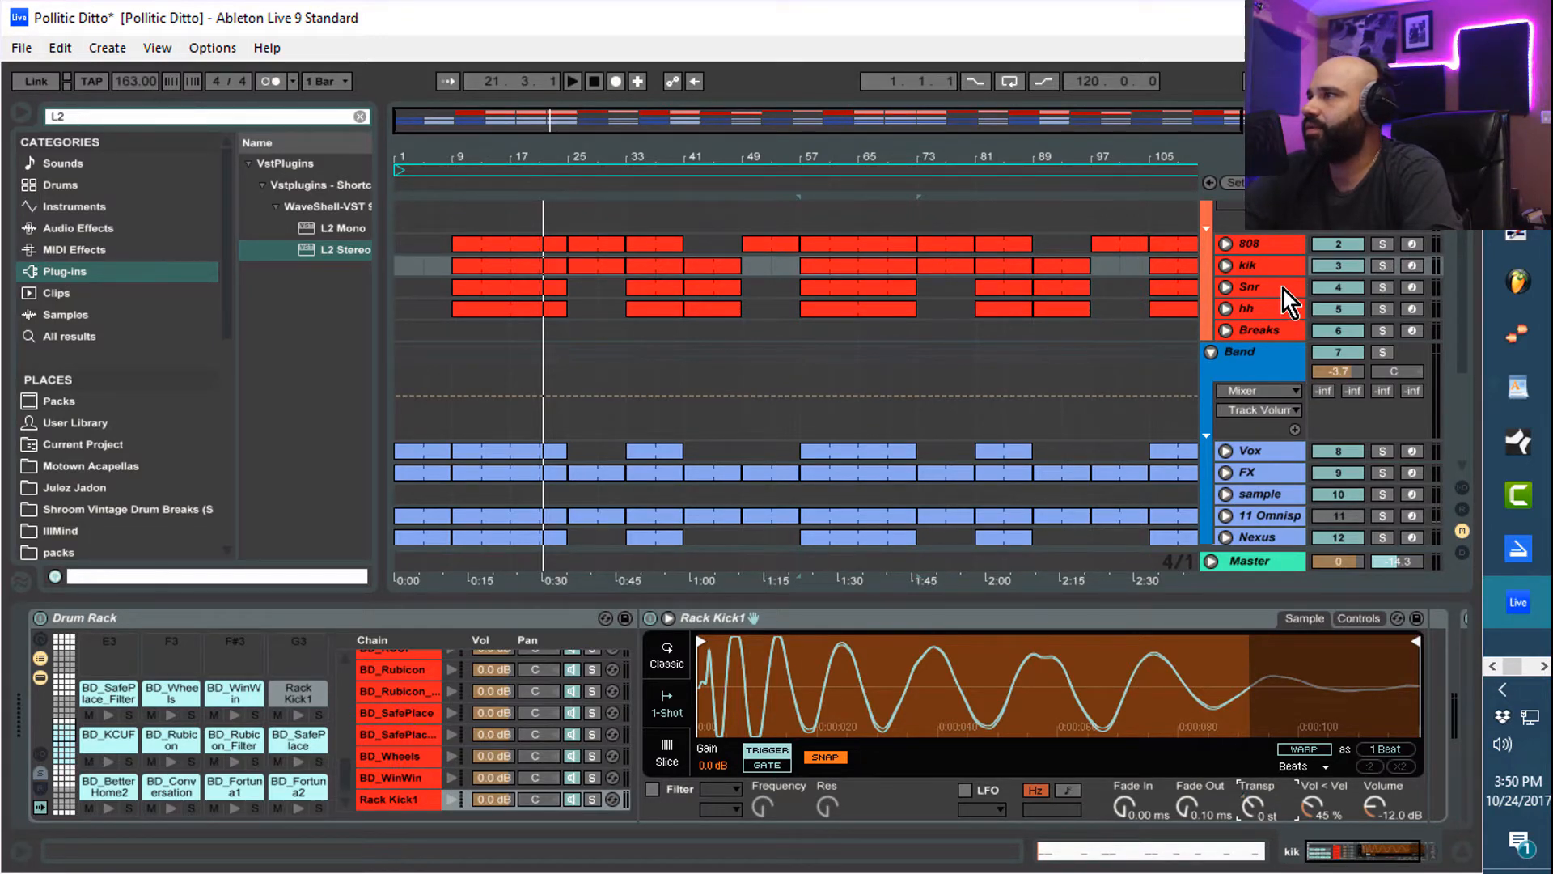
pyautogui.click(1249, 287)
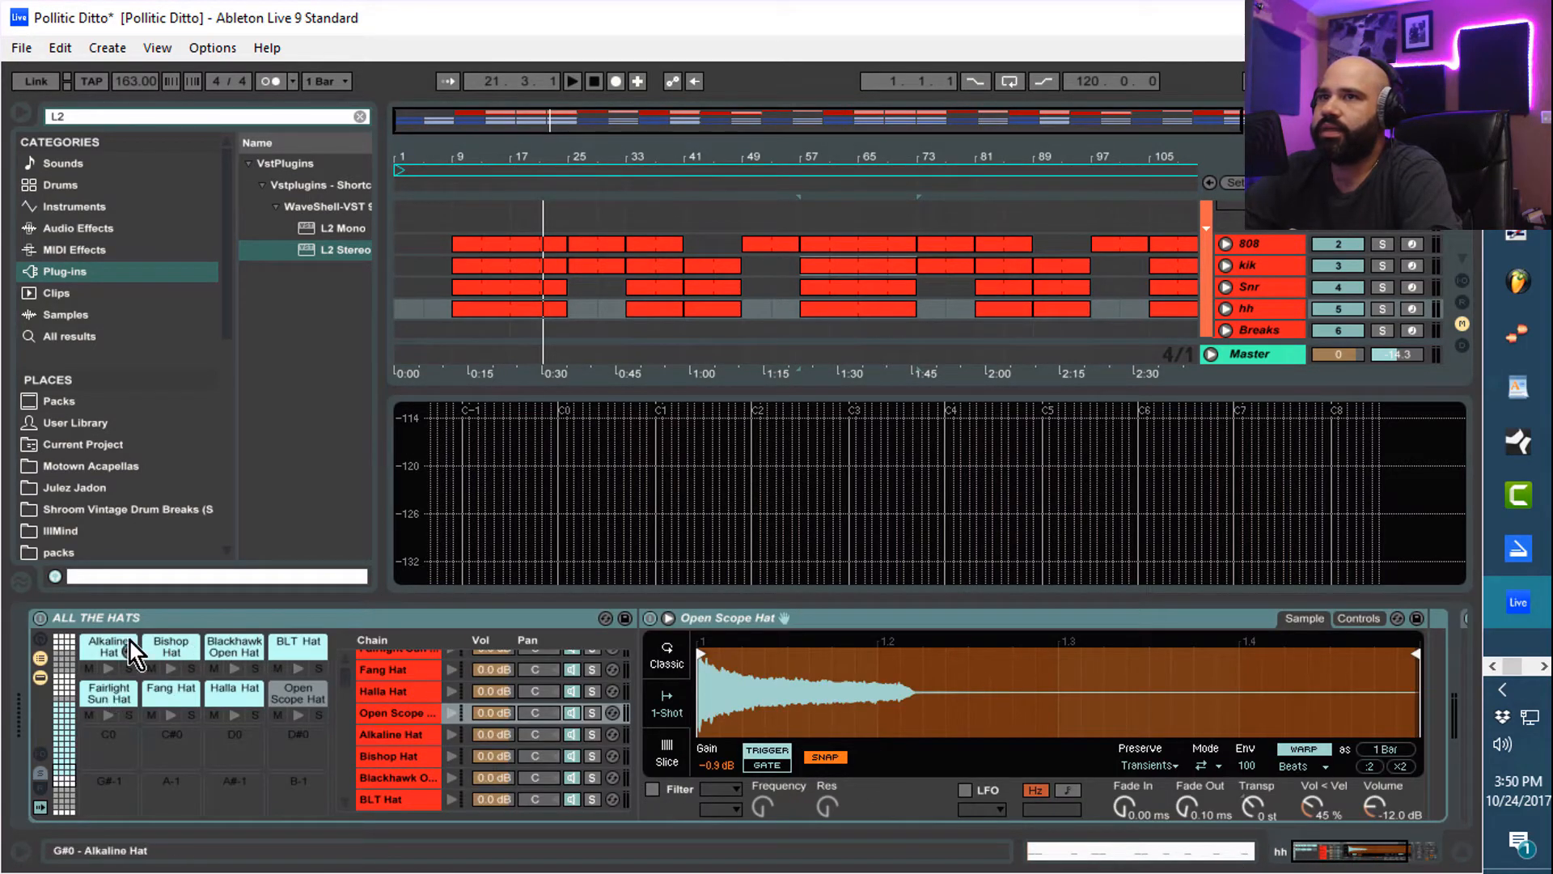
# Select the Alkaline Hat pad and audition it from bar 57, transposing Simpler to -4 st
pyautogui.click(108, 645)
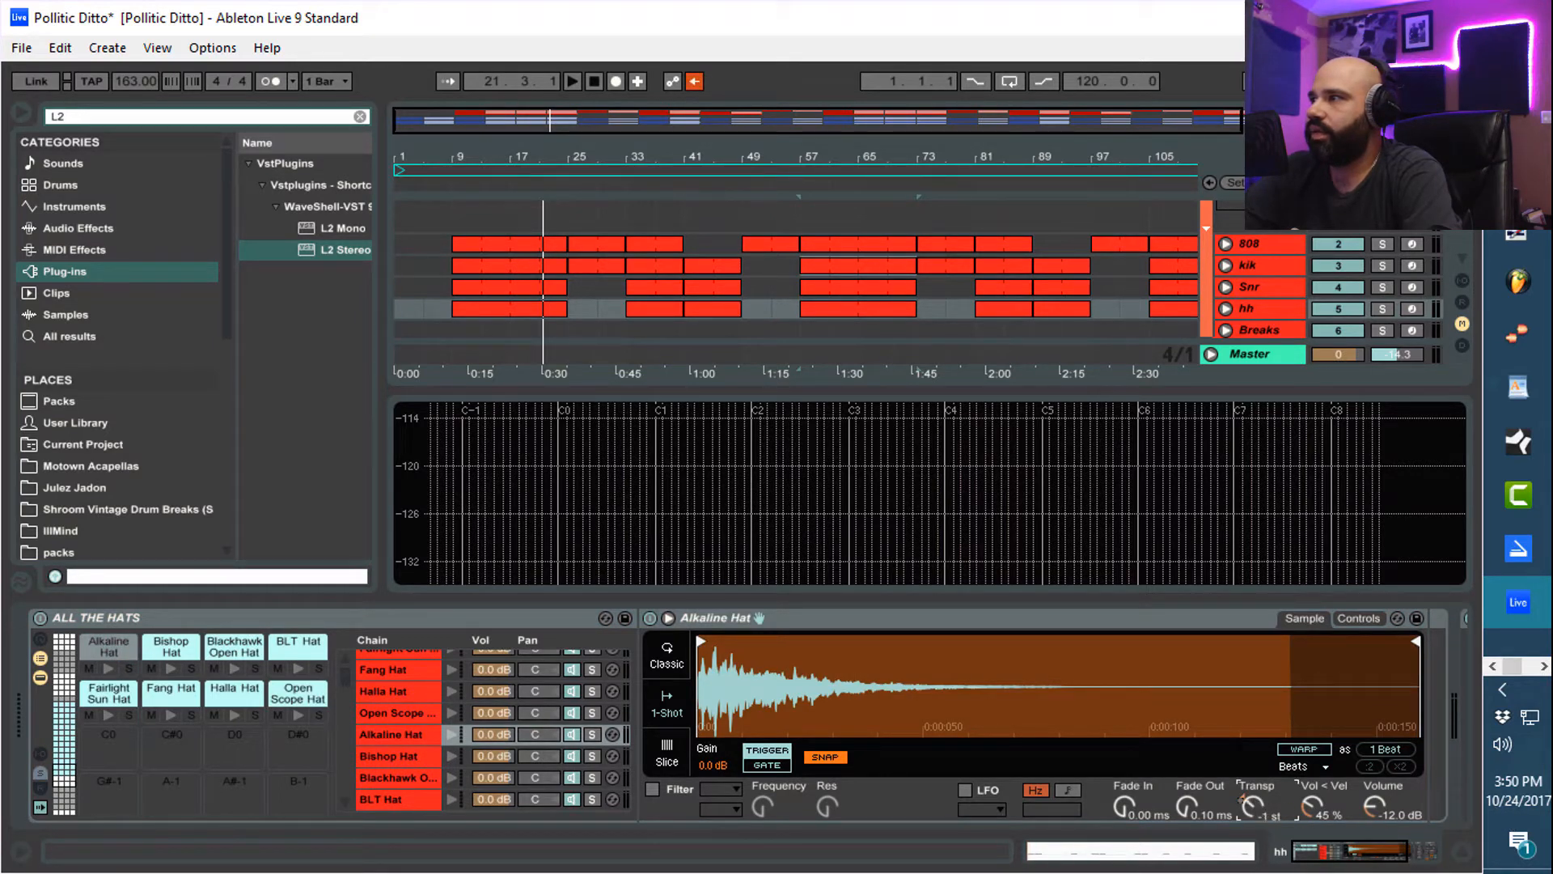
pyautogui.moveTo(966, 496)
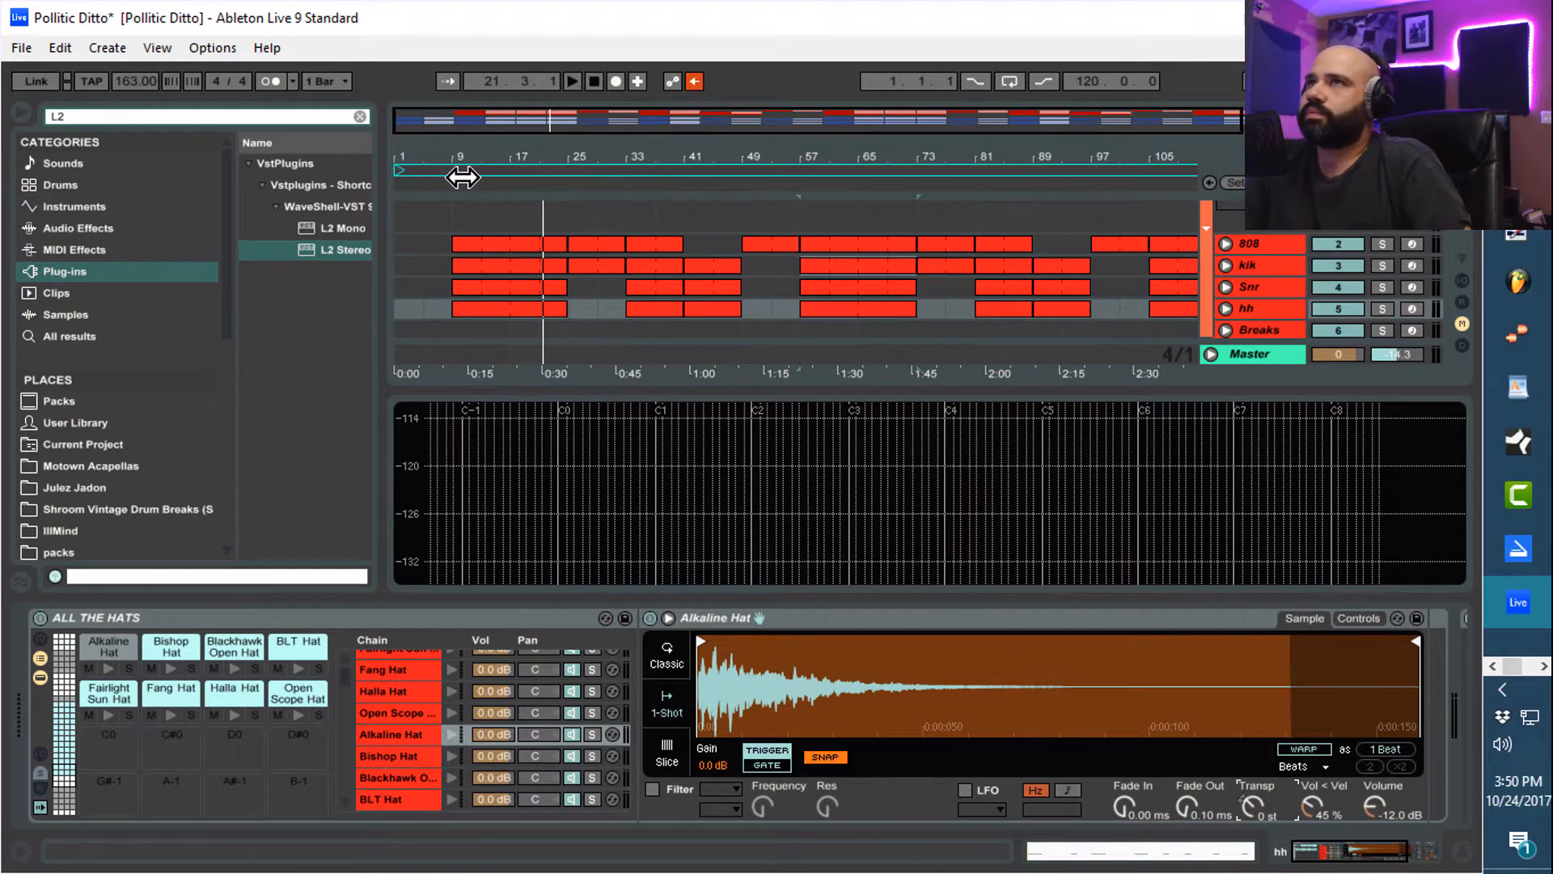
pyautogui.click(571, 81)
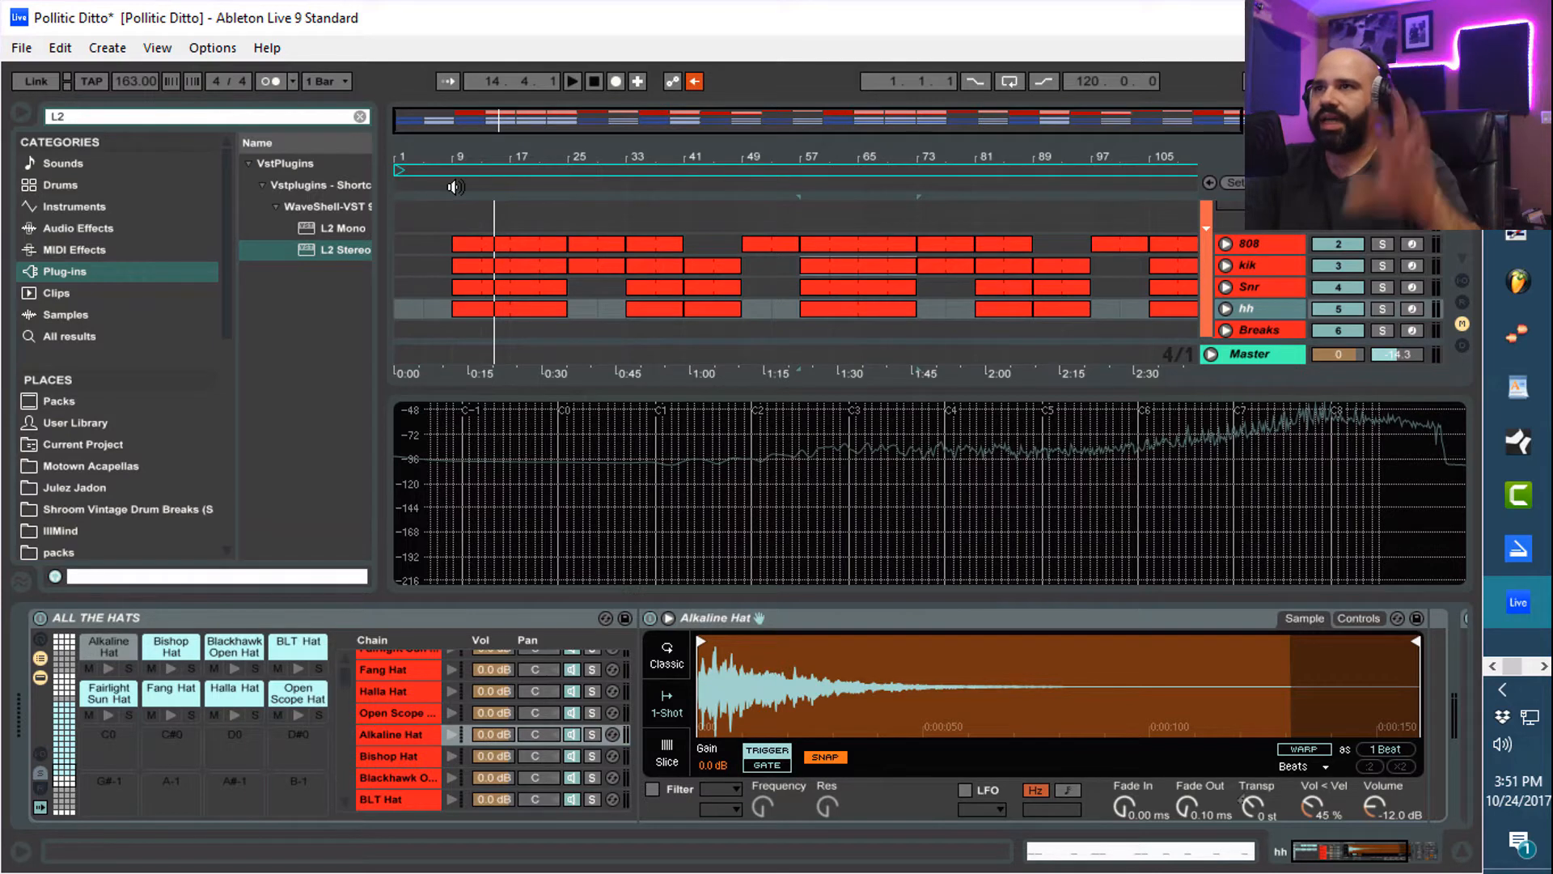
pyautogui.moveTo(465, 209)
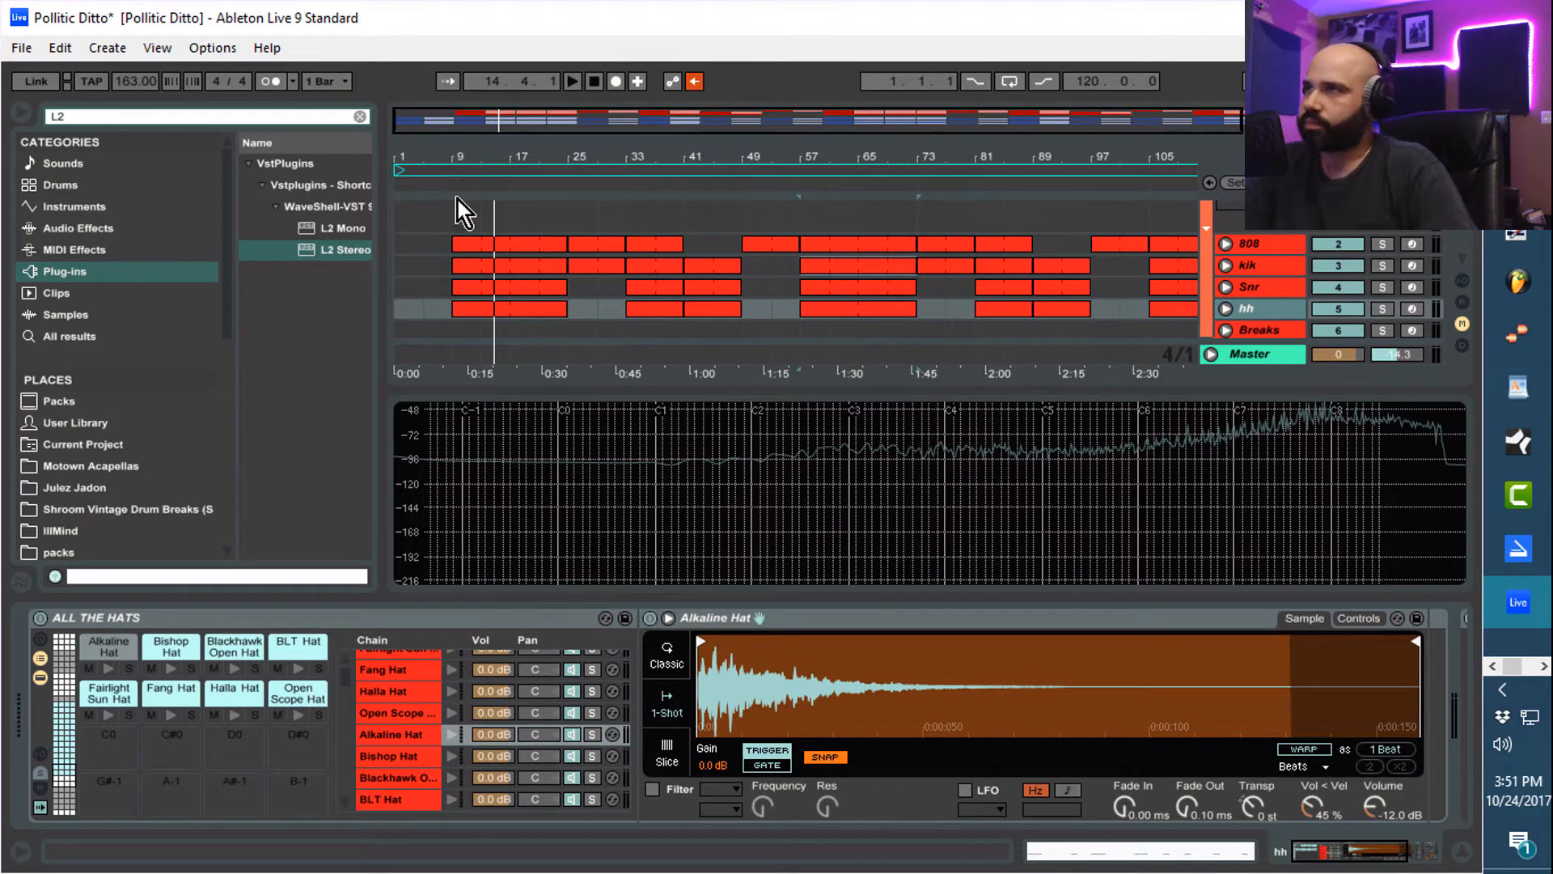
pyautogui.moveTo(797, 514)
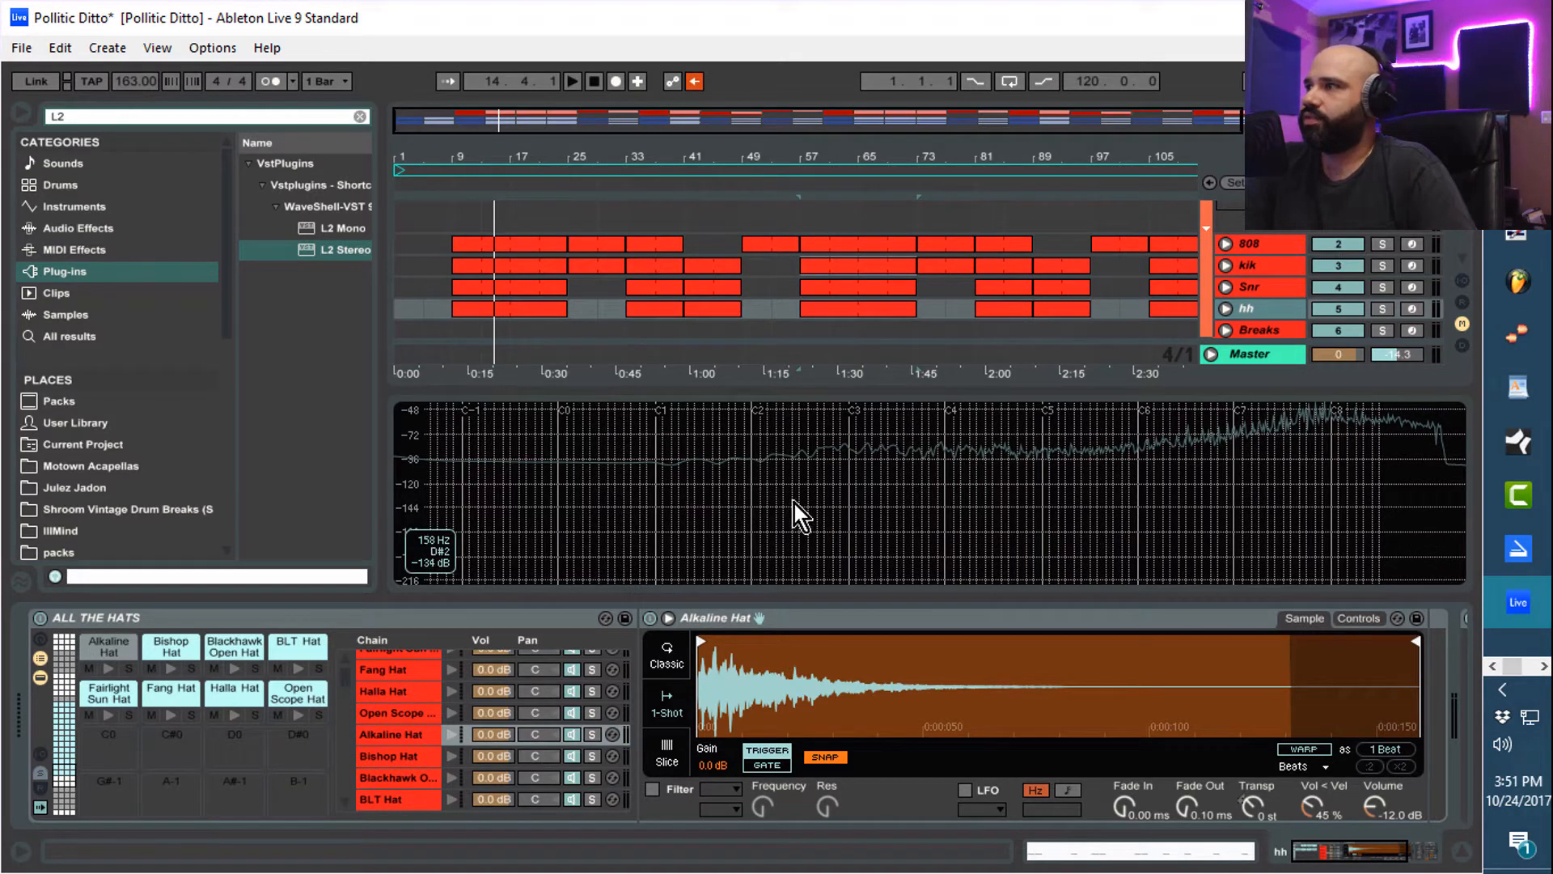
pyautogui.moveTo(810, 519)
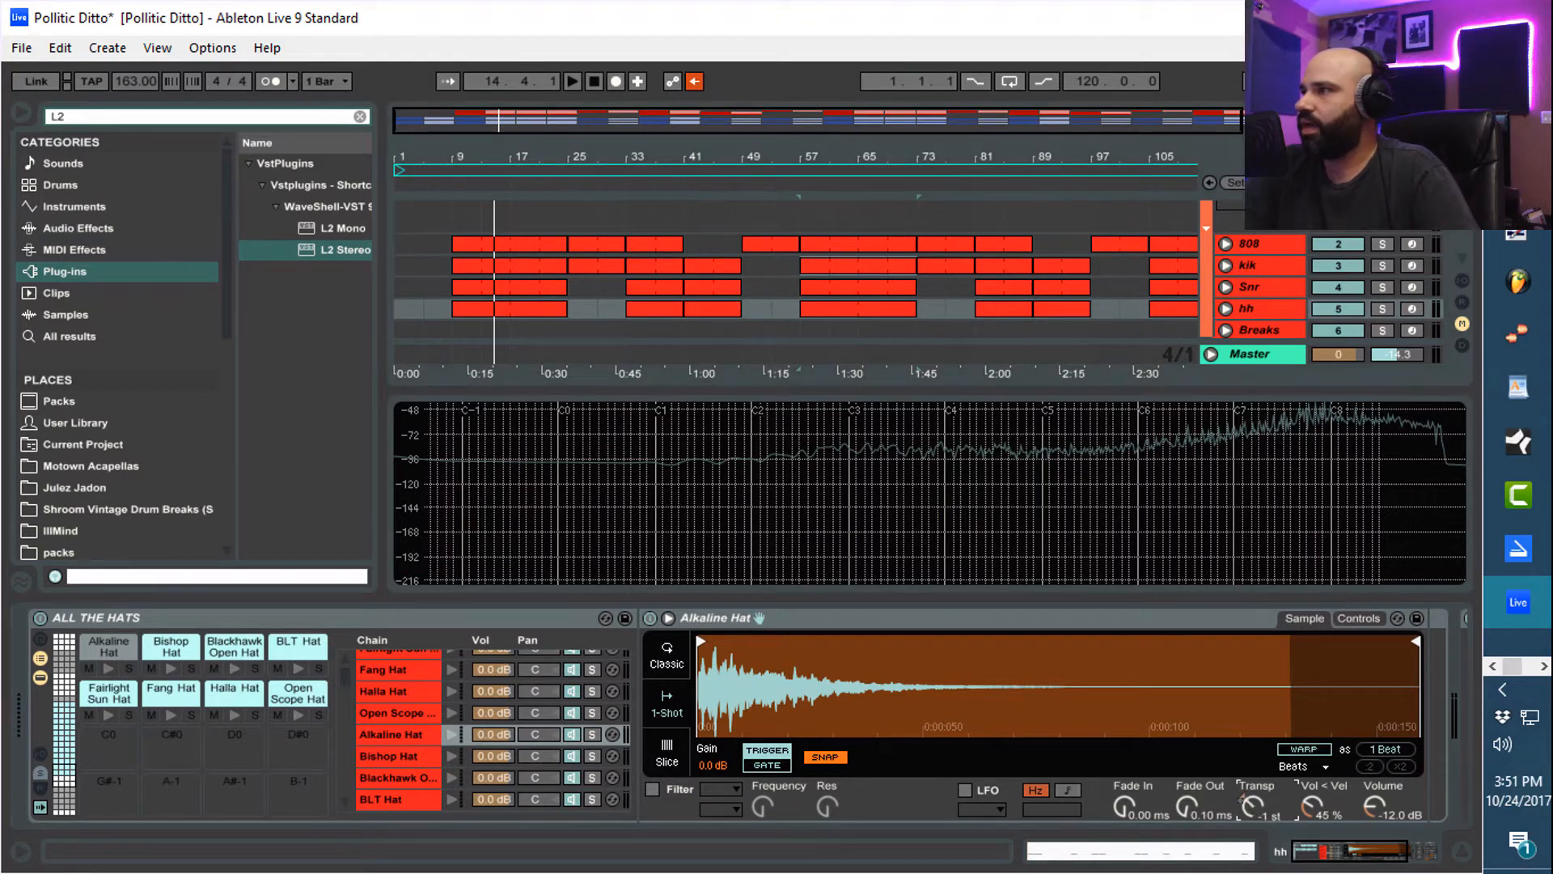
pyautogui.click(573, 81)
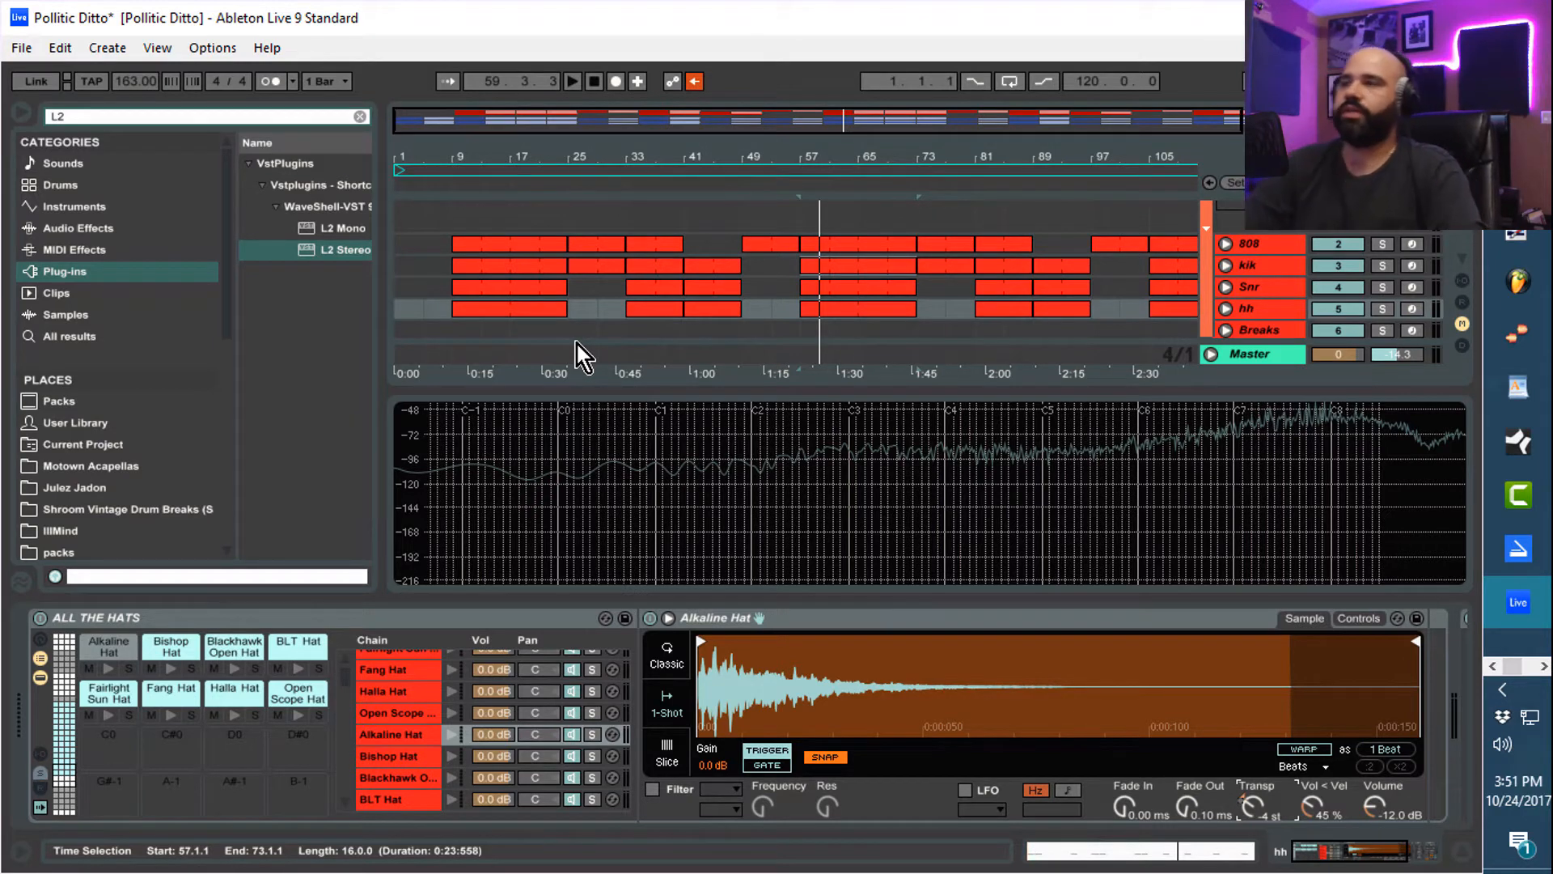
pyautogui.moveTo(686, 537)
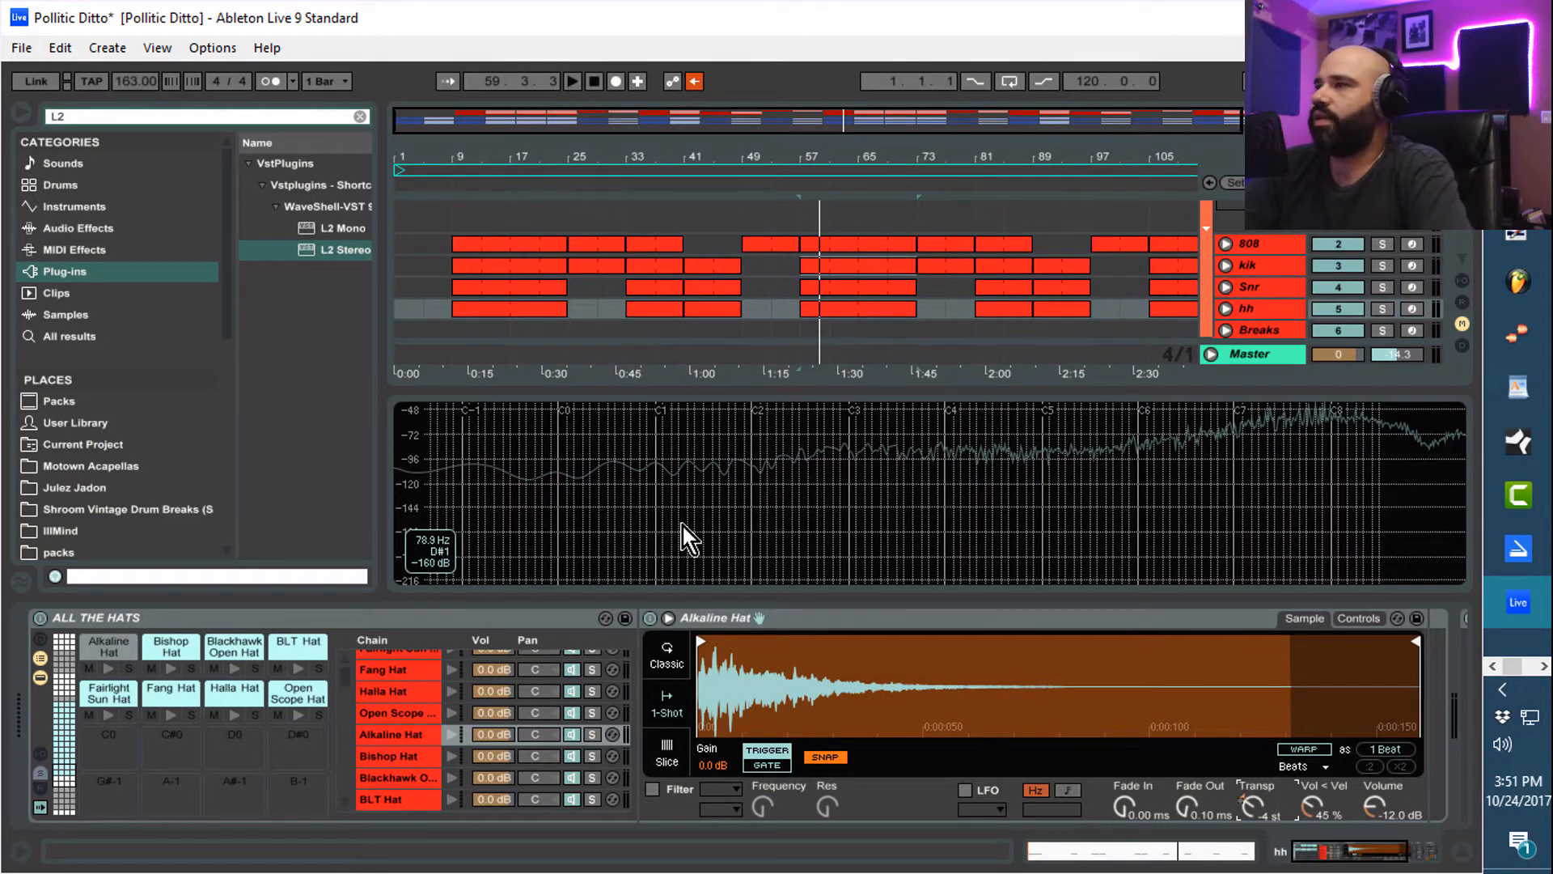
pyautogui.moveTo(762, 524)
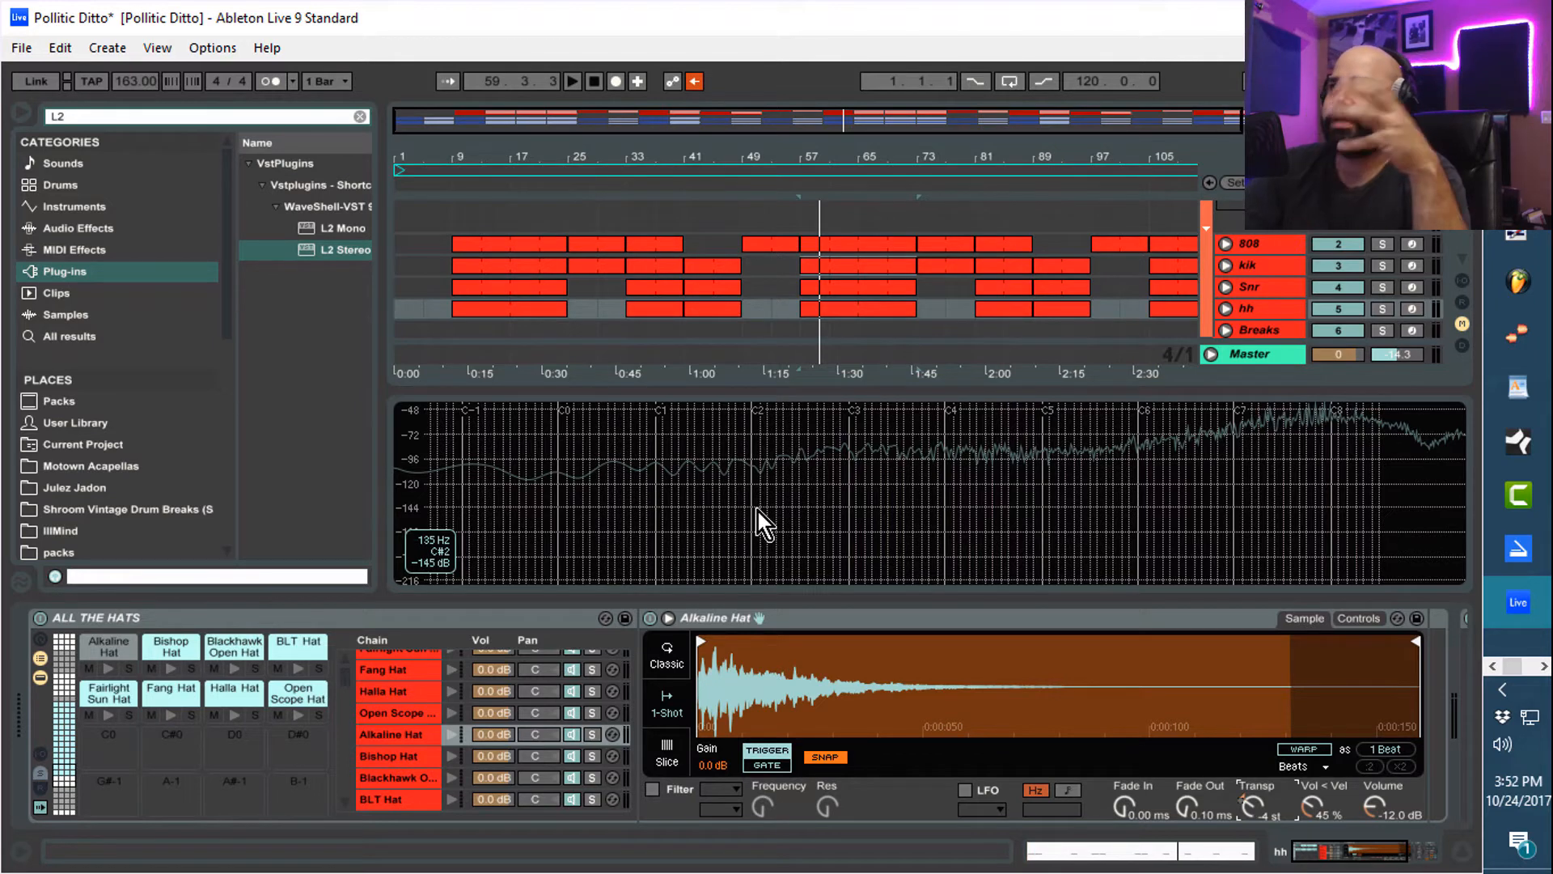
pyautogui.moveTo(258, 209)
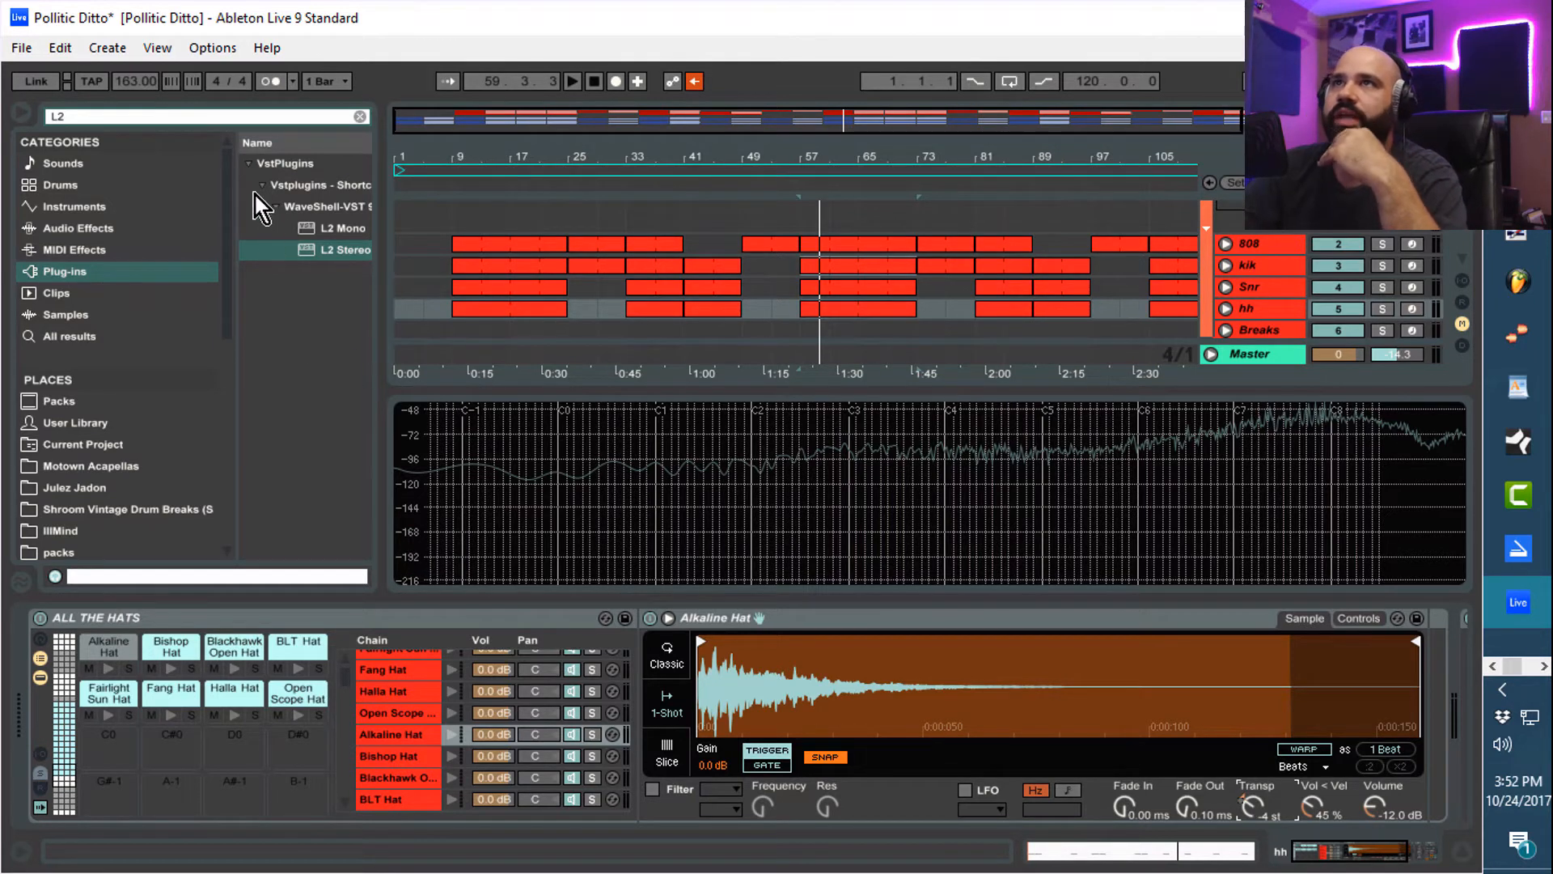
# Browse Audio Effects and expand the Spectrum folder to list its .adv presets
pyautogui.click(245, 162)
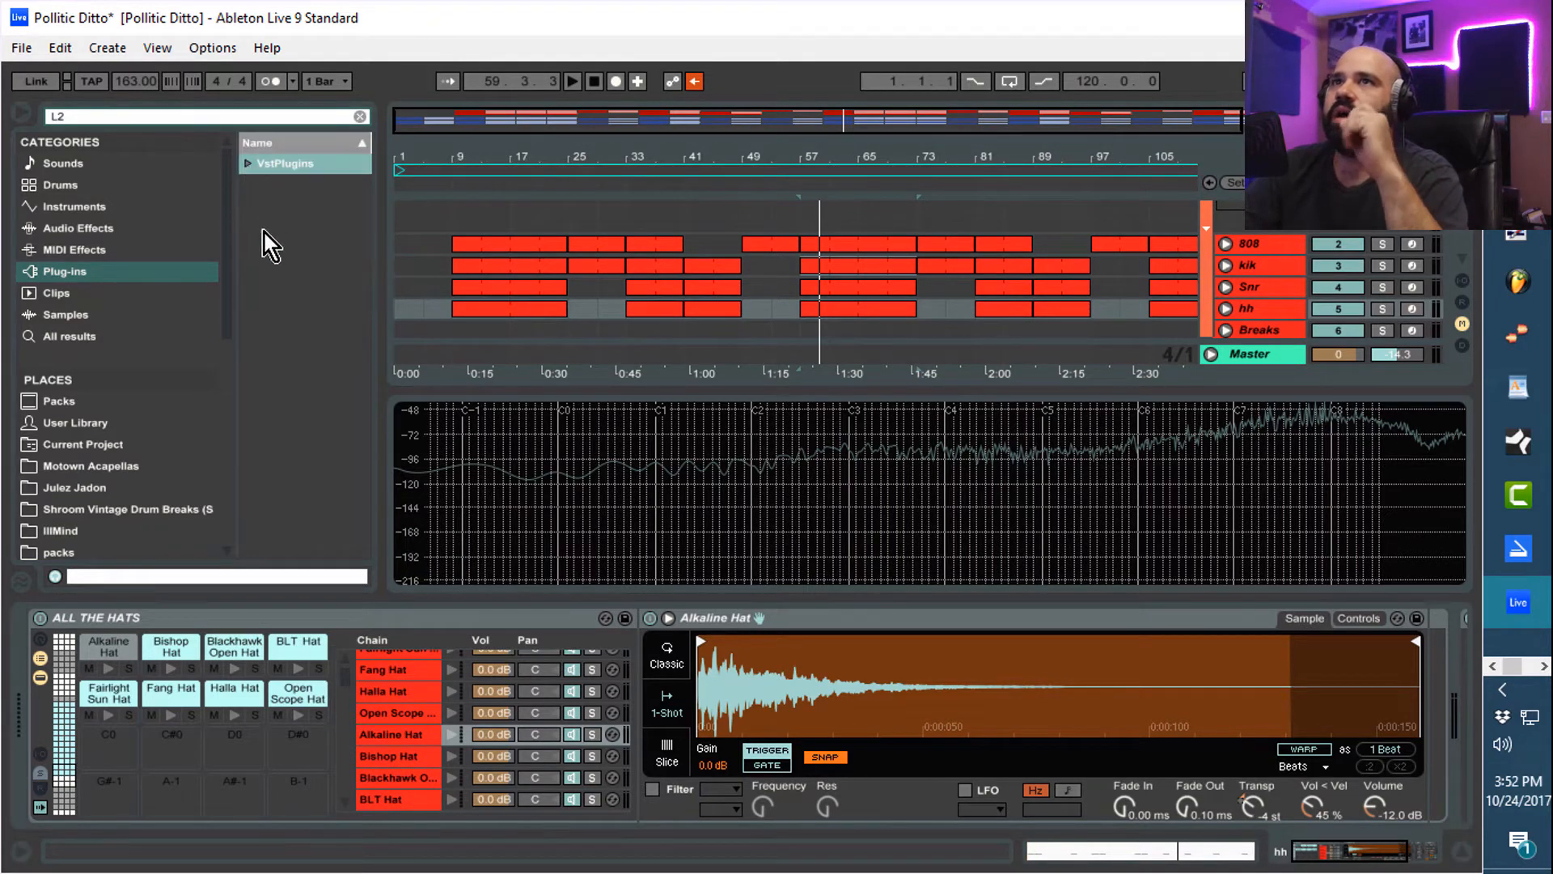
pyautogui.scroll(-3)
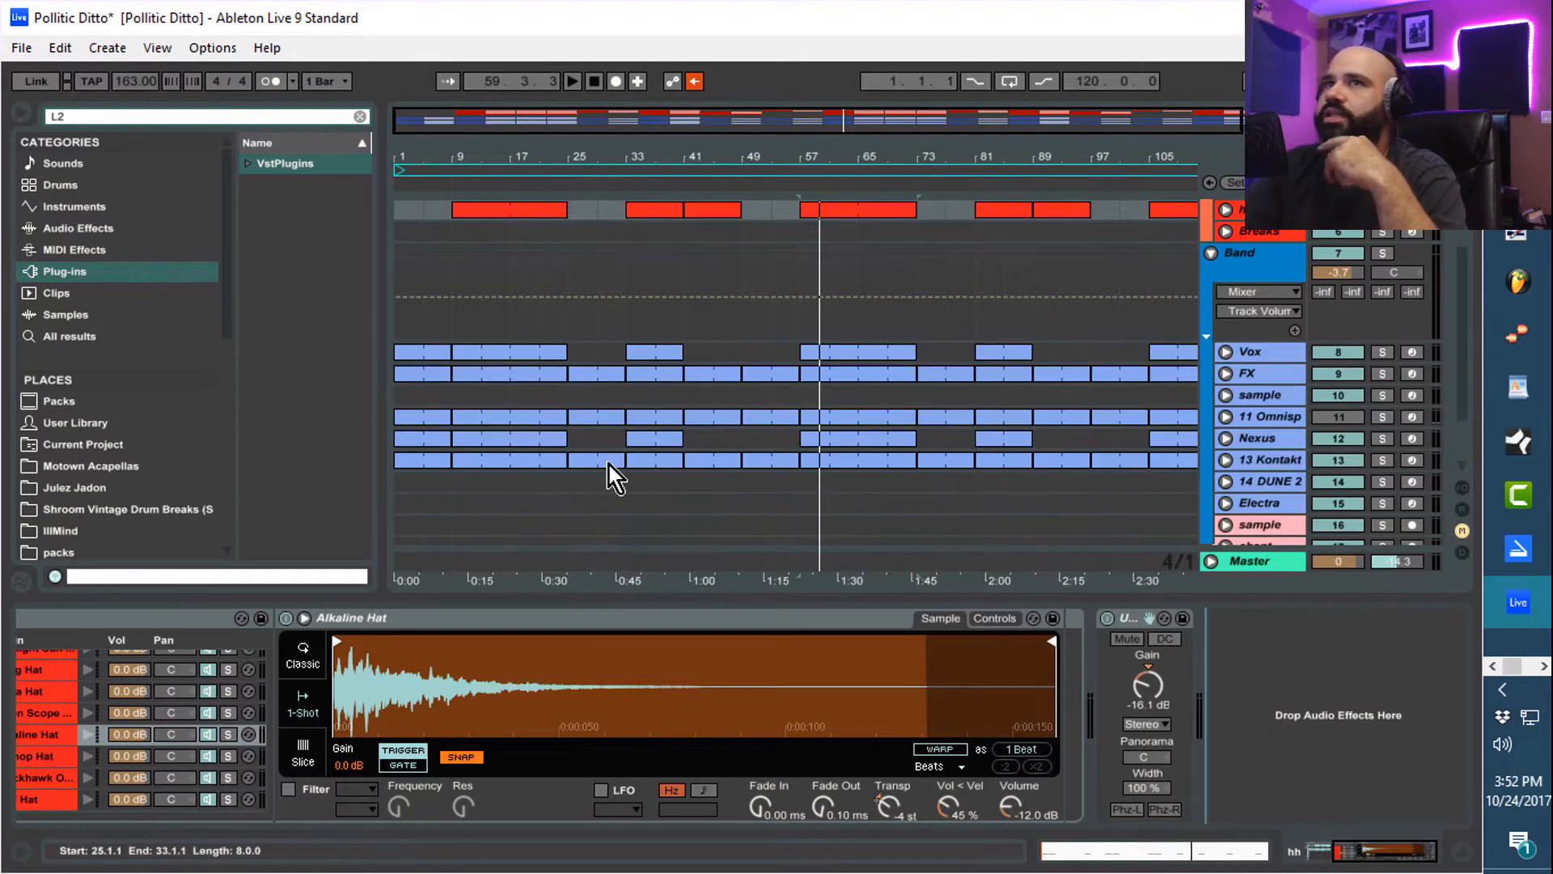
pyautogui.moveTo(94, 247)
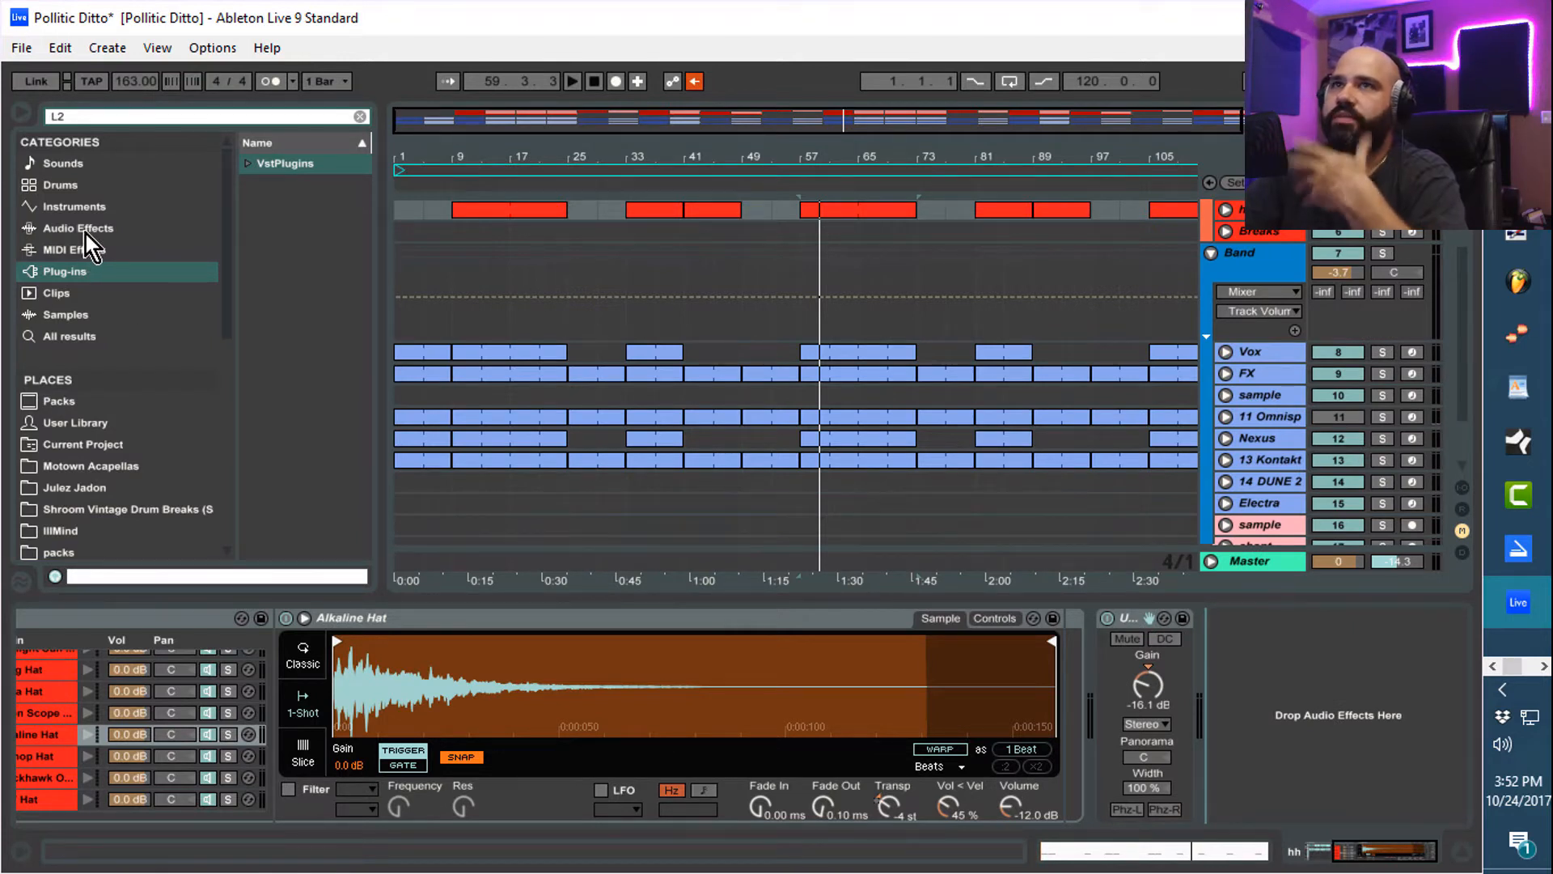
pyautogui.click(76, 228)
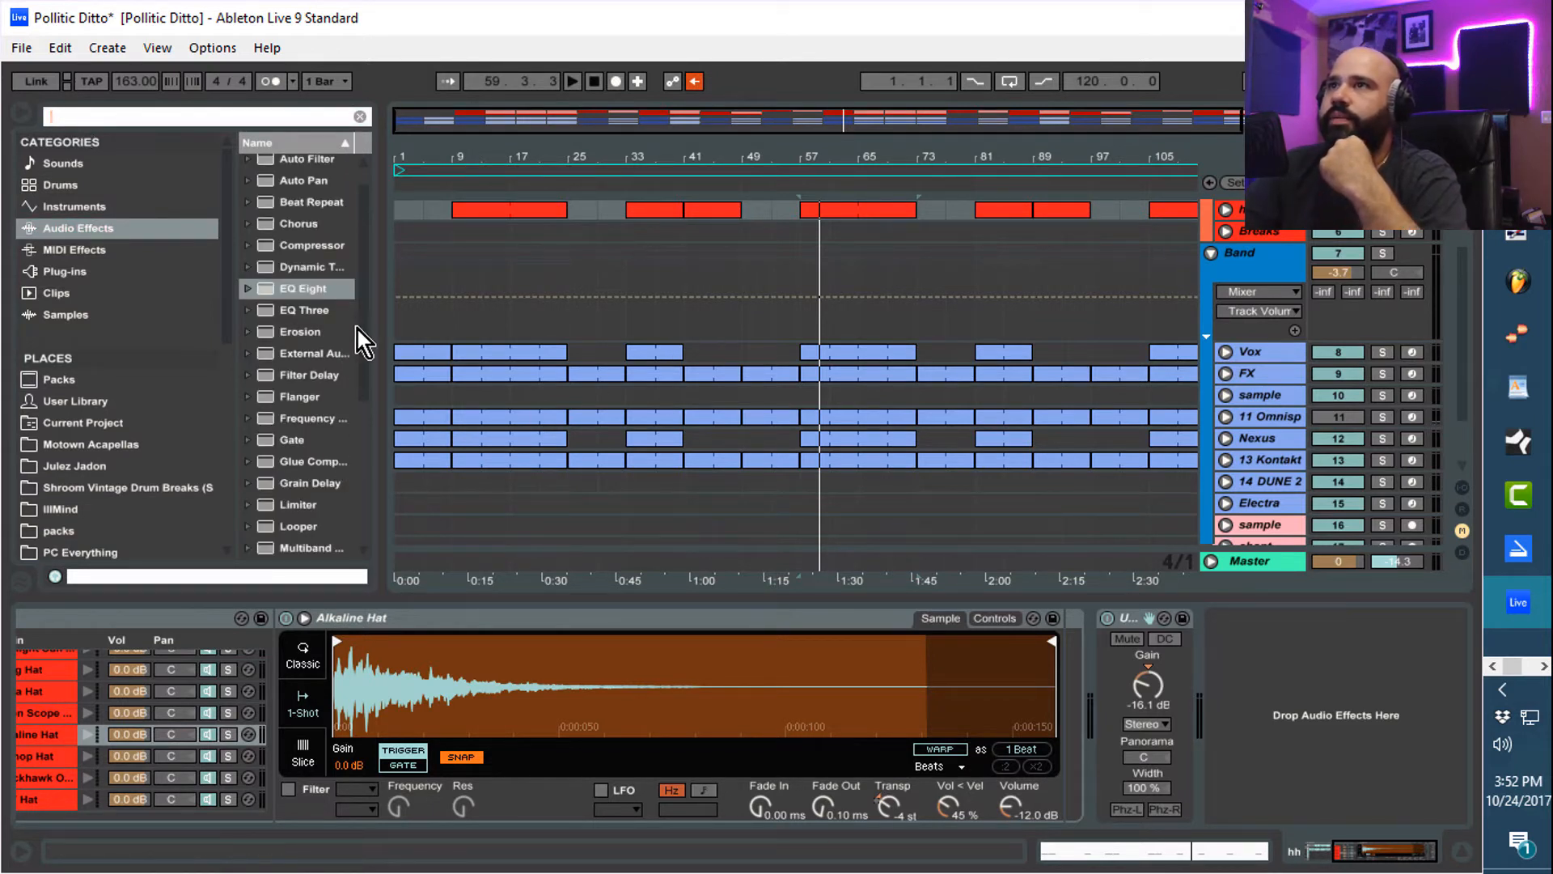
pyautogui.scroll(-3)
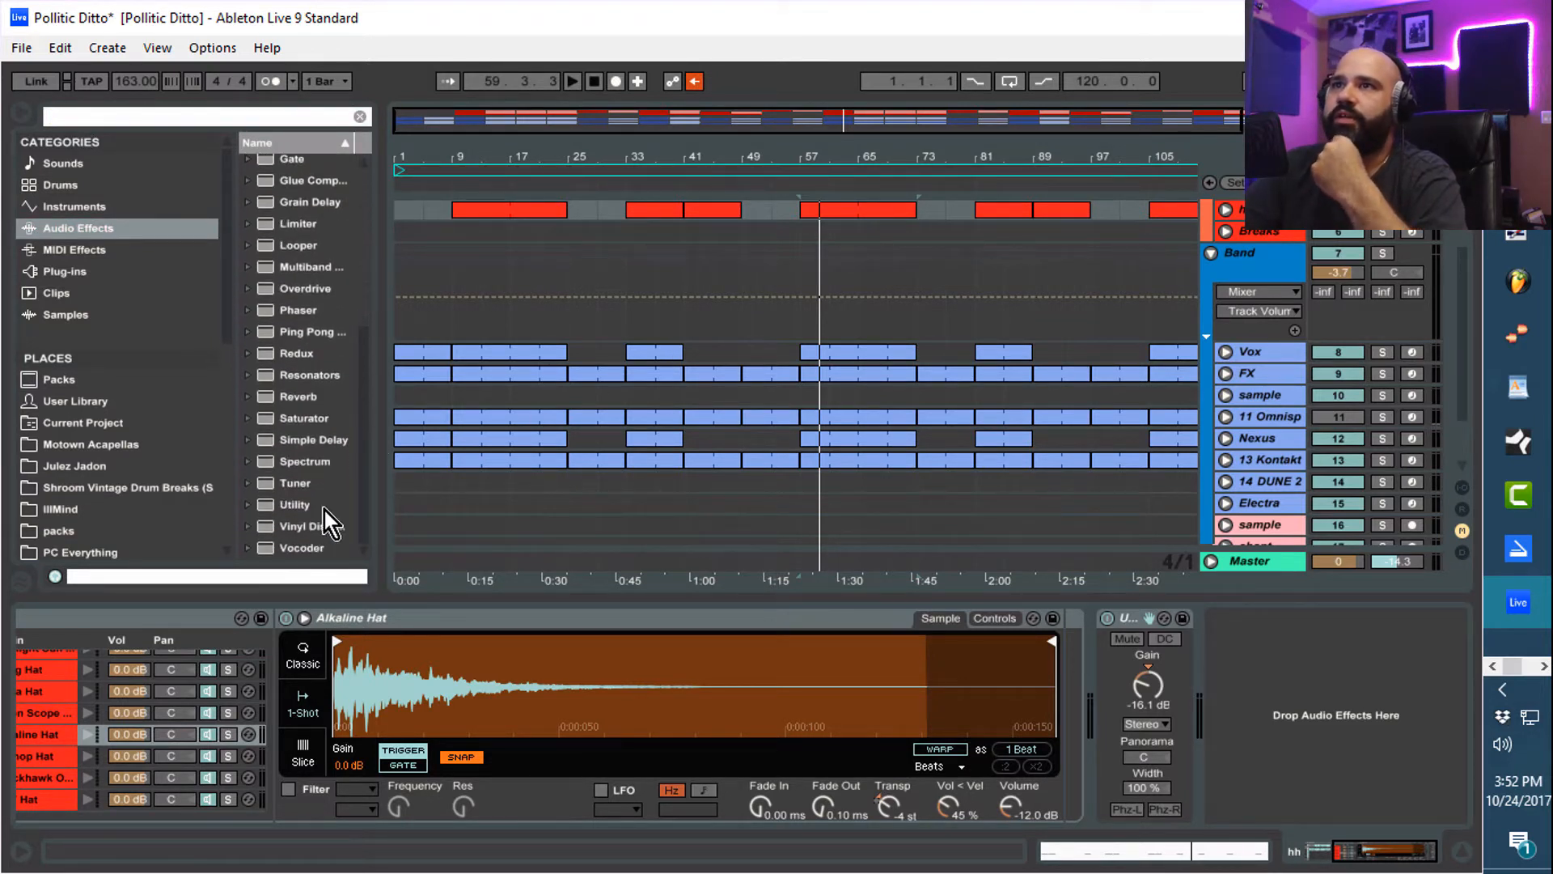
pyautogui.moveTo(297, 471)
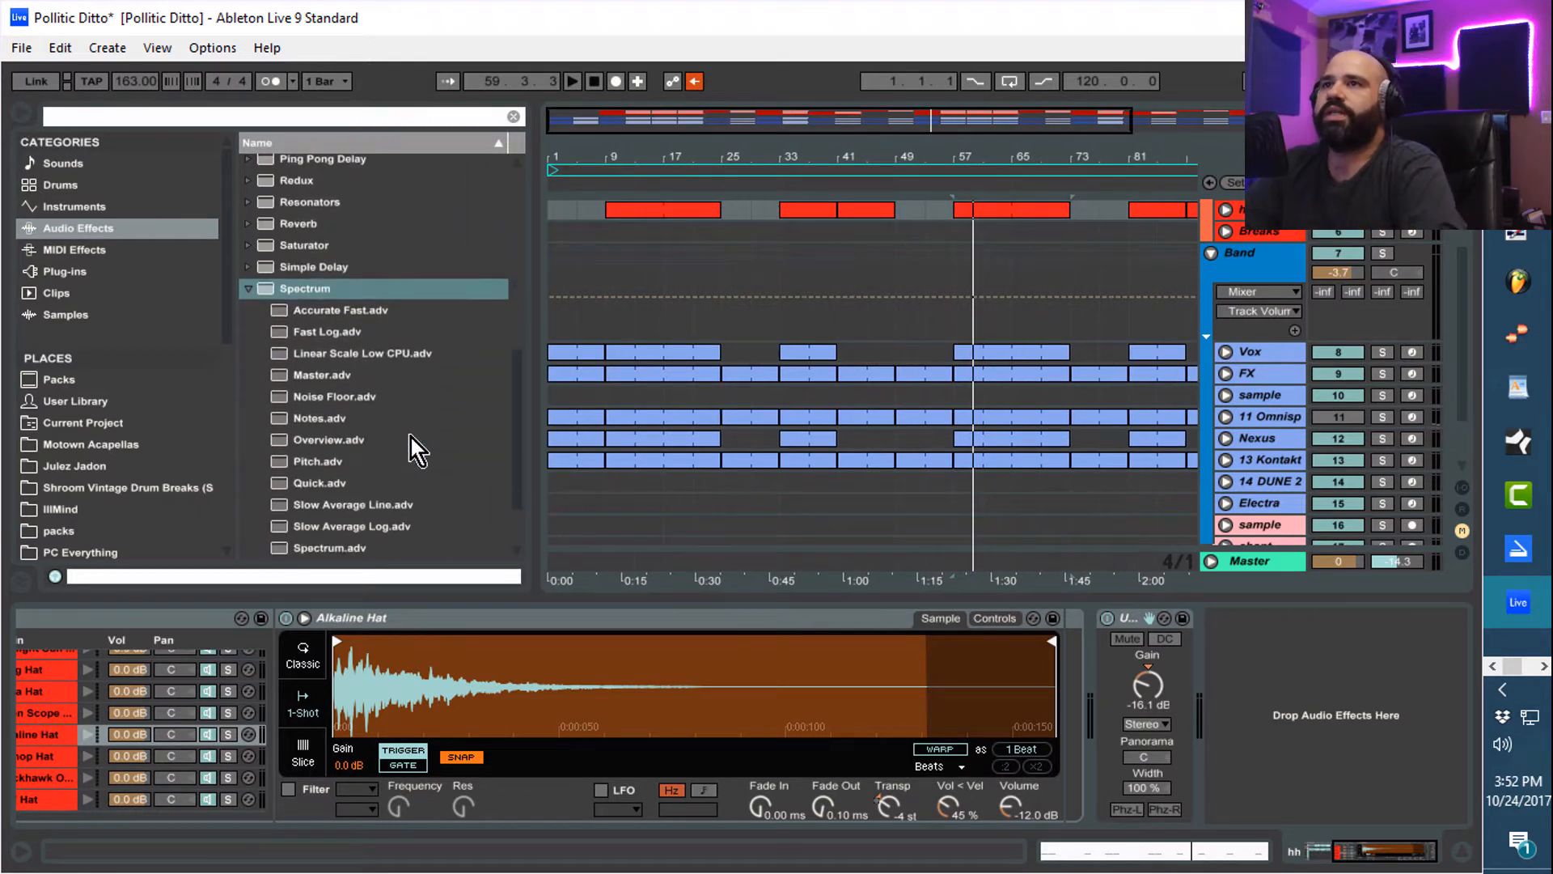
pyautogui.scroll(-3)
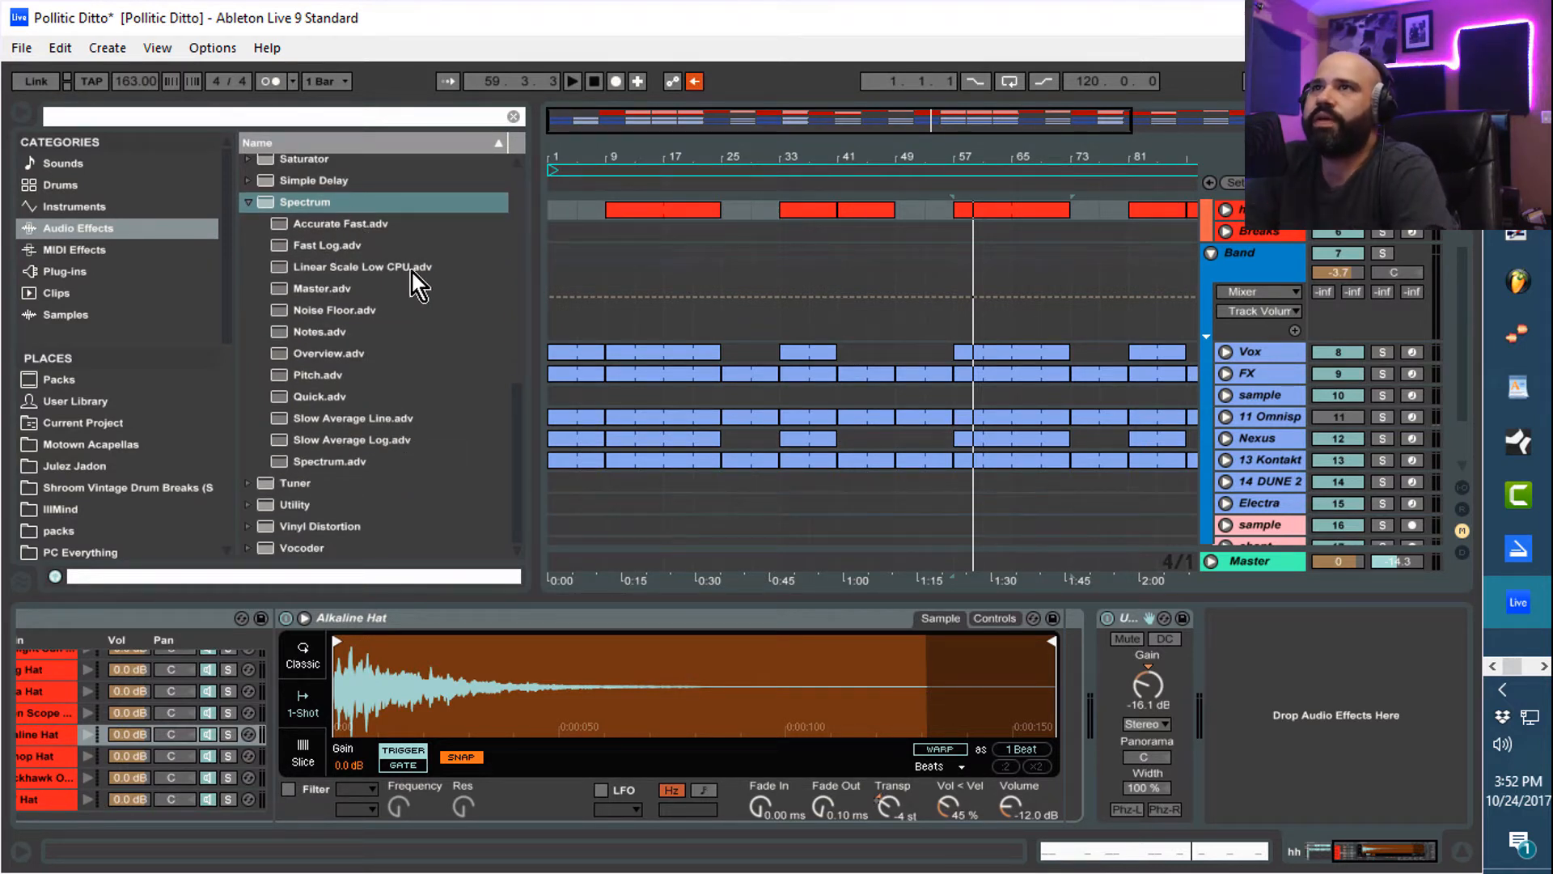
pyautogui.moveTo(404, 448)
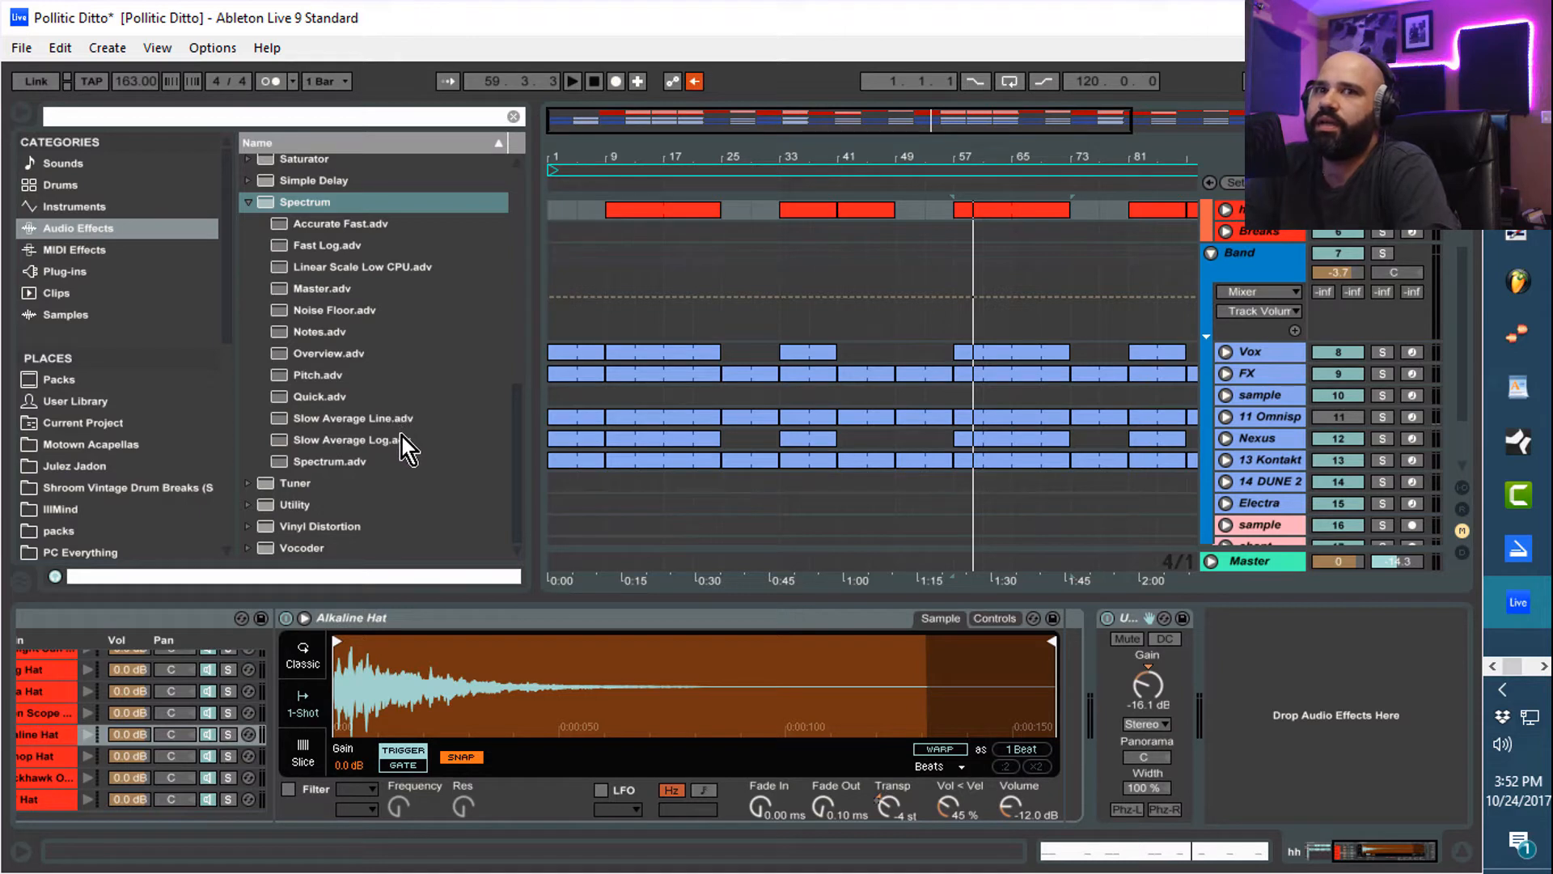
pyautogui.moveTo(364, 495)
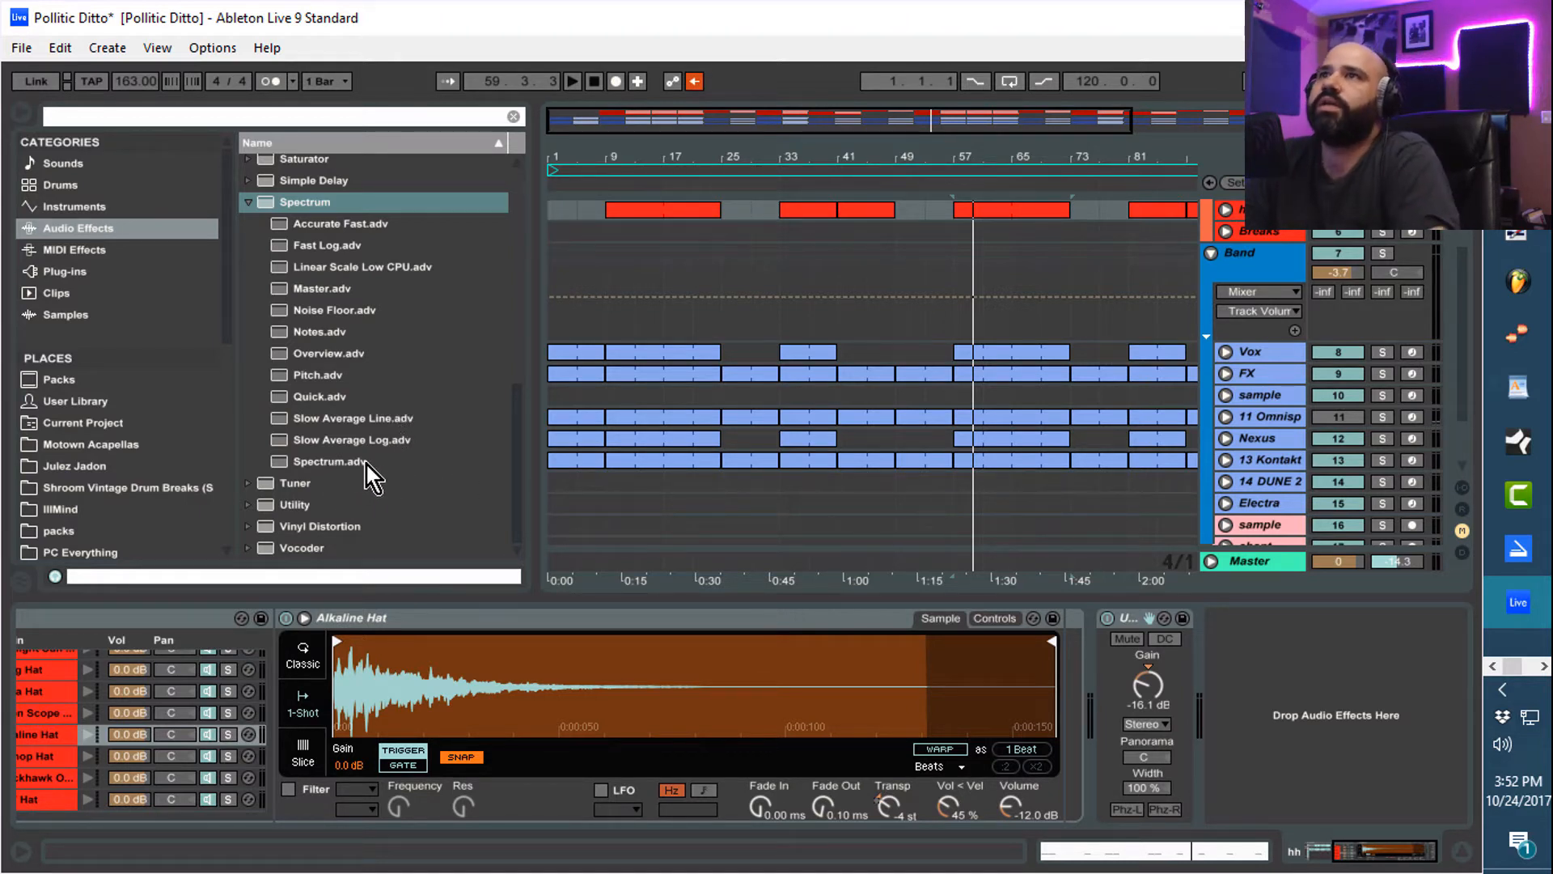
pyautogui.moveTo(342, 392)
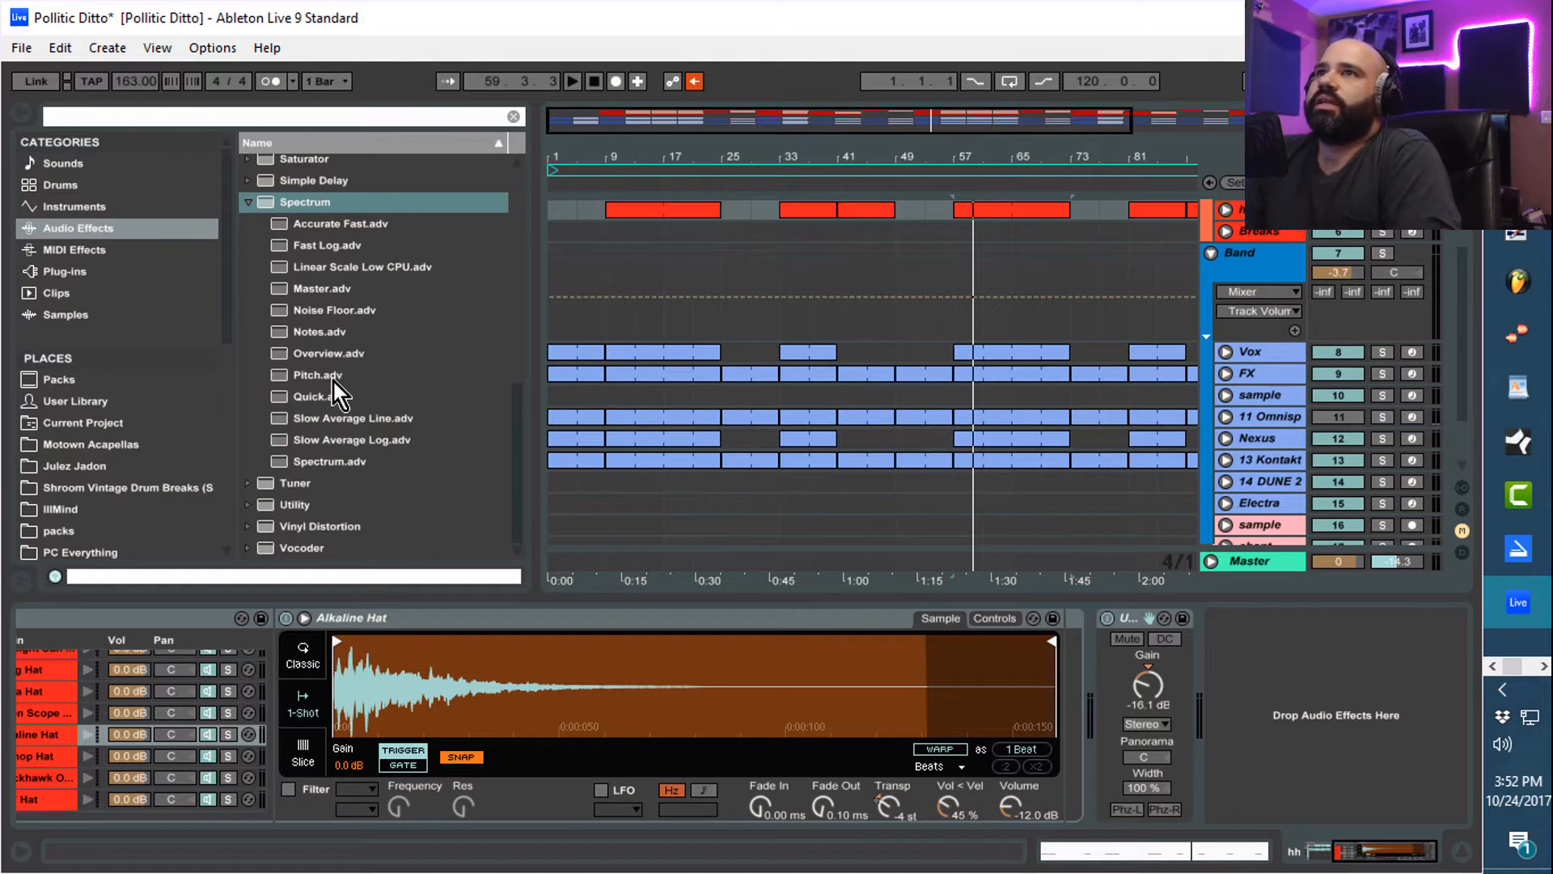
# Load Spectrum.adv after the hat Simpler, then swap it for the Pitch.adv preset
pyautogui.click(317, 373)
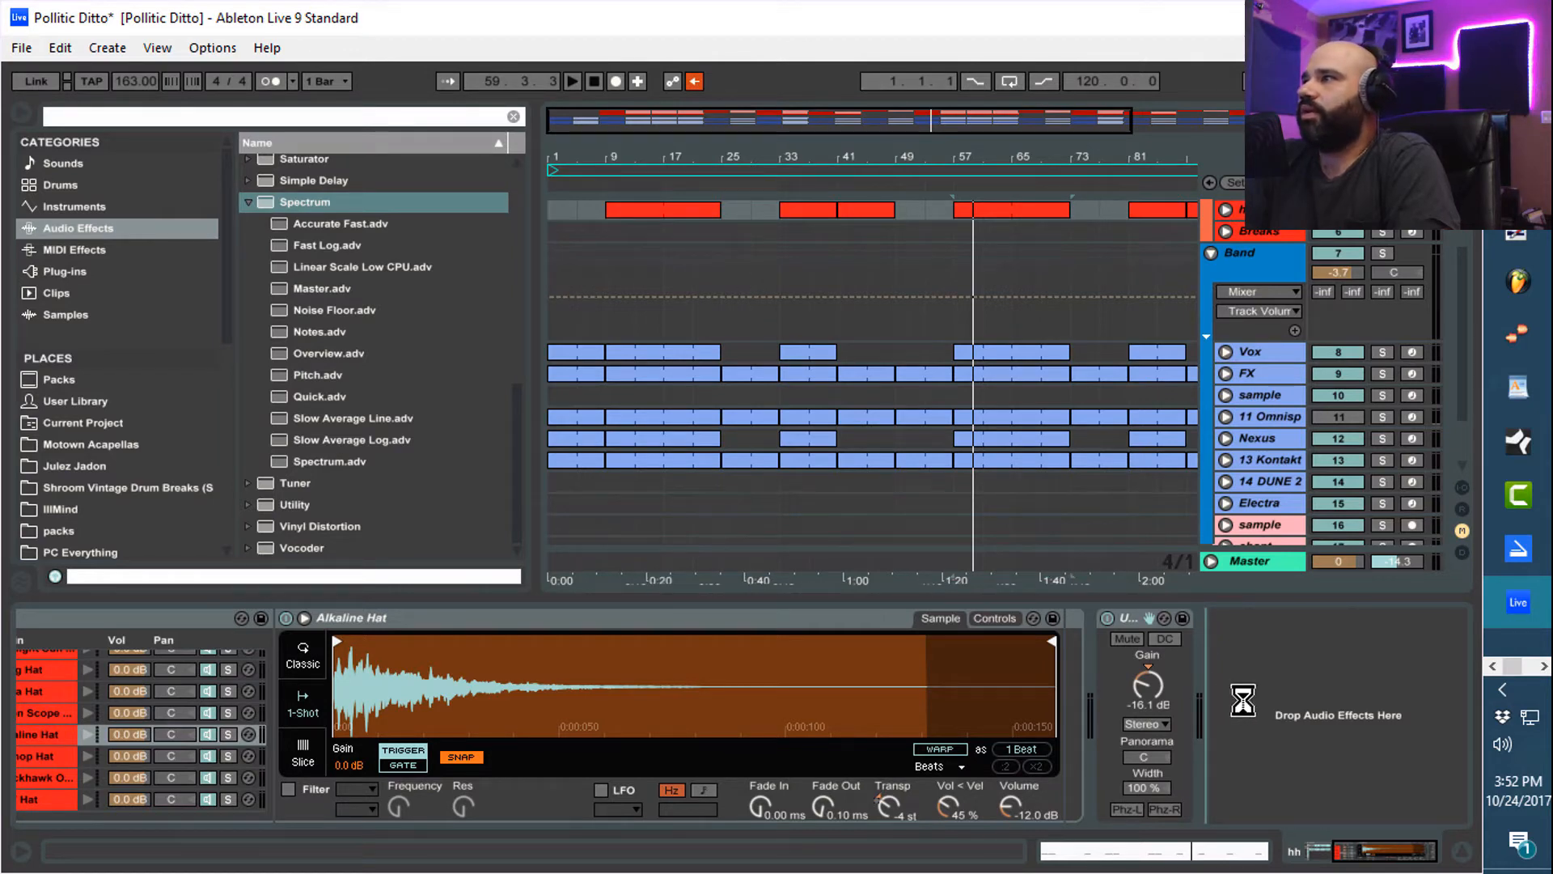
pyautogui.doubleClick(306, 202)
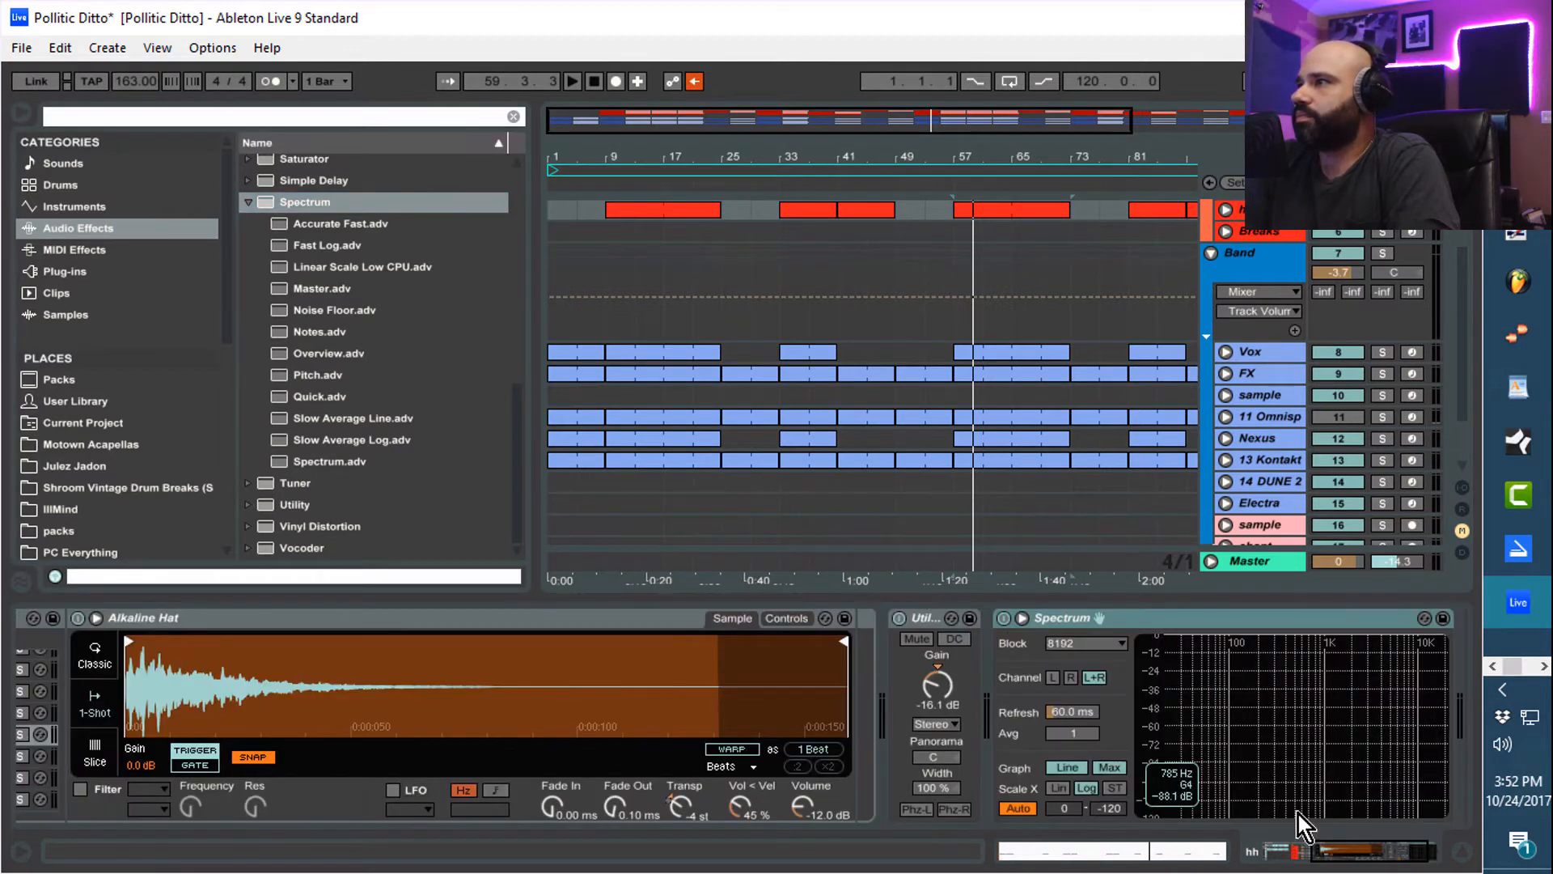
pyautogui.moveTo(1317, 733)
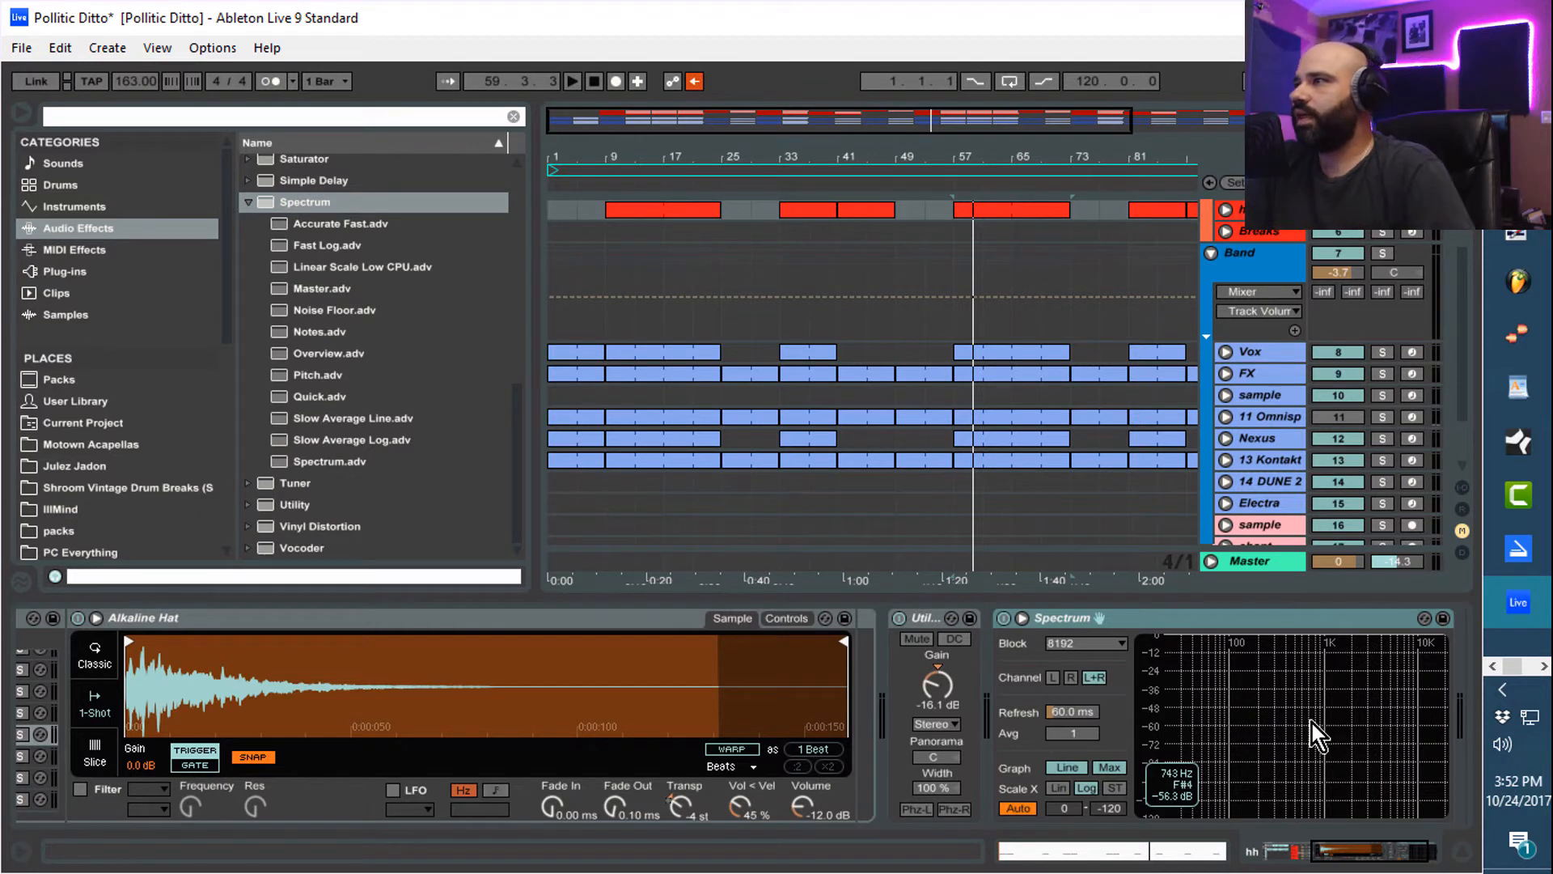
pyautogui.click(571, 81)
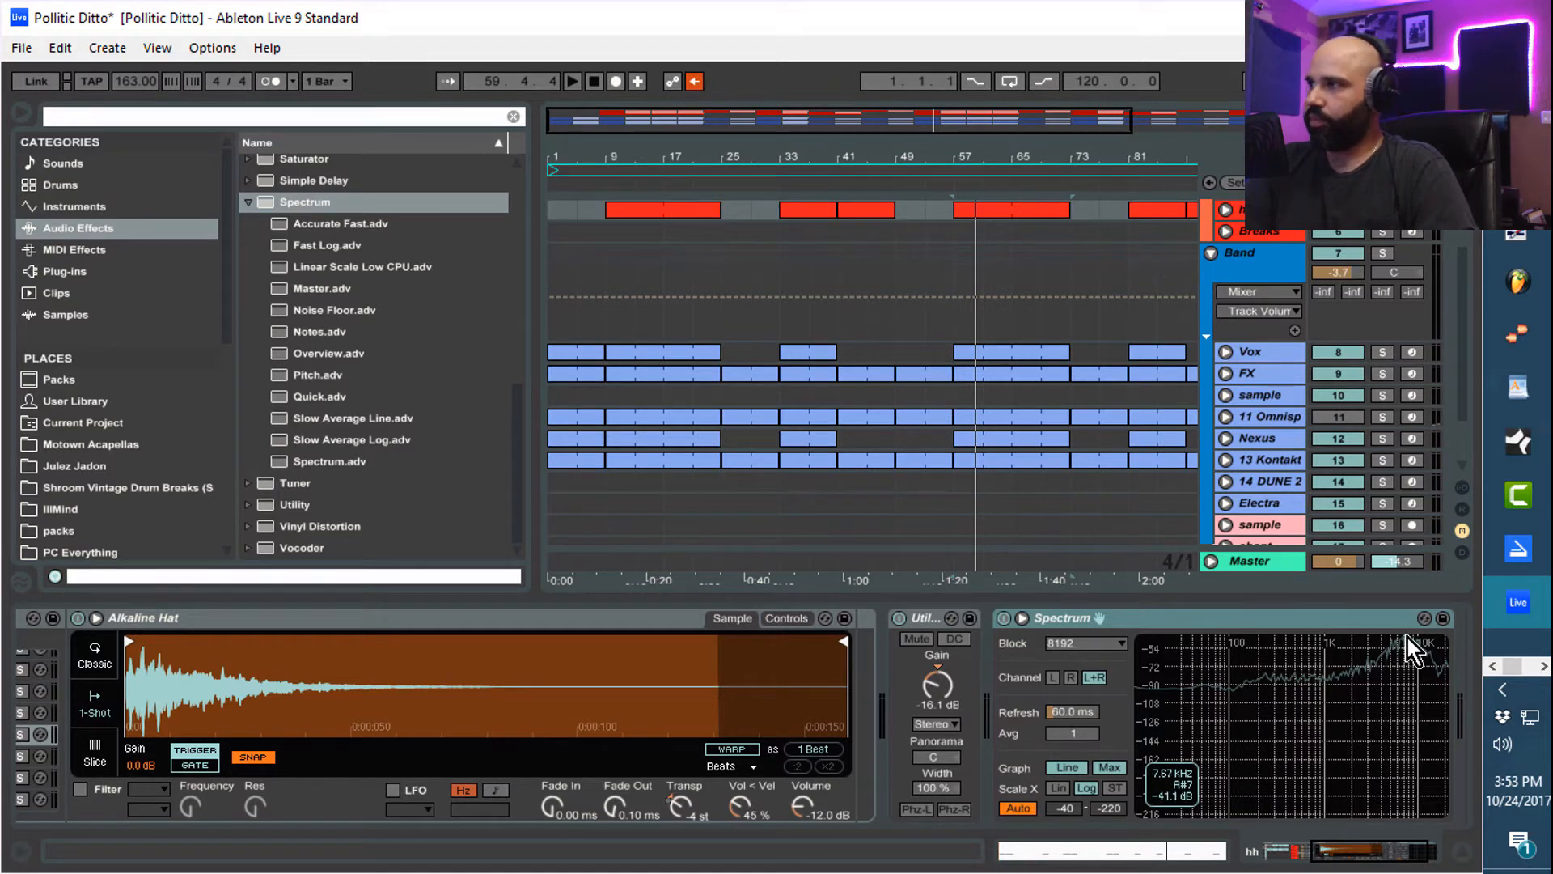
pyautogui.moveTo(1198, 797)
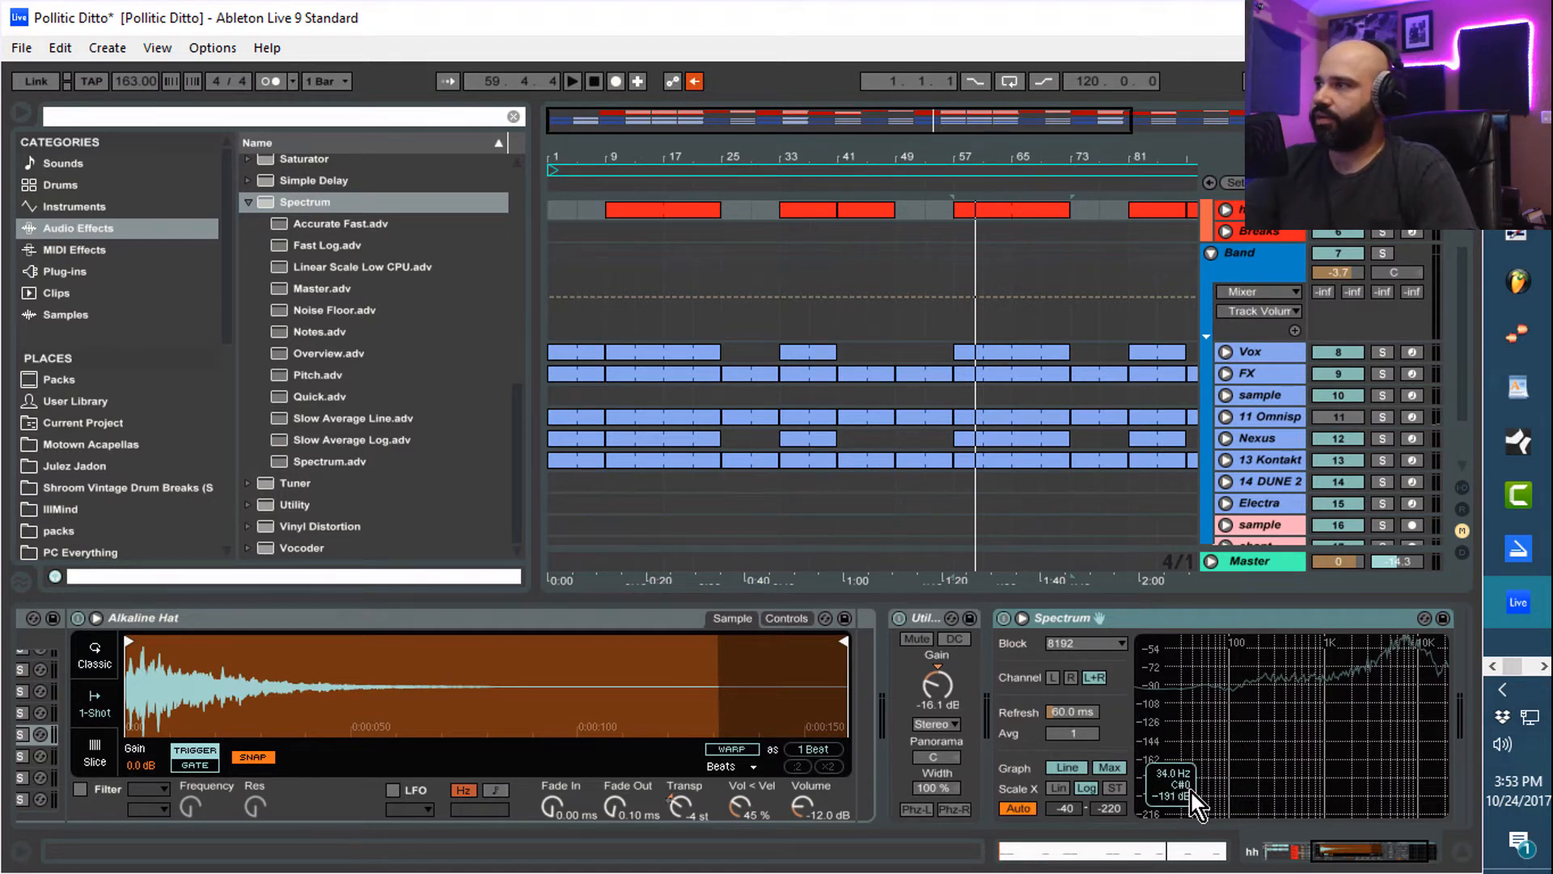
pyautogui.moveTo(1417, 654)
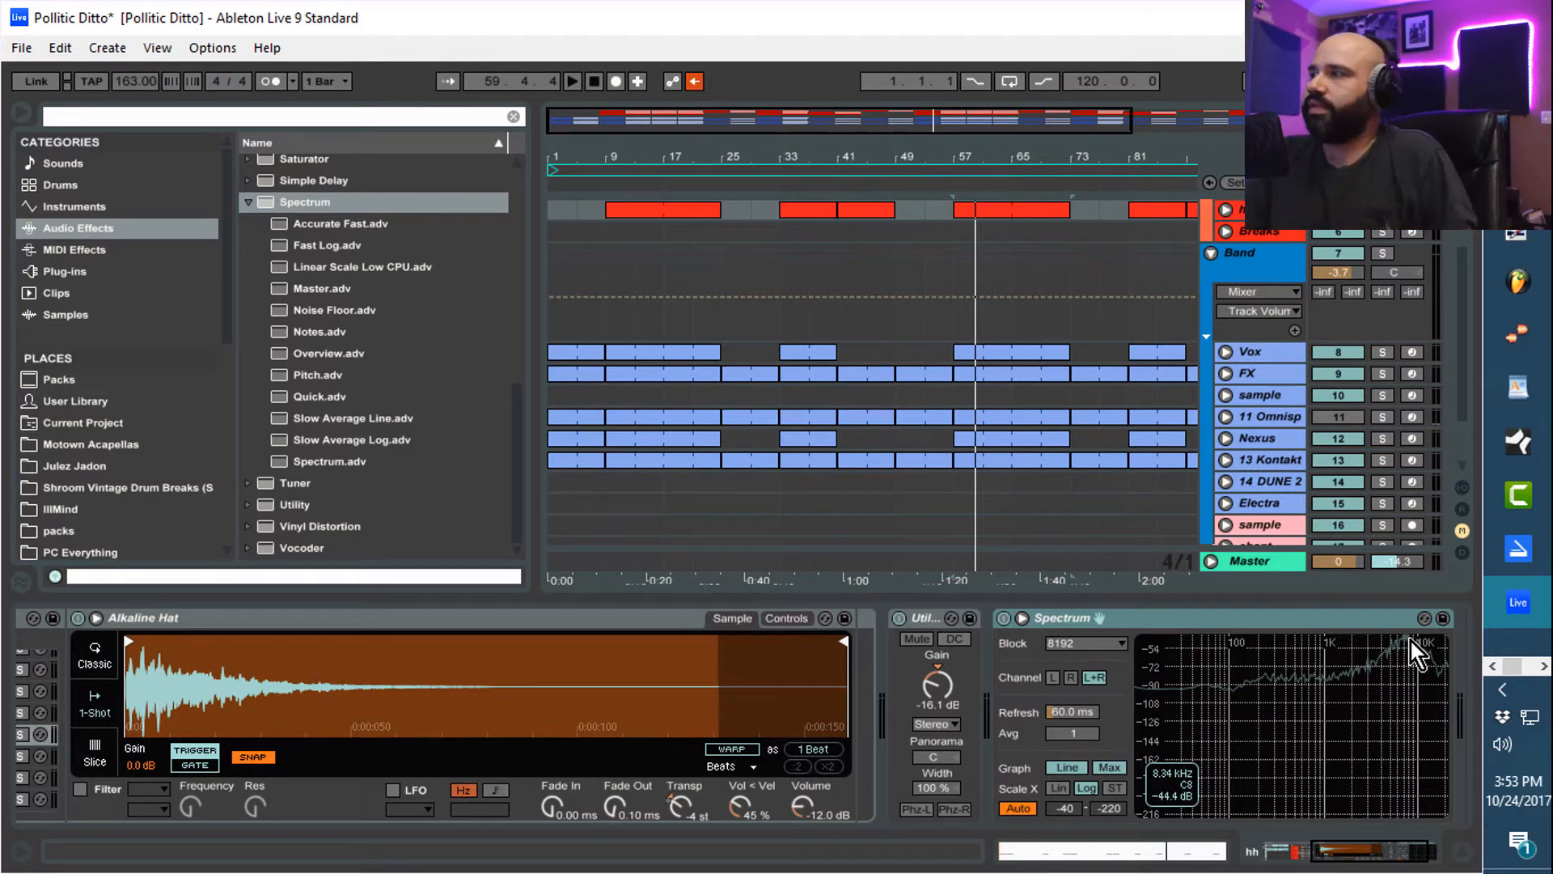
pyautogui.moveTo(1406, 658)
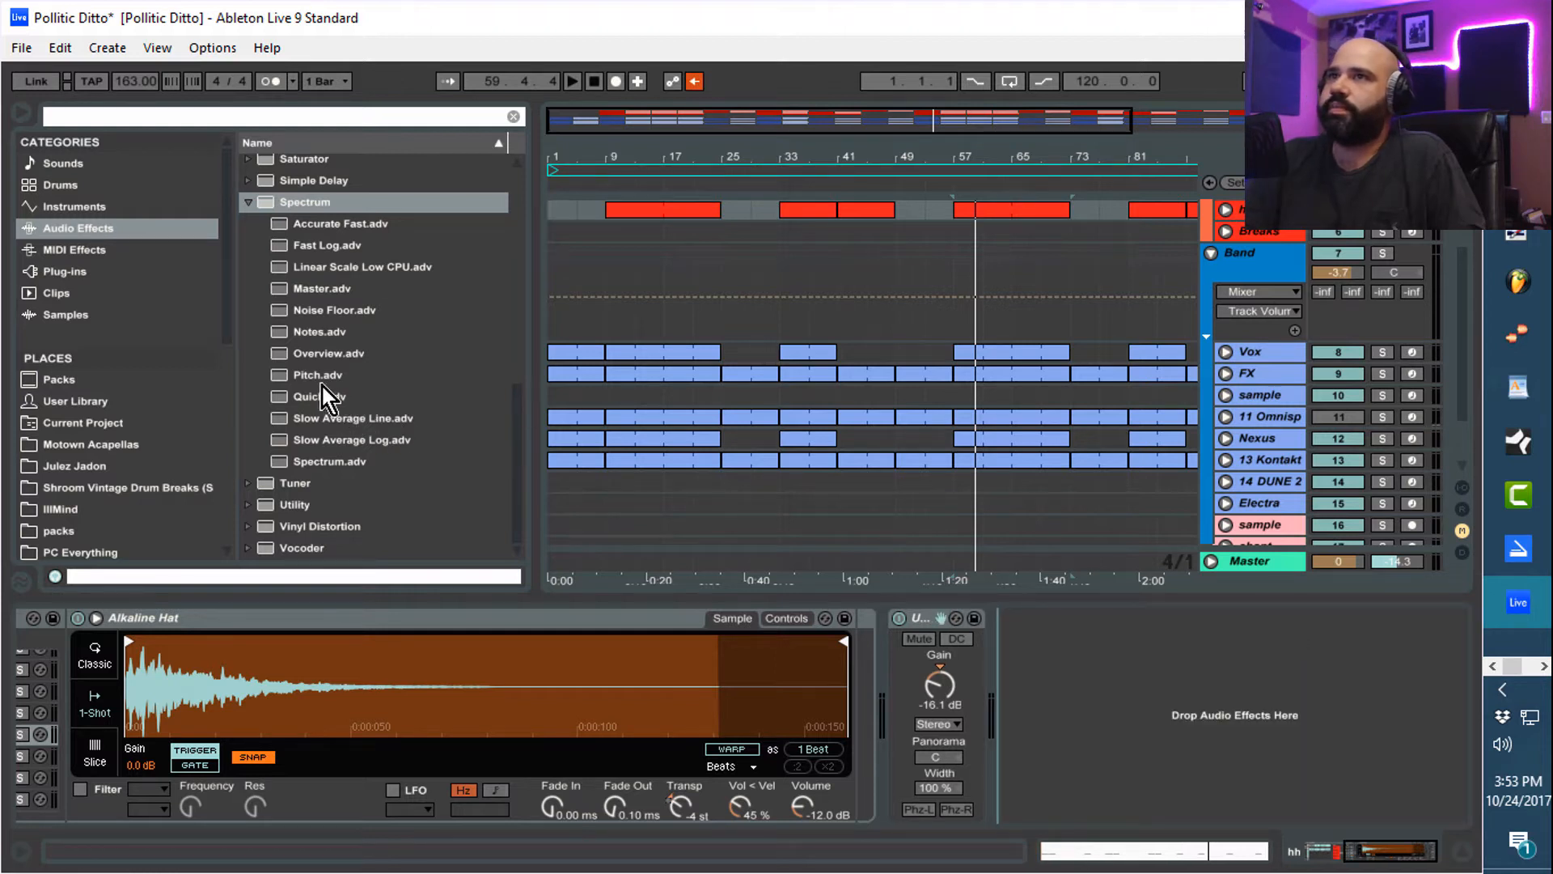
pyautogui.click(319, 373)
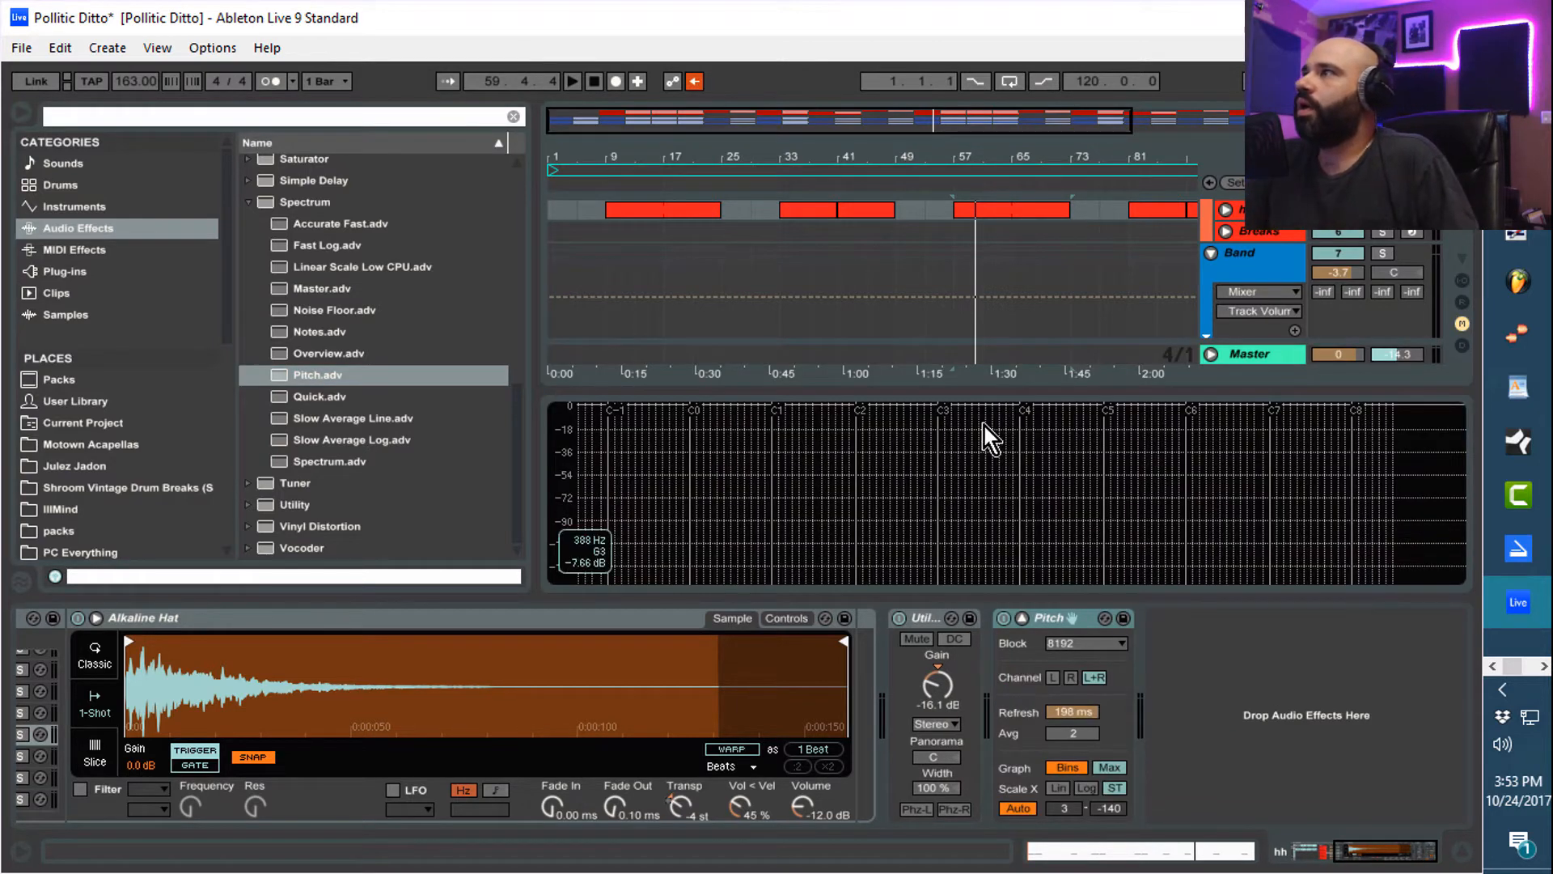
pyautogui.moveTo(609, 480)
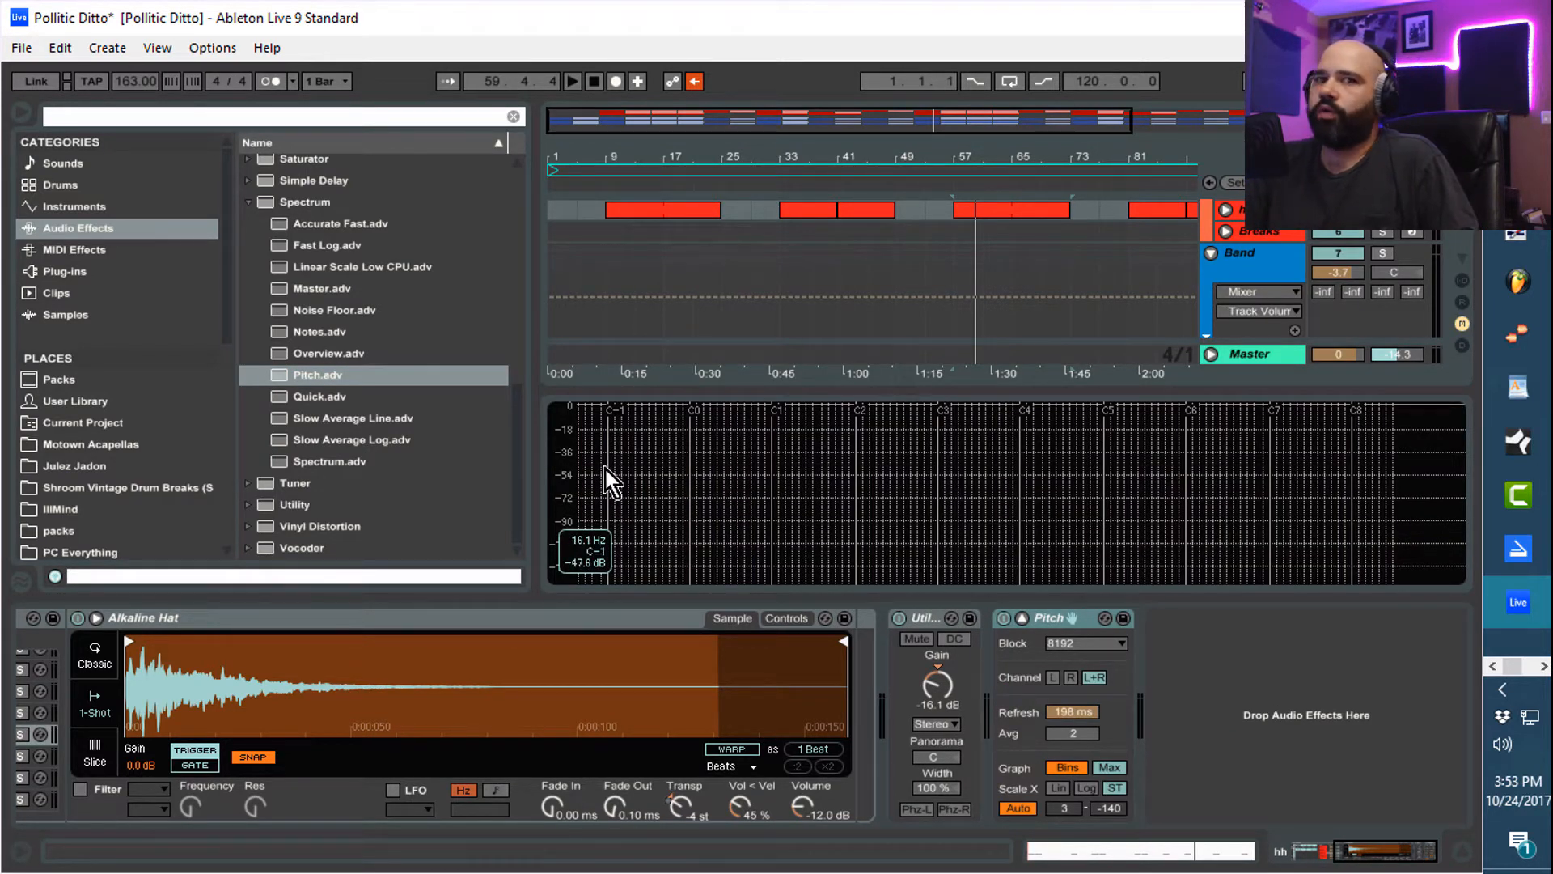
pyautogui.moveTo(619, 431)
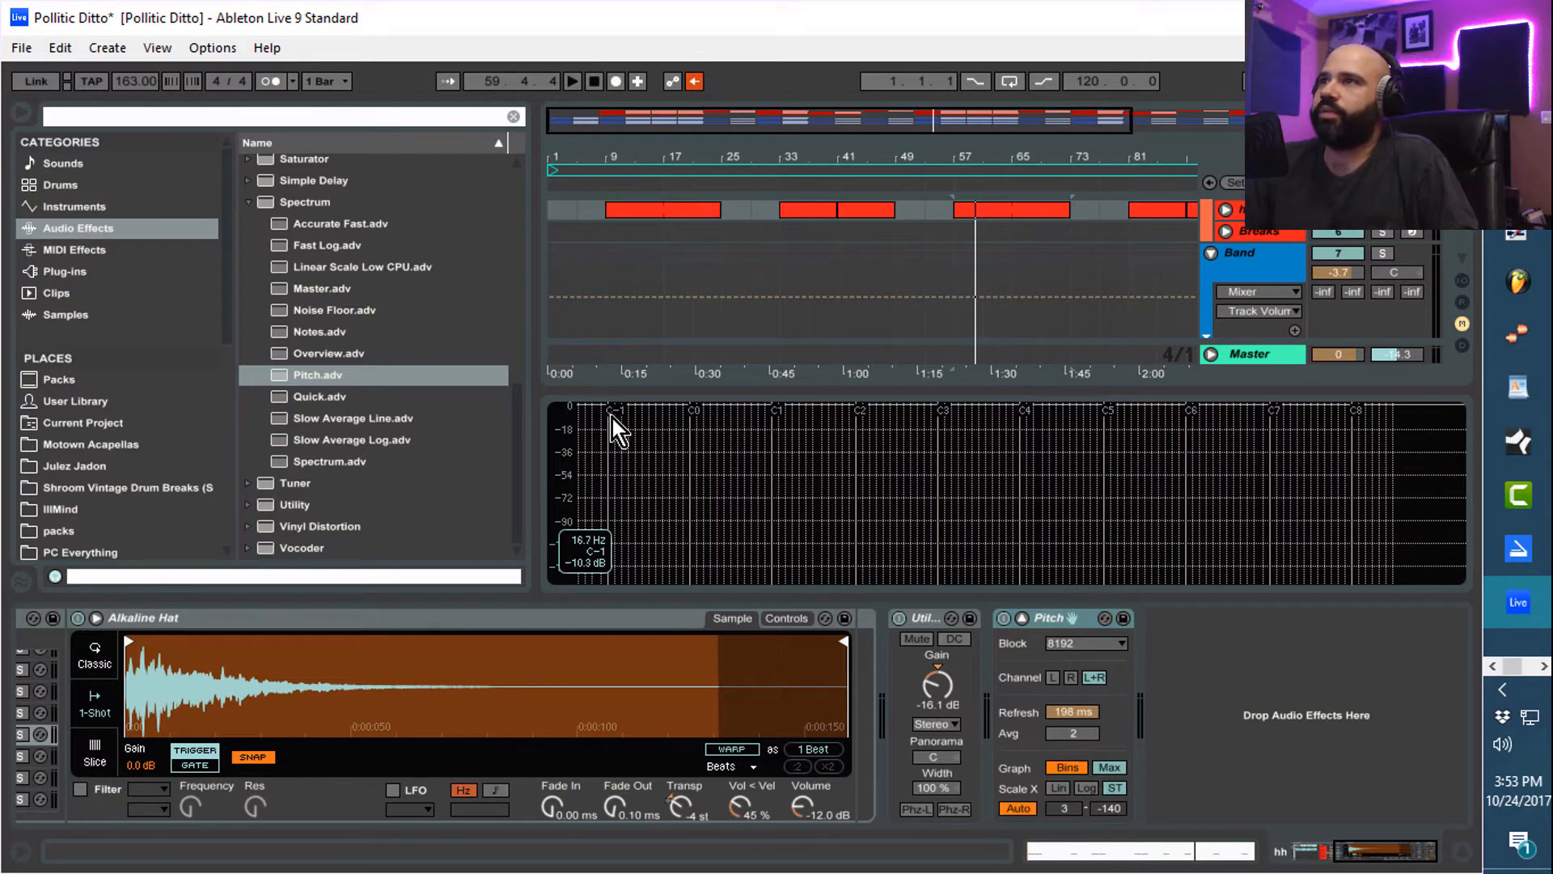
pyautogui.moveTo(951, 435)
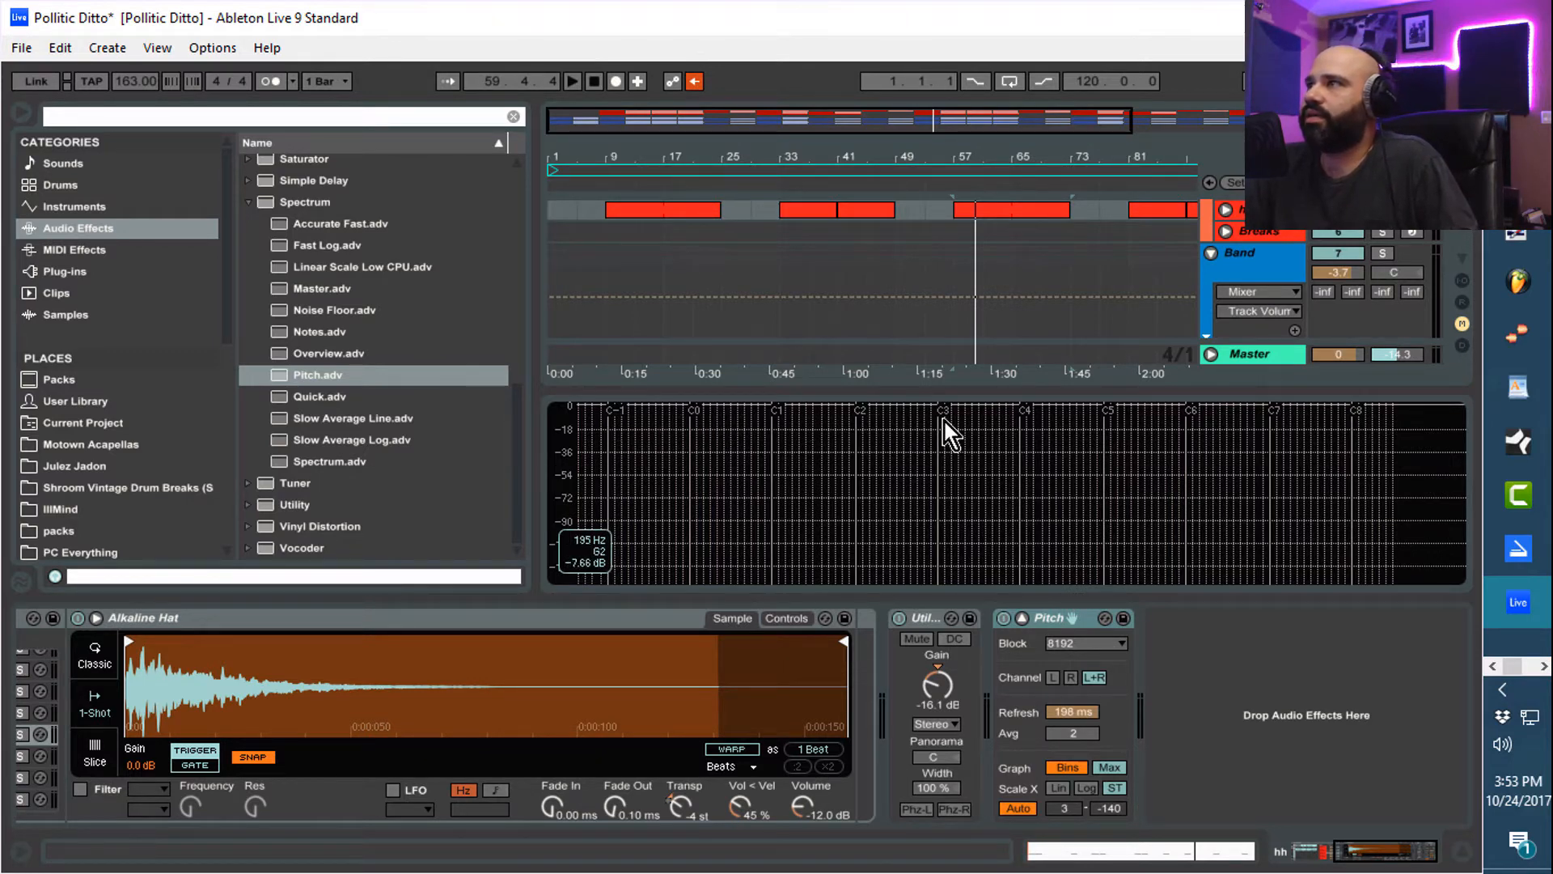
pyautogui.moveTo(1139, 519)
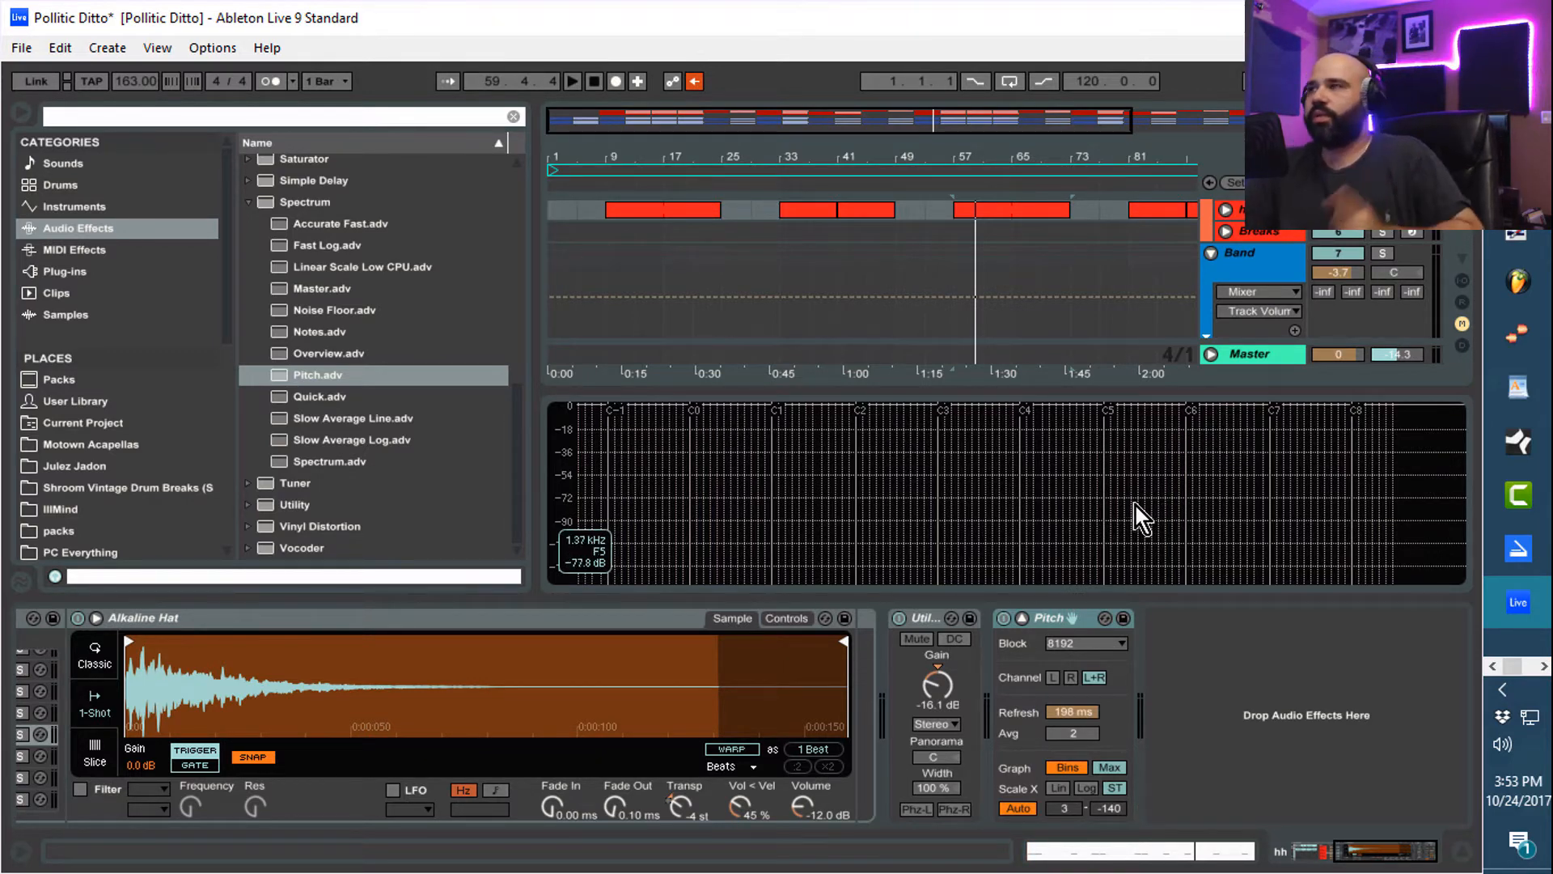
pyautogui.moveTo(1134, 505)
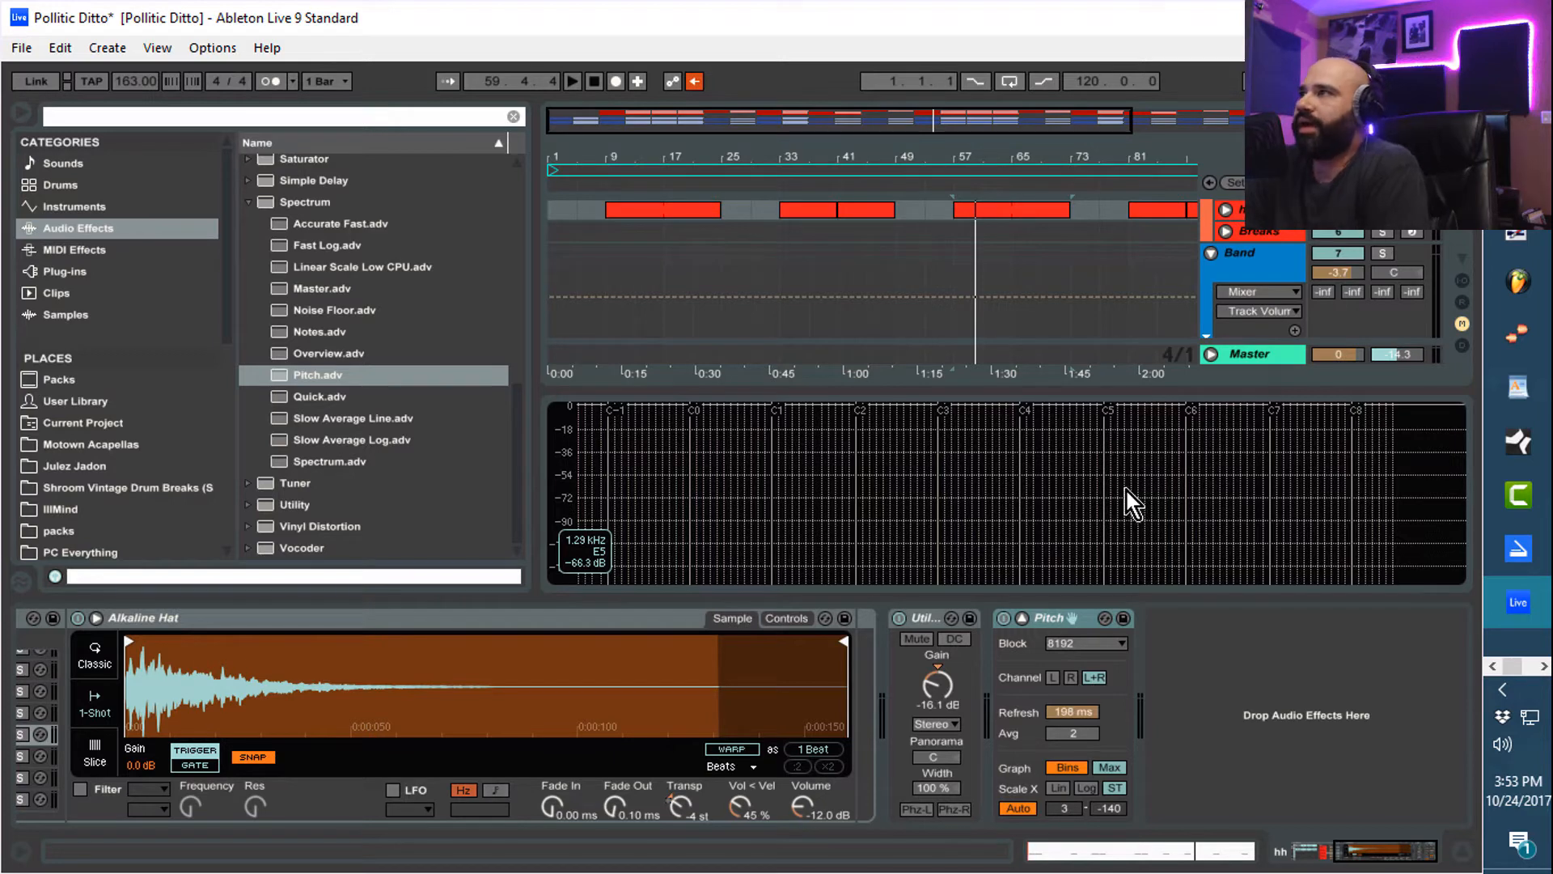
pyautogui.moveTo(1118, 443)
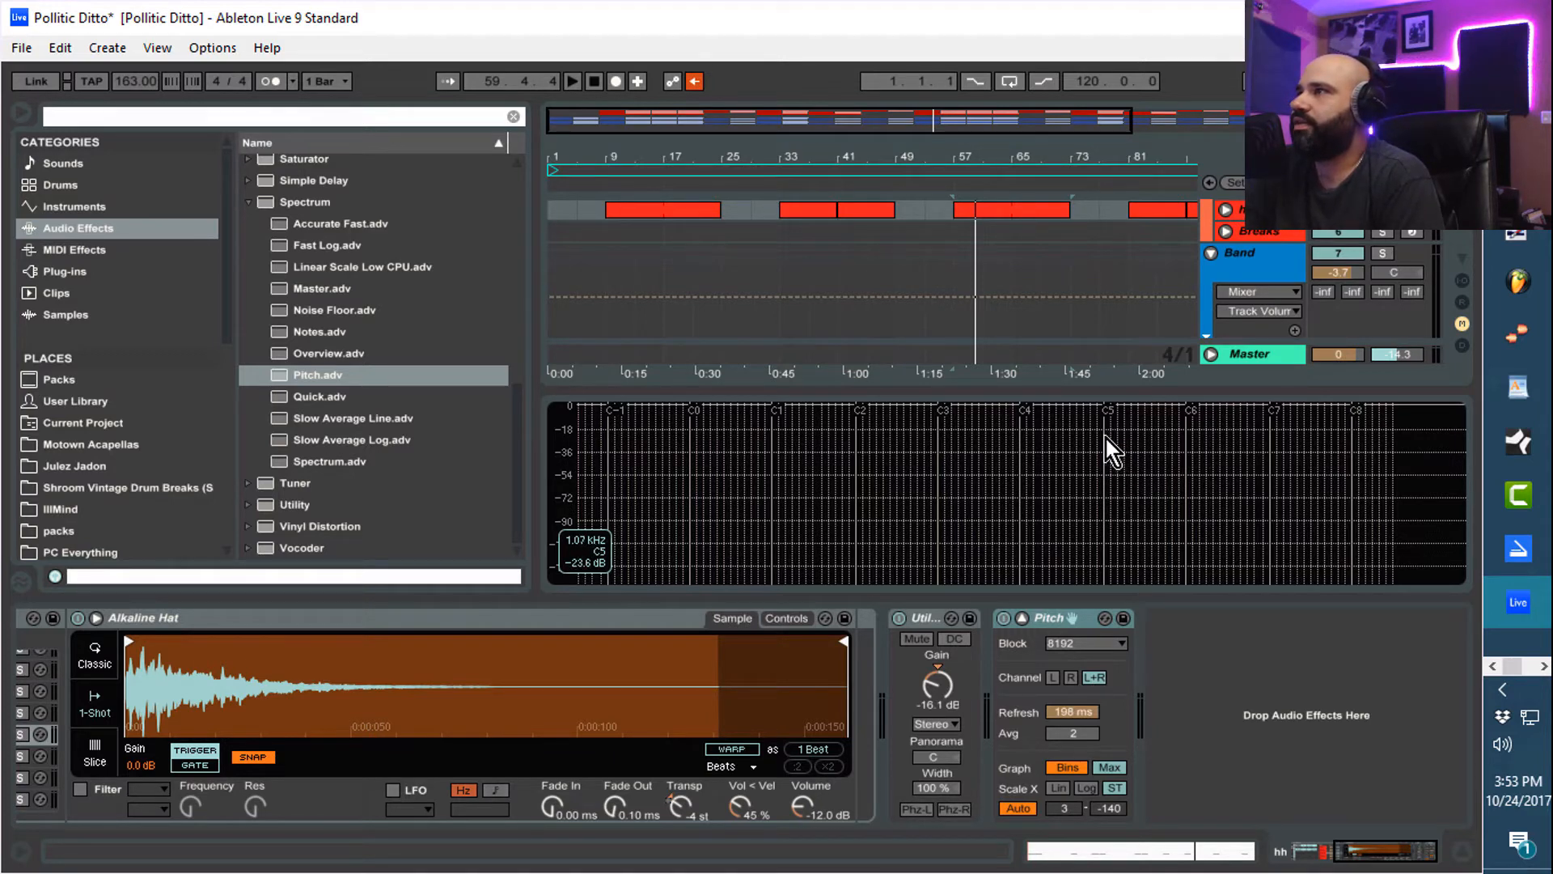
pyautogui.moveTo(1025, 466)
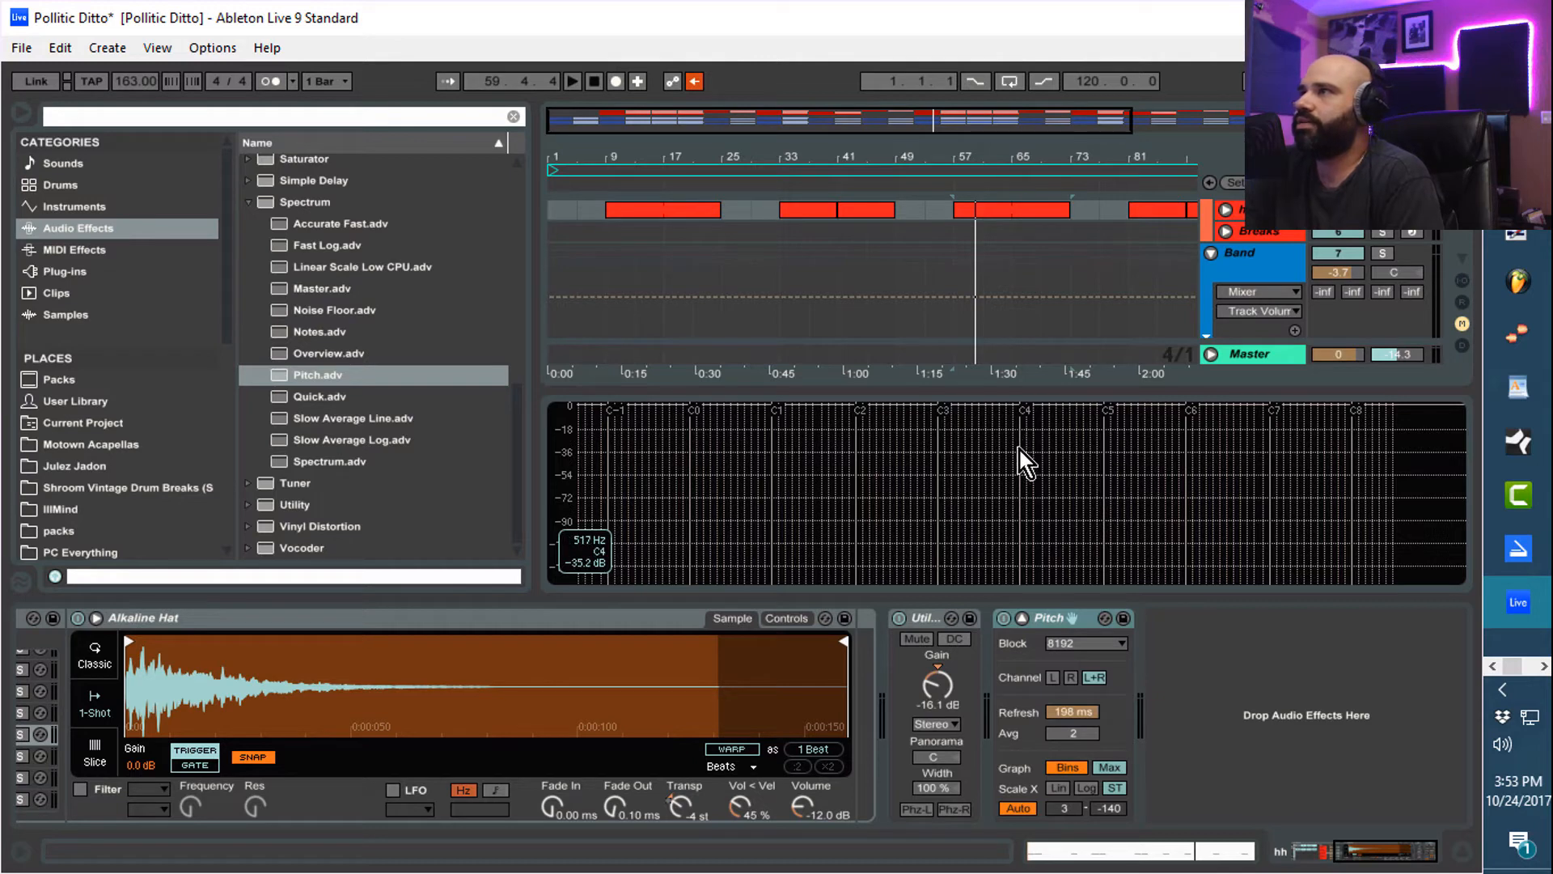
pyautogui.moveTo(1189, 451)
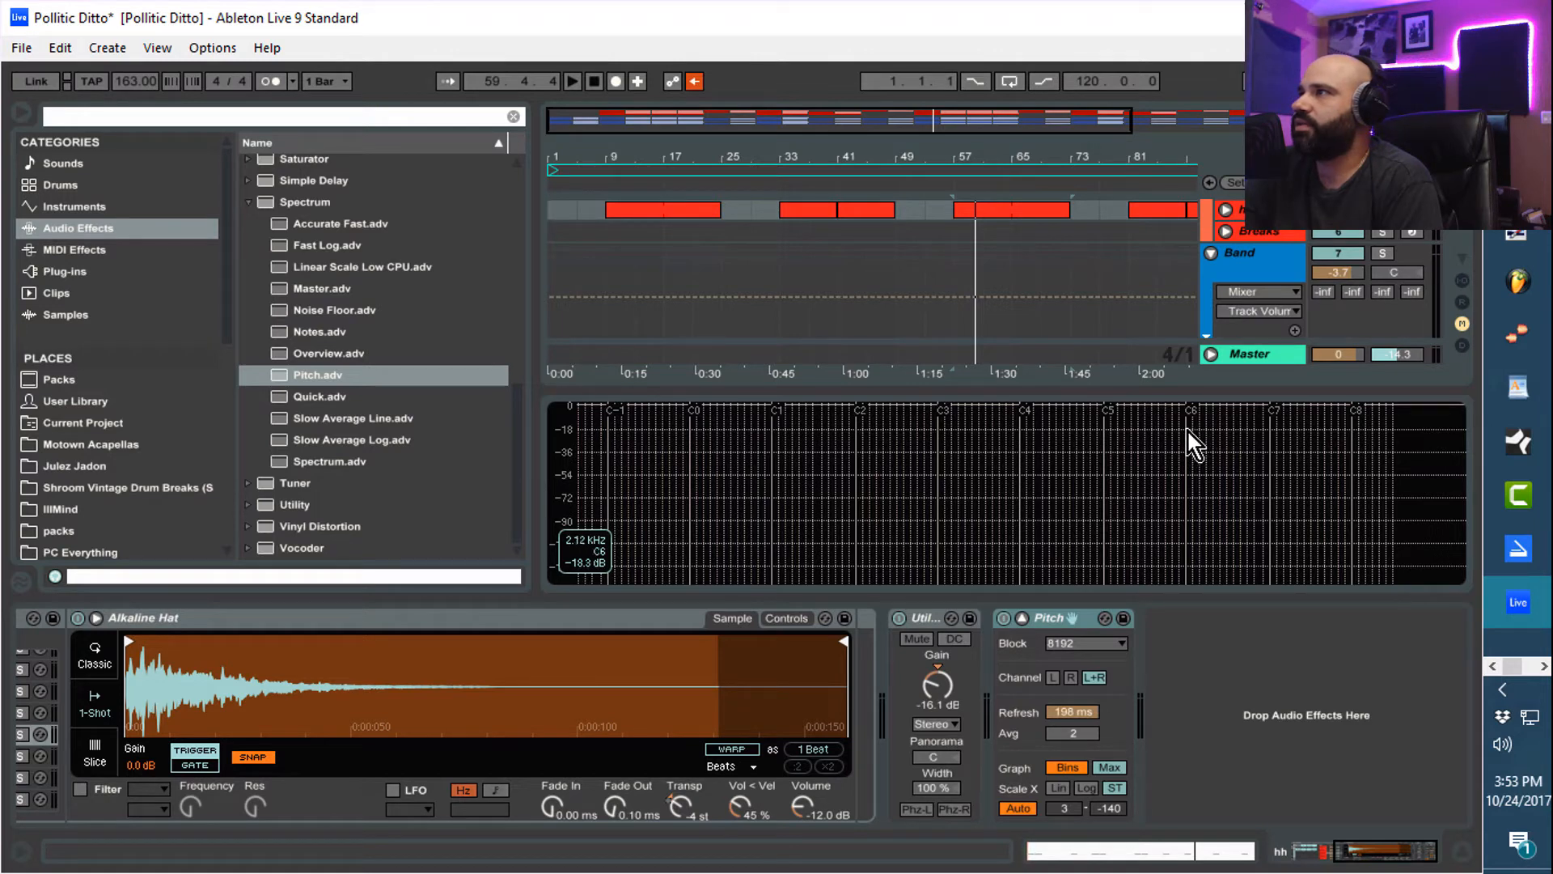
pyautogui.moveTo(1208, 443)
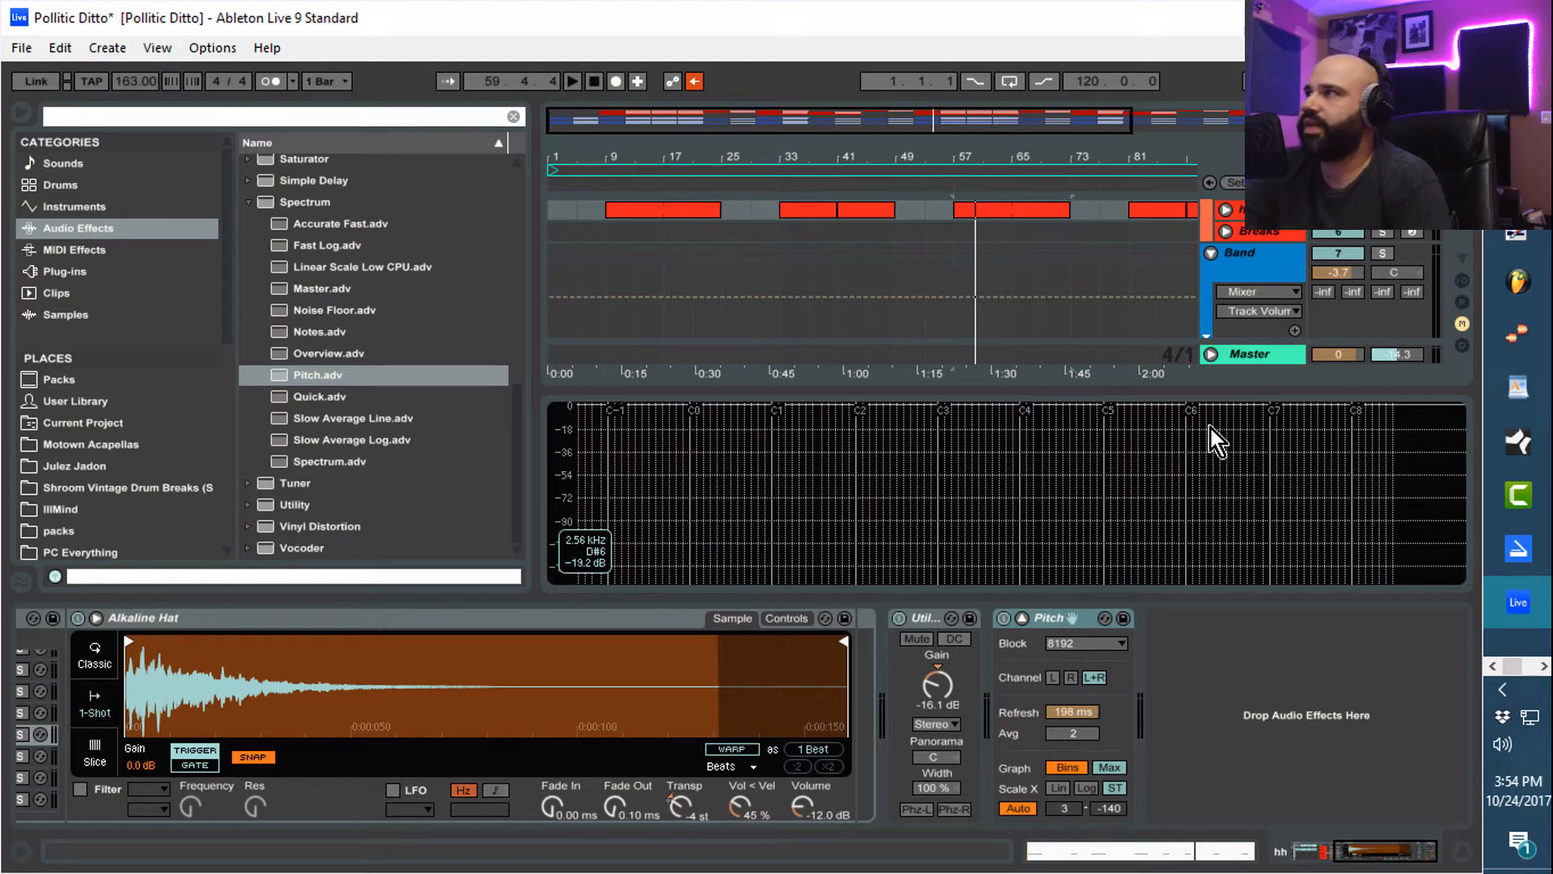
pyautogui.moveTo(1175, 434)
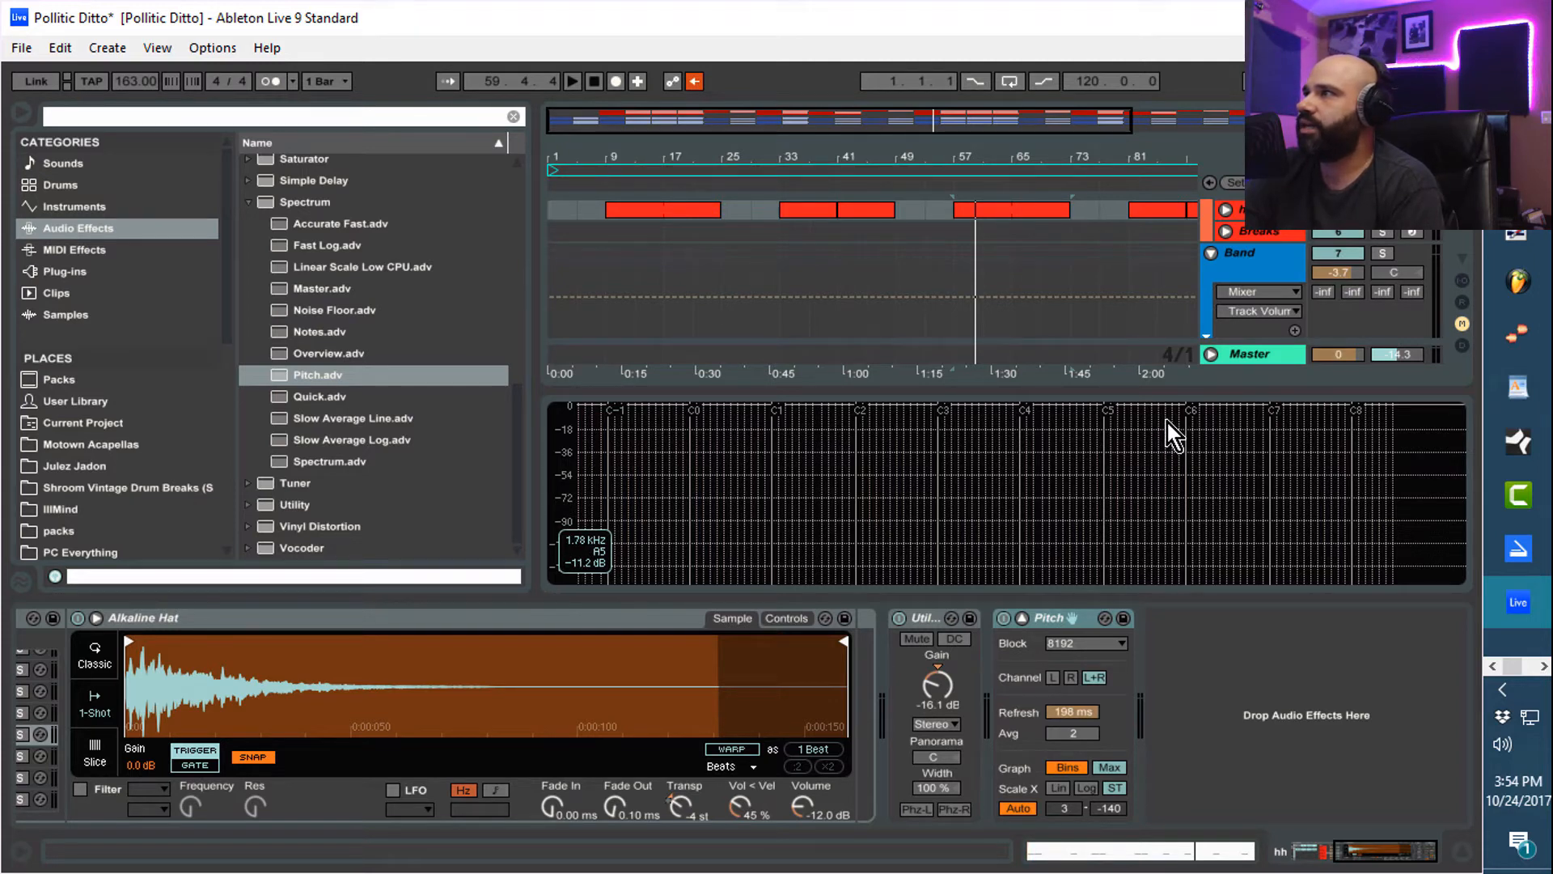
pyautogui.moveTo(1194, 440)
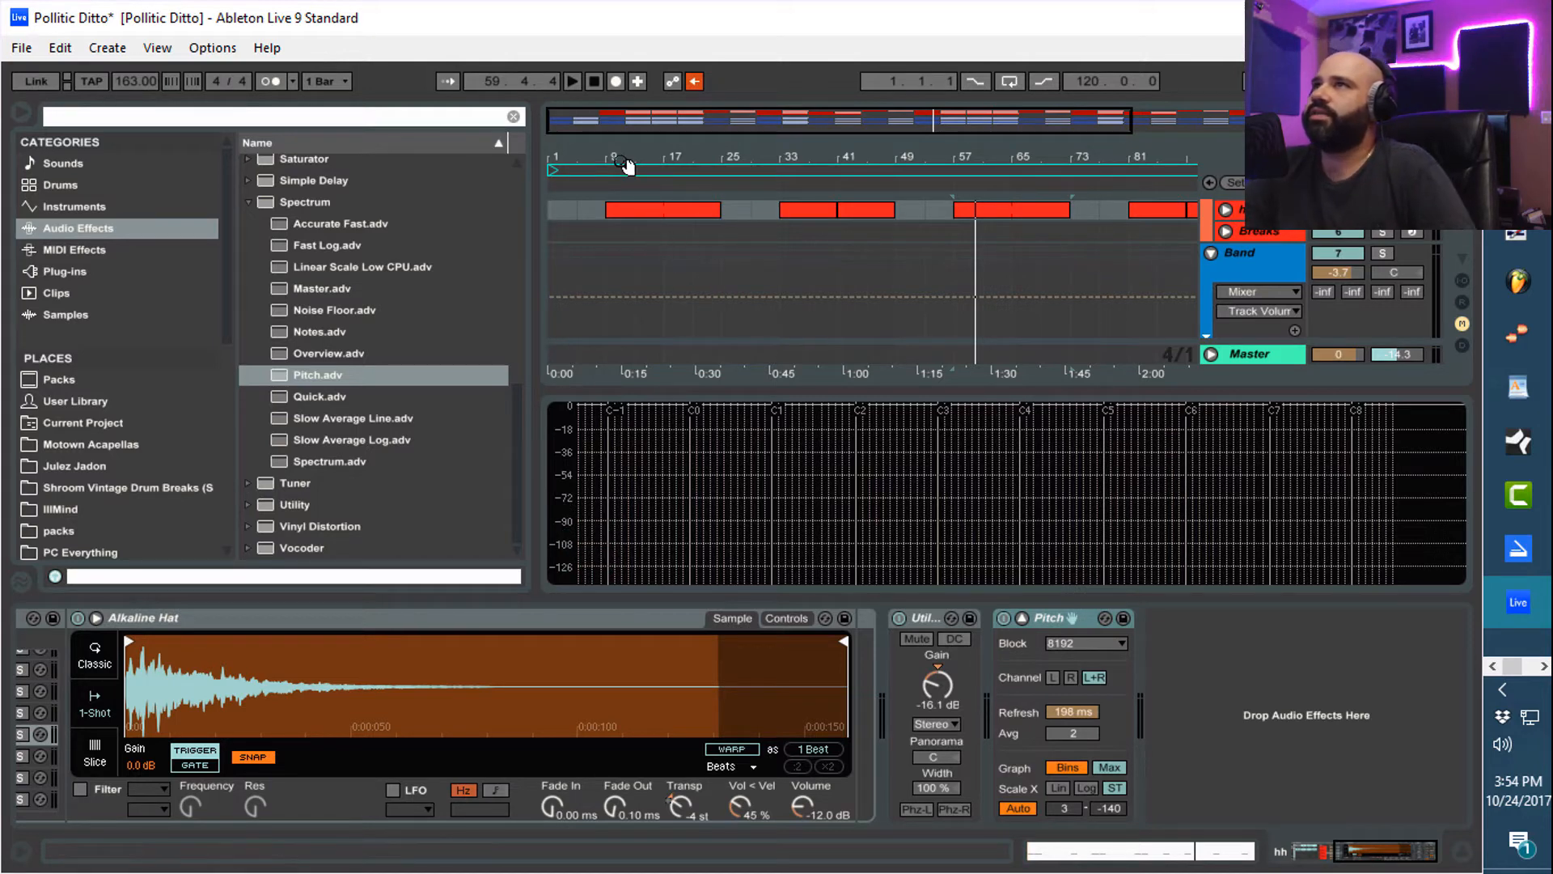
# Drop Pitch.adv onto the Rack Kick1 chain and enlarge its frequency display
pyautogui.click(572, 81)
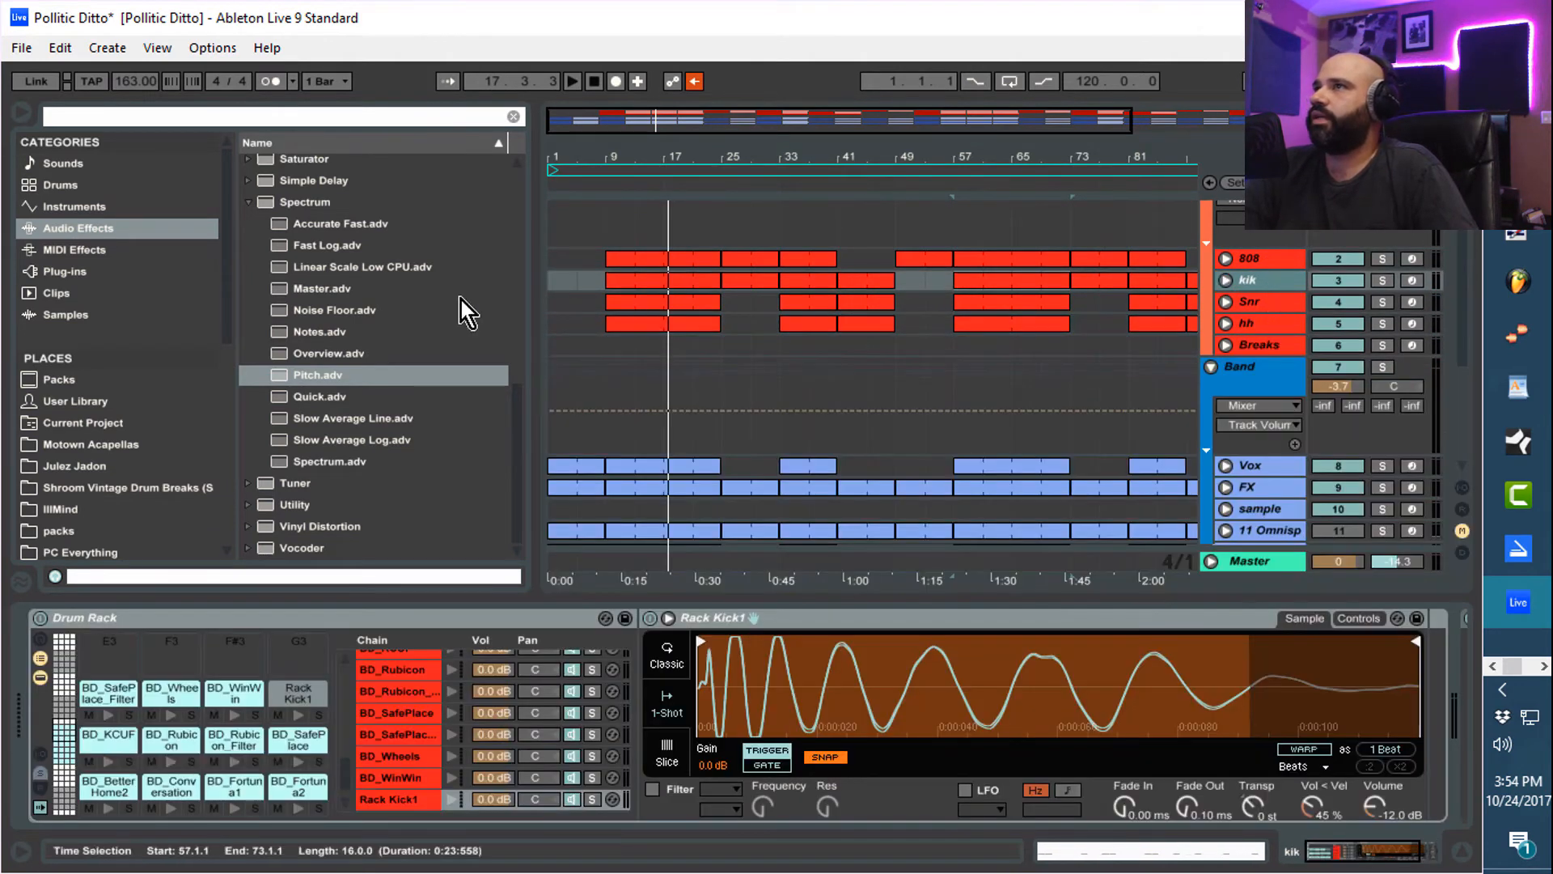
pyautogui.moveTo(654, 224)
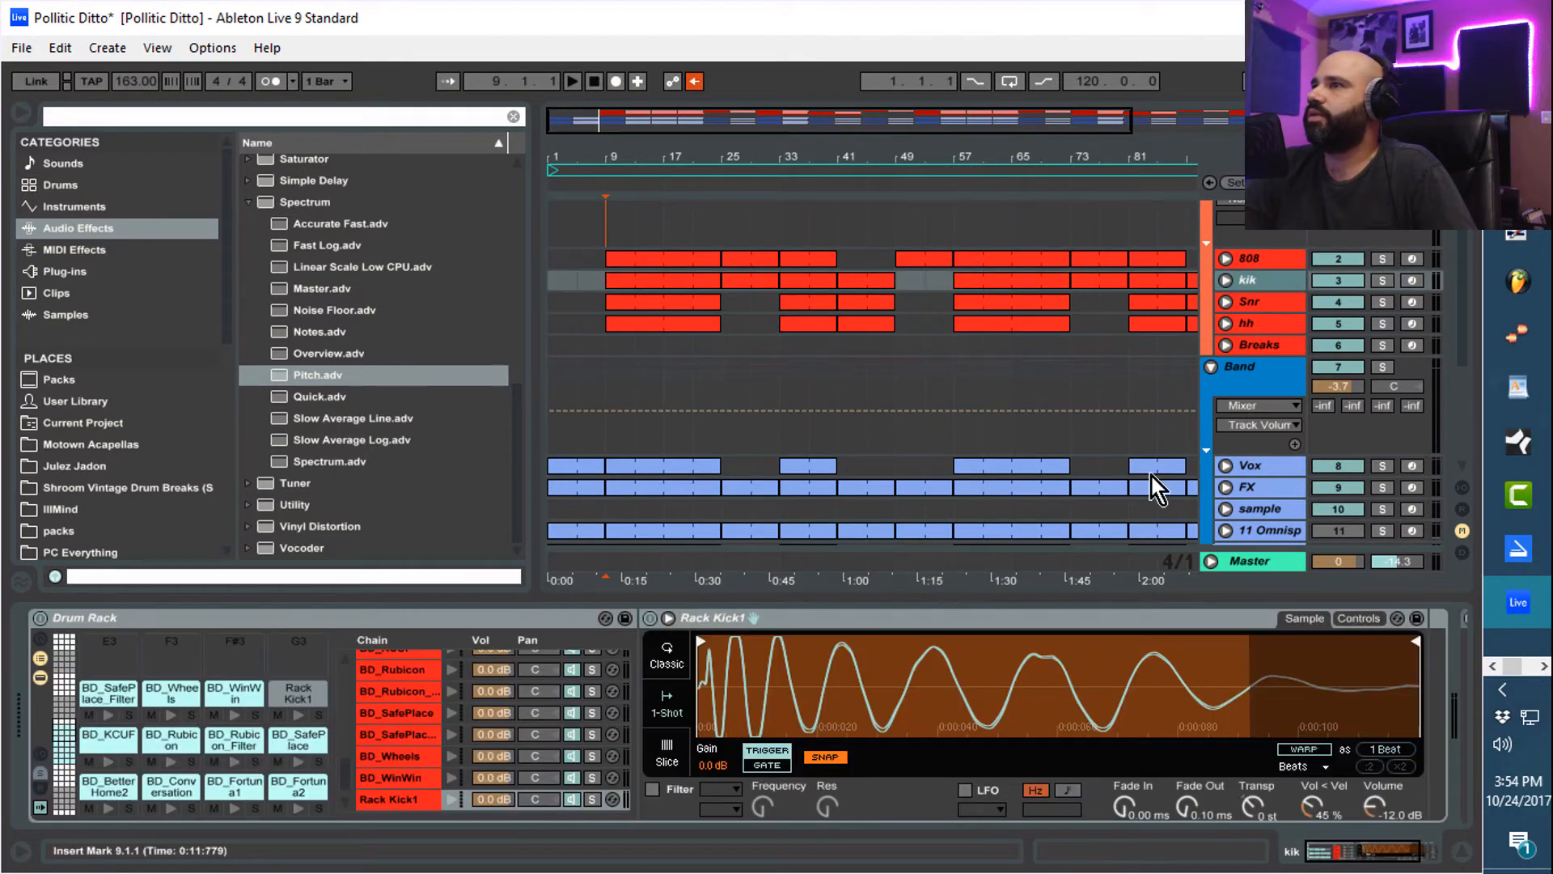
pyautogui.moveTo(1343, 667)
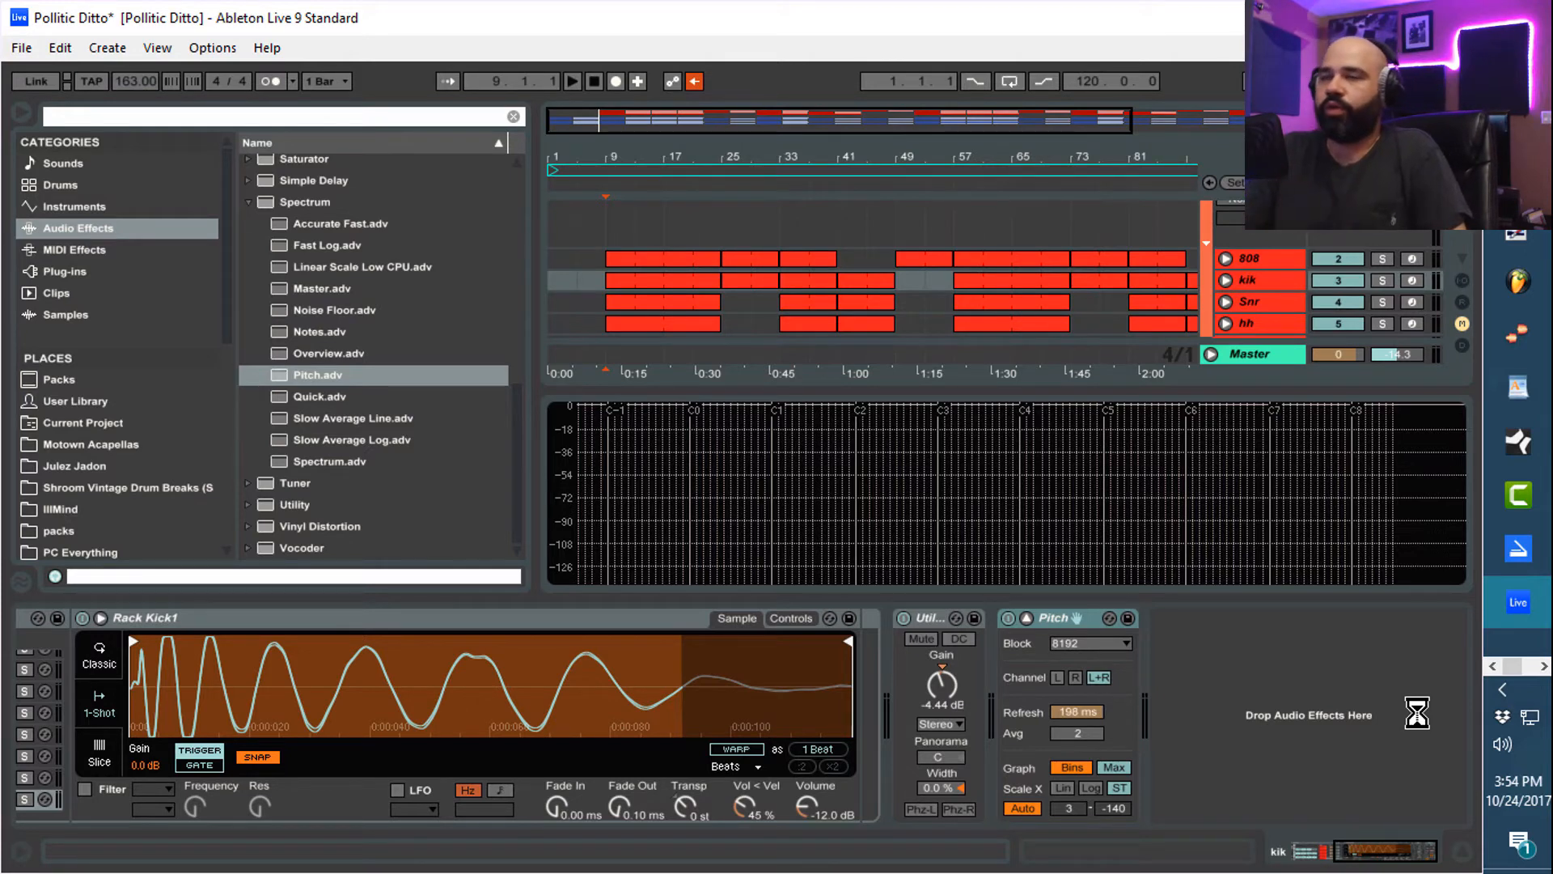
pyautogui.moveTo(1095, 495)
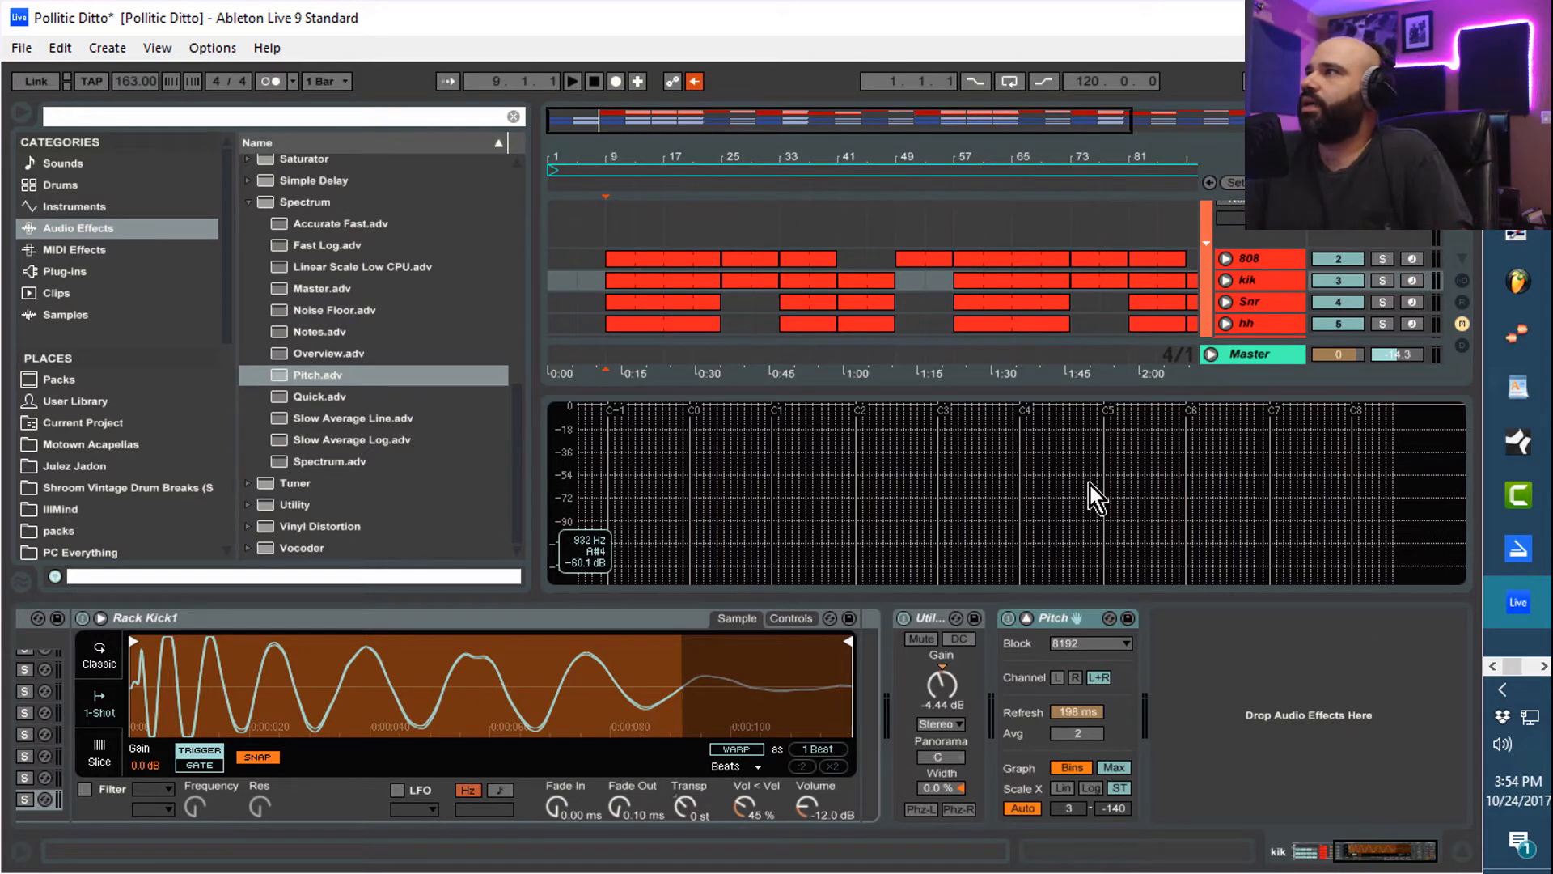
pyautogui.moveTo(1189, 550)
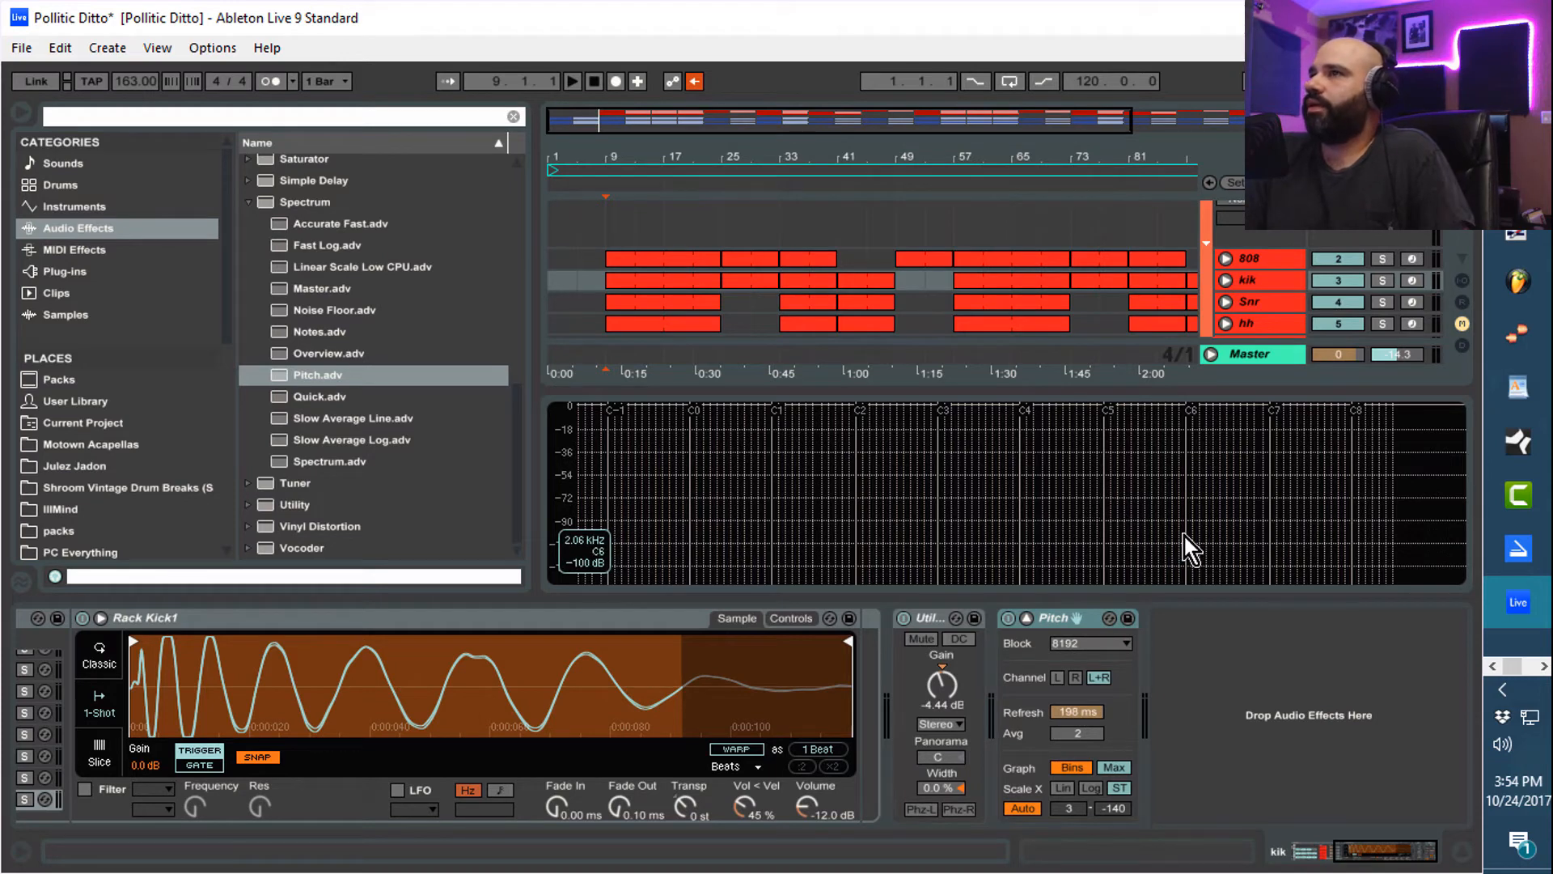
pyautogui.moveTo(901, 485)
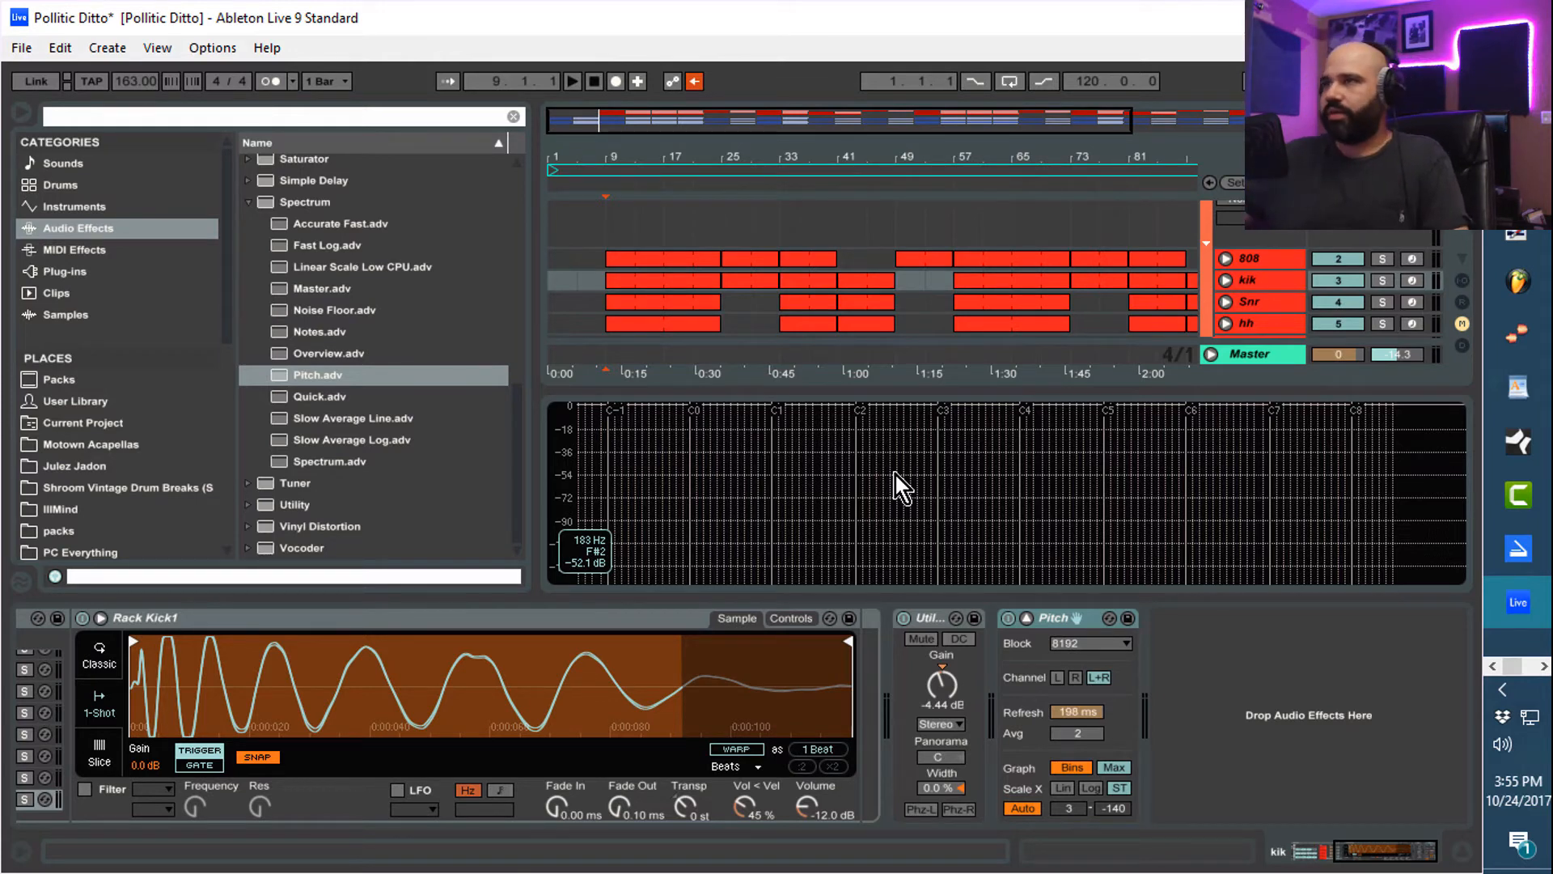
pyautogui.moveTo(1223, 416)
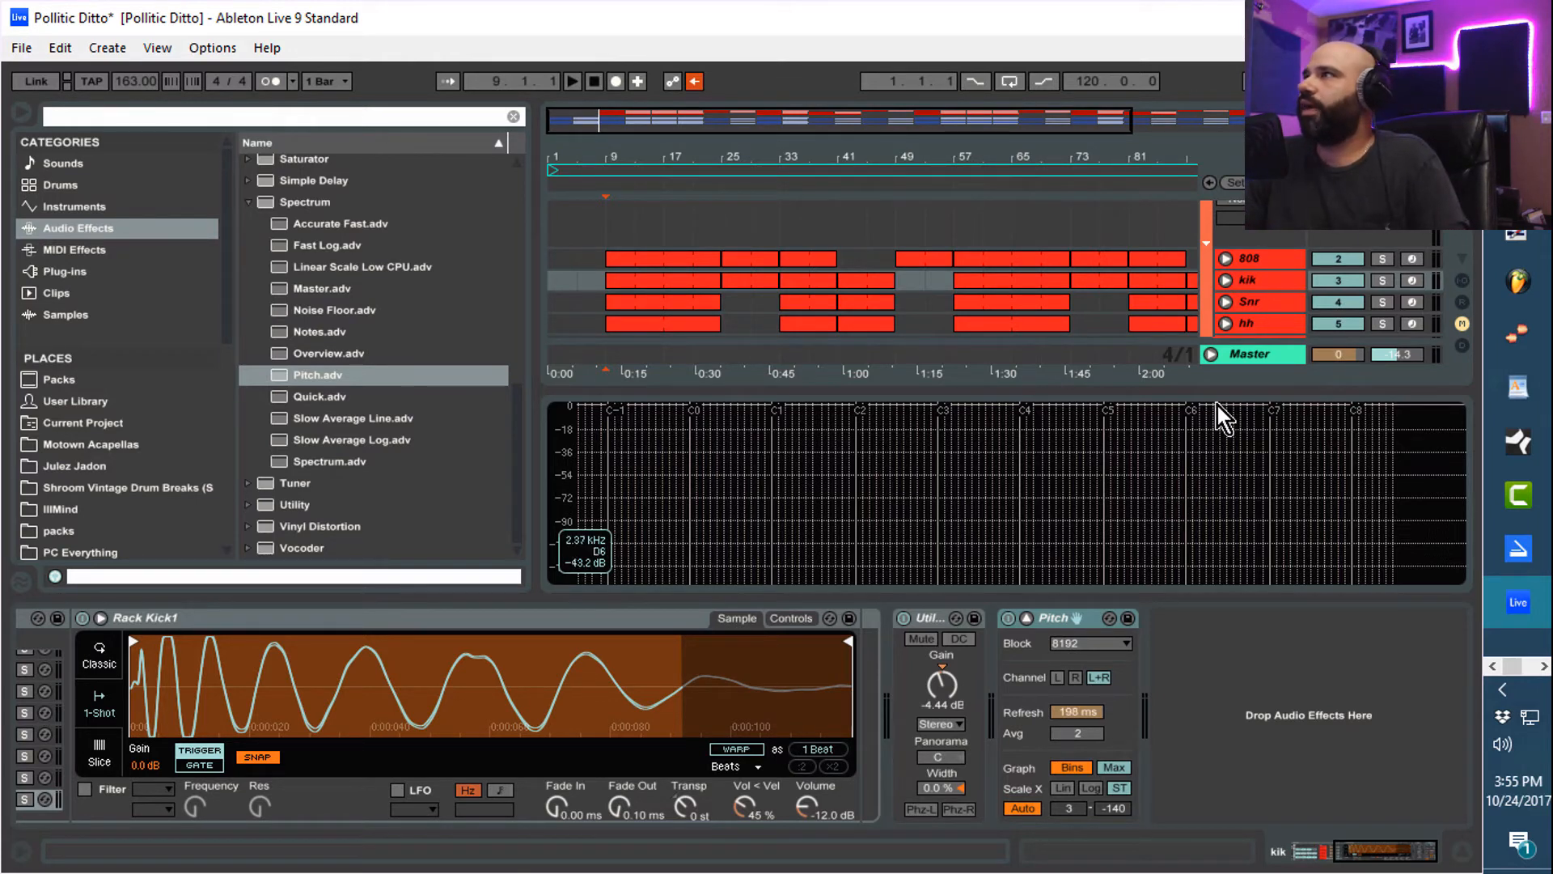
# Play the kick and raise Simpler's Transp several semitones toward an E1 peak
pyautogui.click(573, 81)
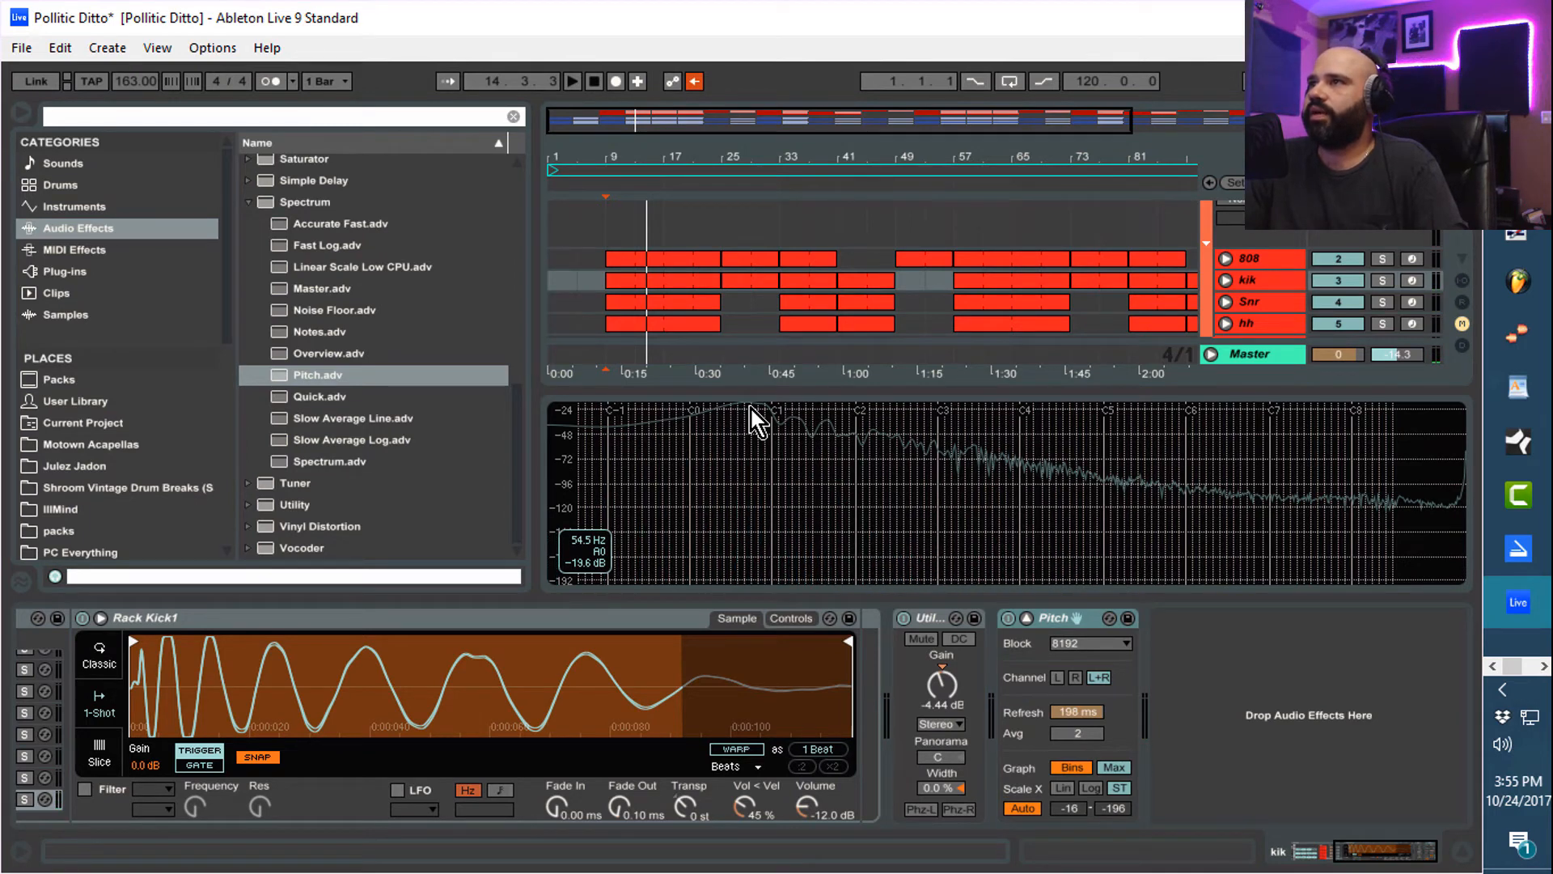
pyautogui.moveTo(756, 416)
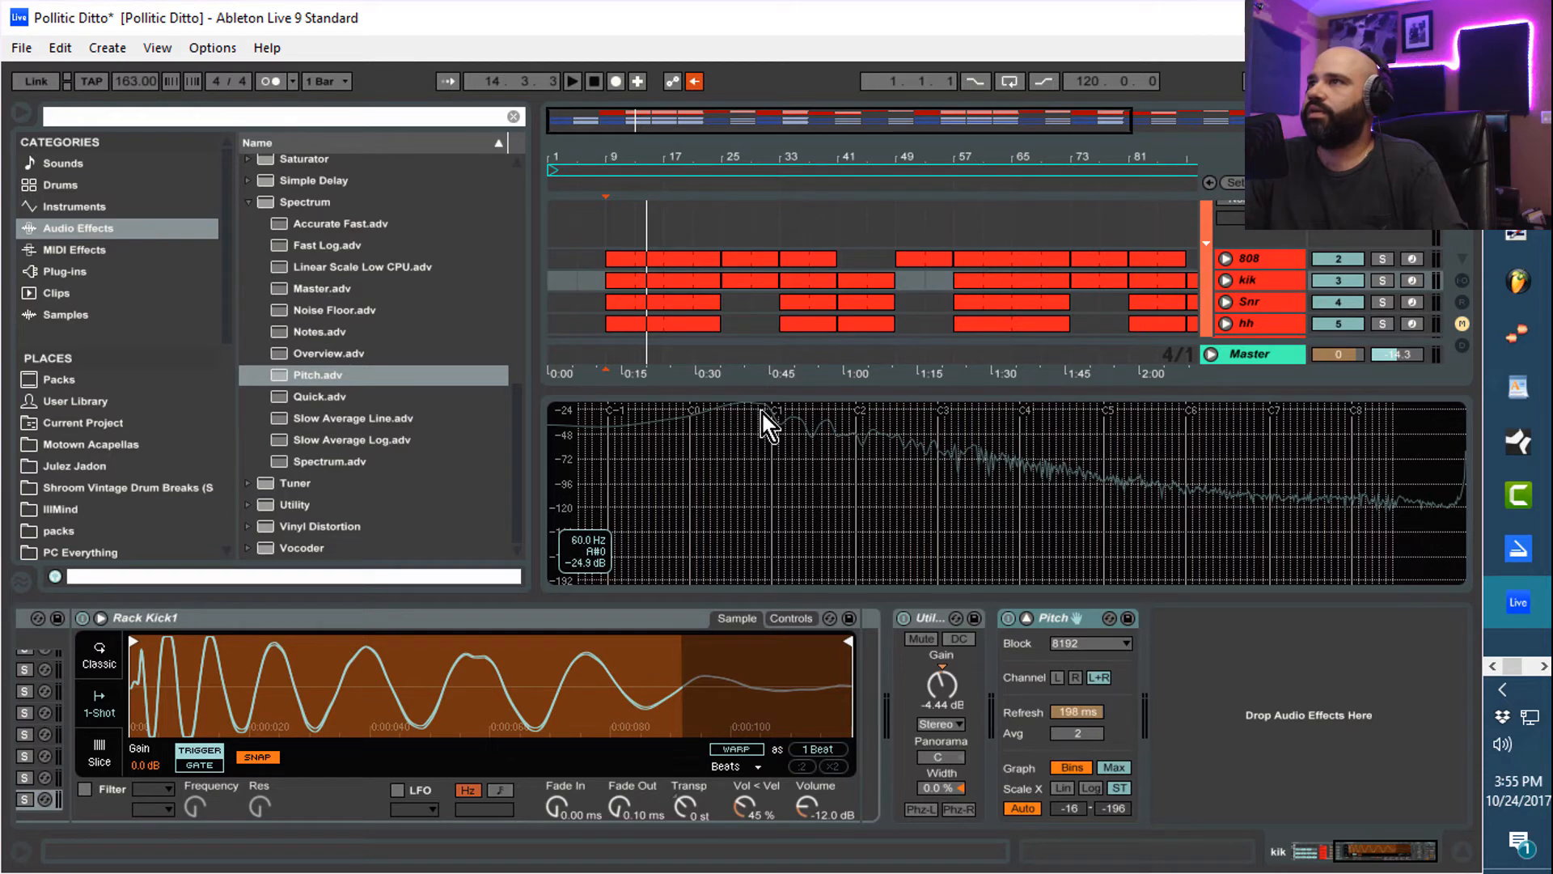
pyautogui.moveTo(783, 421)
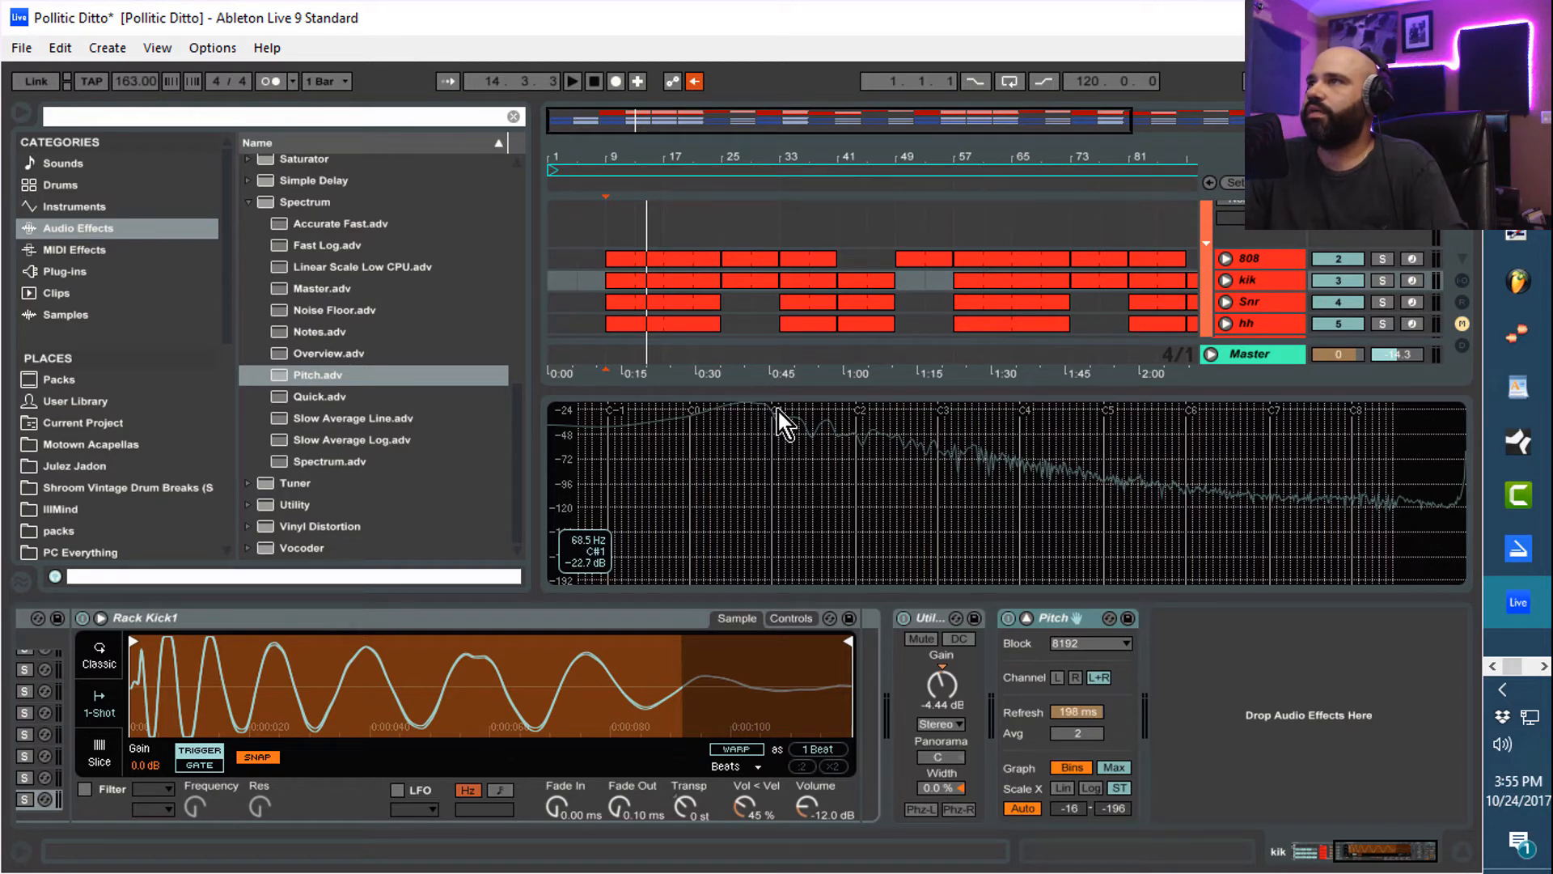
pyautogui.moveTo(793, 424)
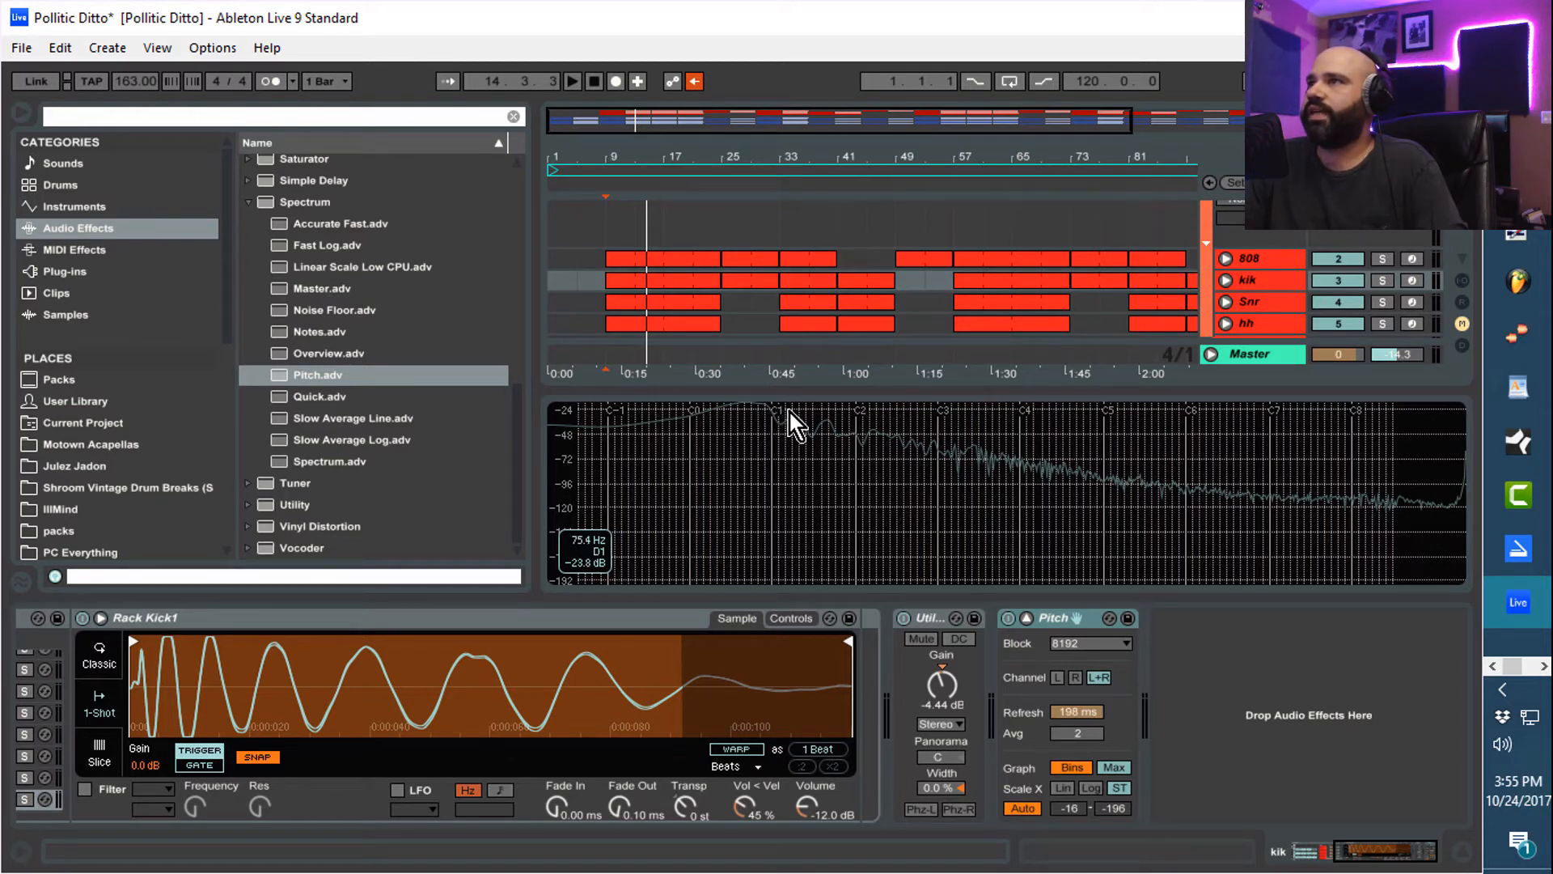
pyautogui.moveTo(798, 420)
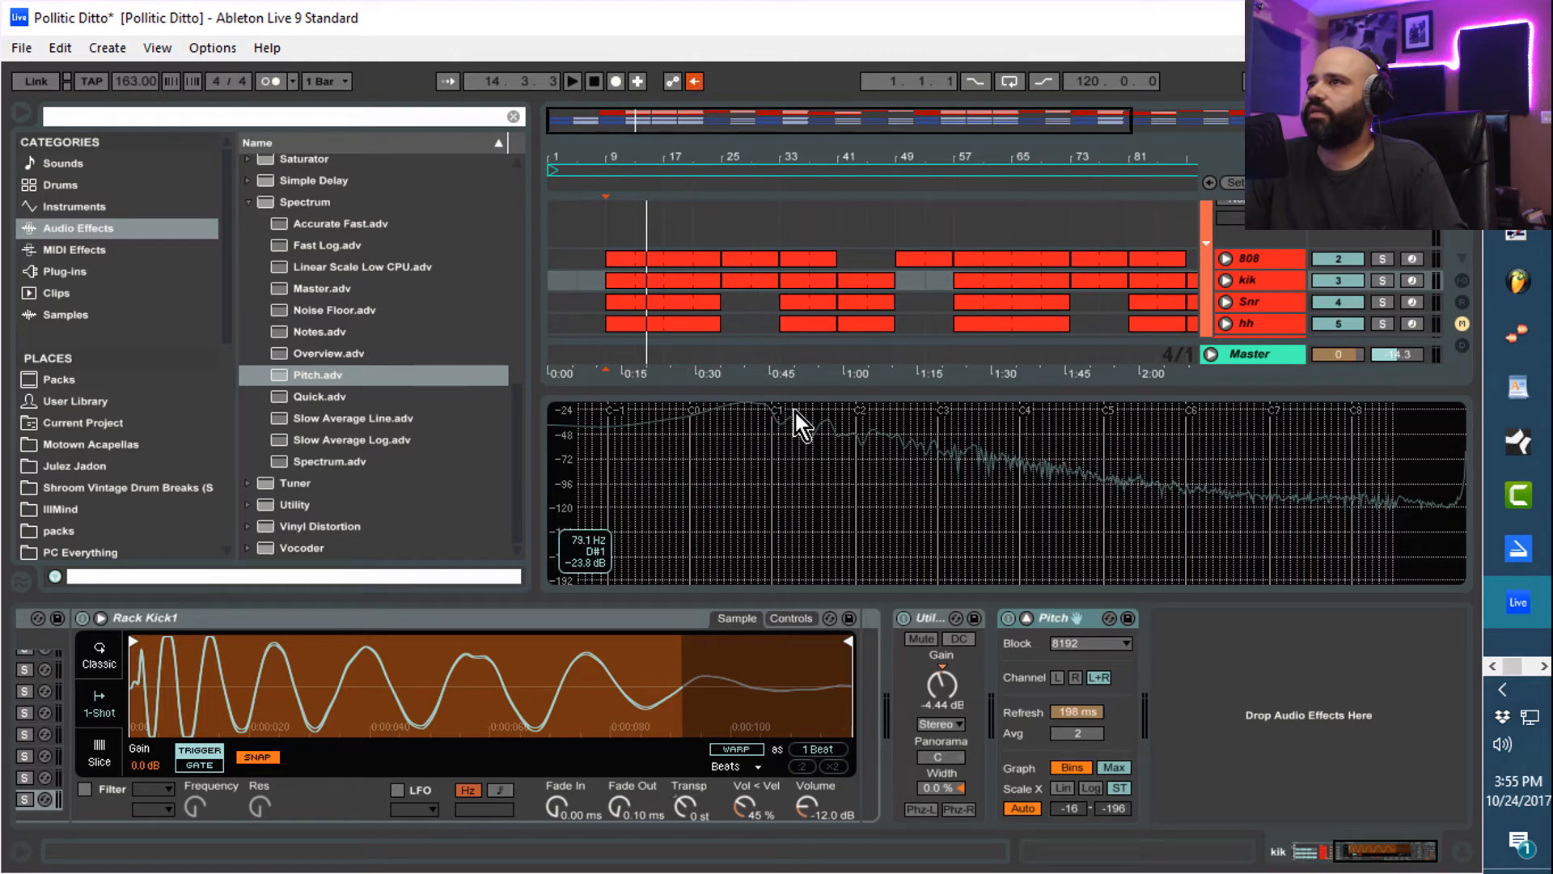
pyautogui.moveTo(802, 421)
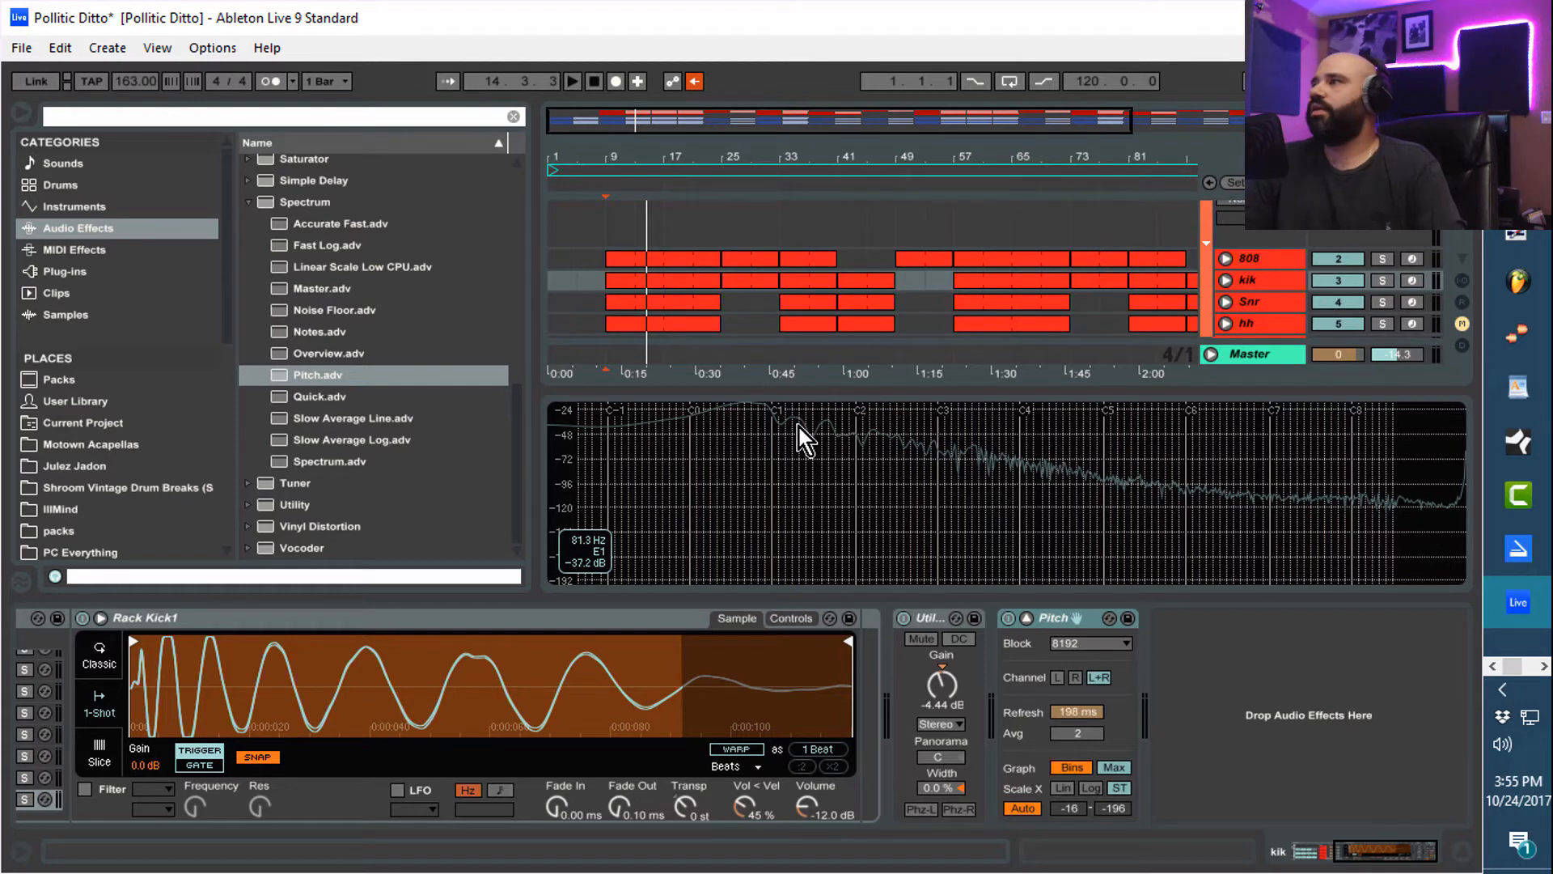
pyautogui.moveTo(694, 817)
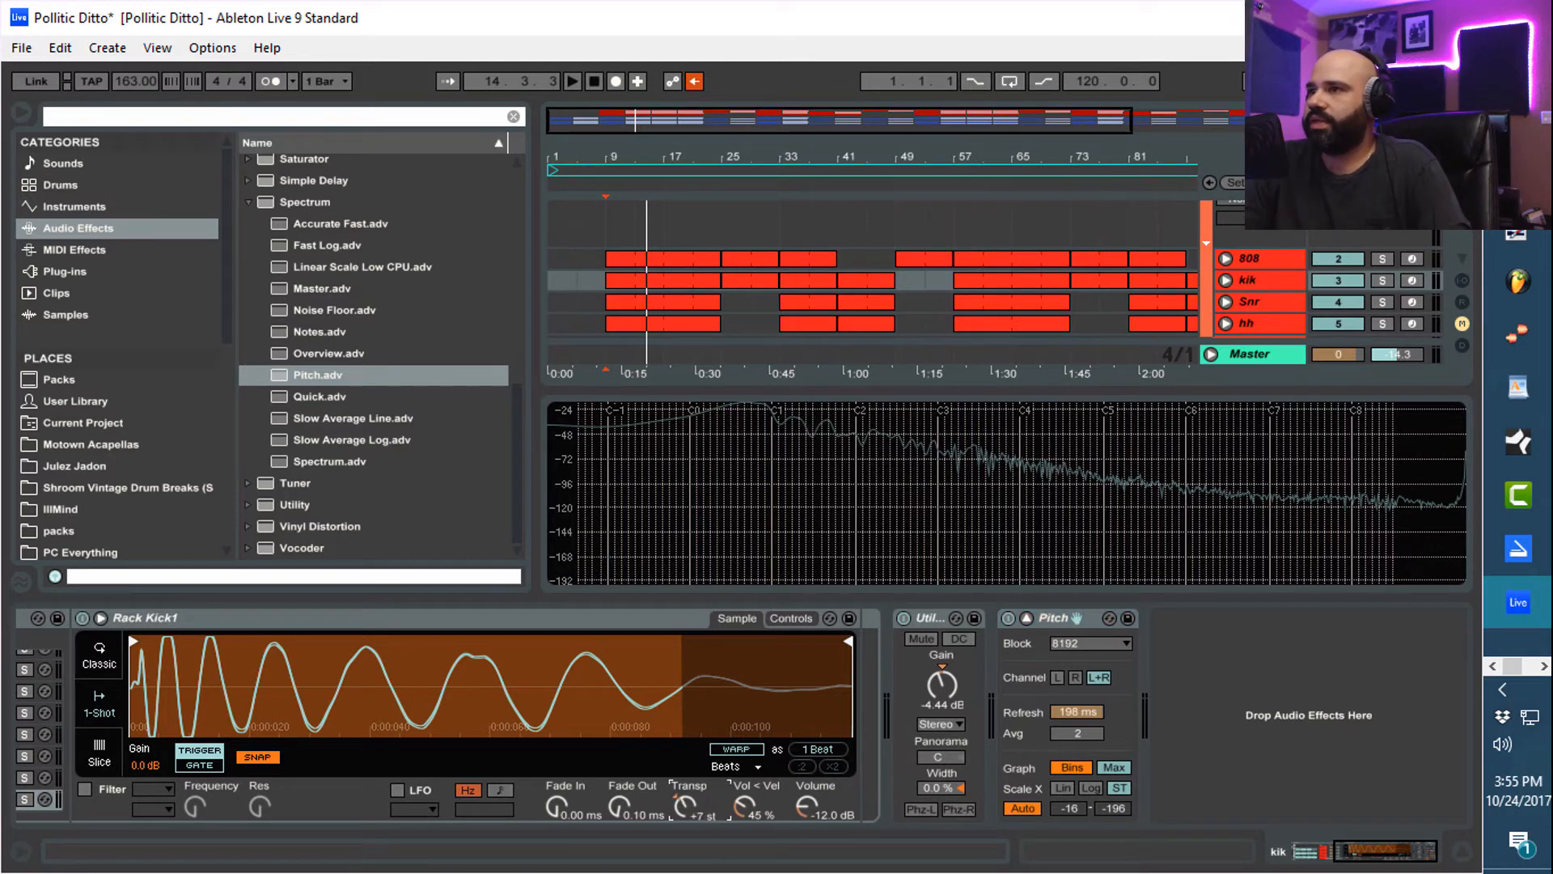
pyautogui.moveTo(835, 498)
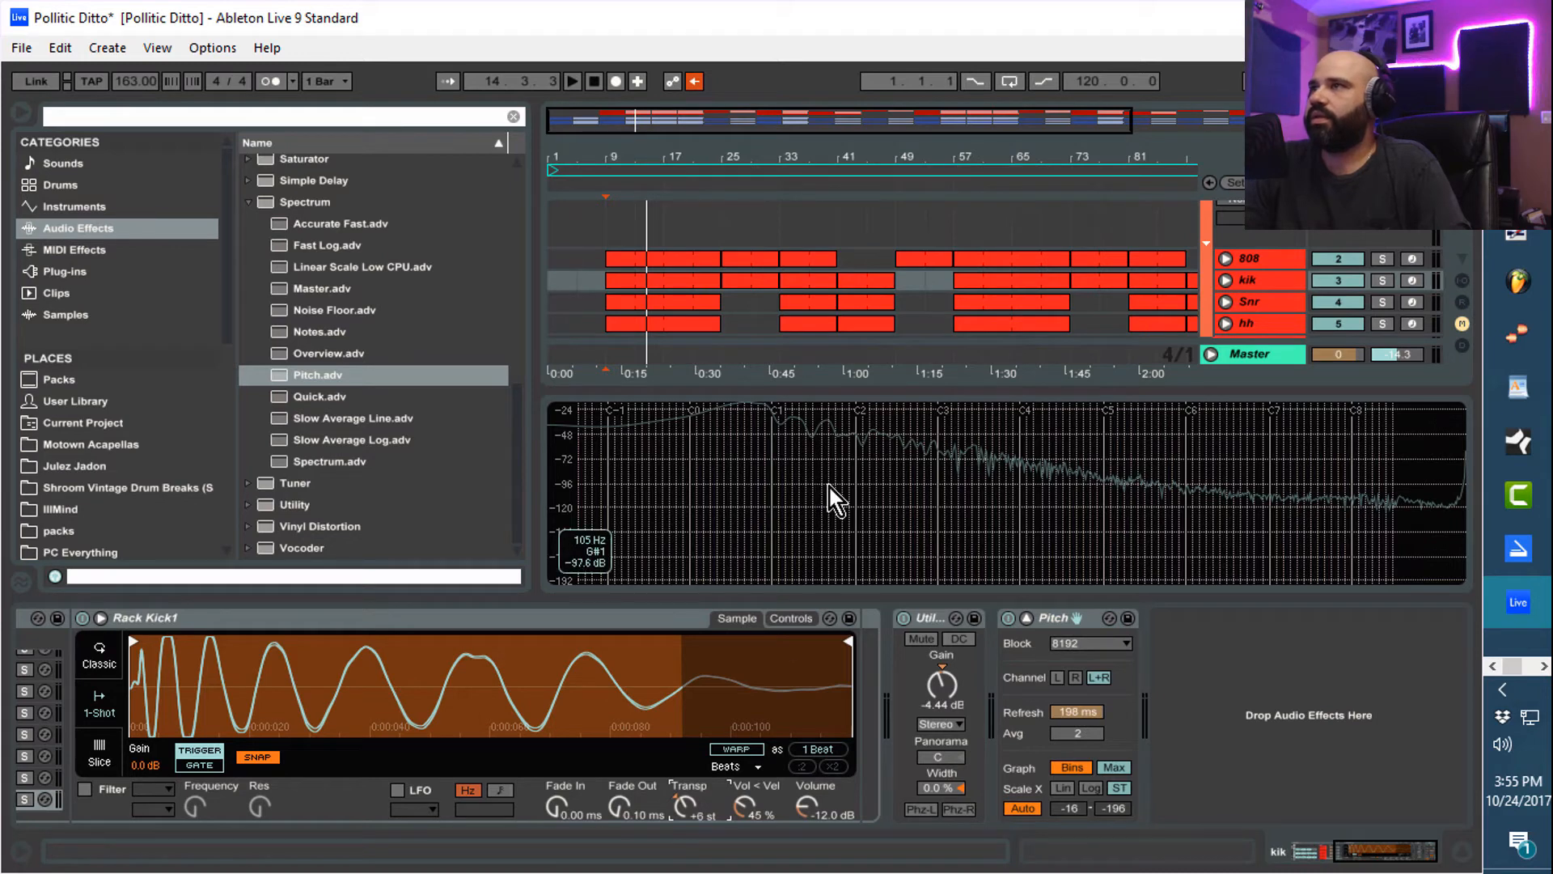
# Settle the kick at +6 st peaking near 80.6 Hz (E1), then select the 808 track
pyautogui.click(572, 81)
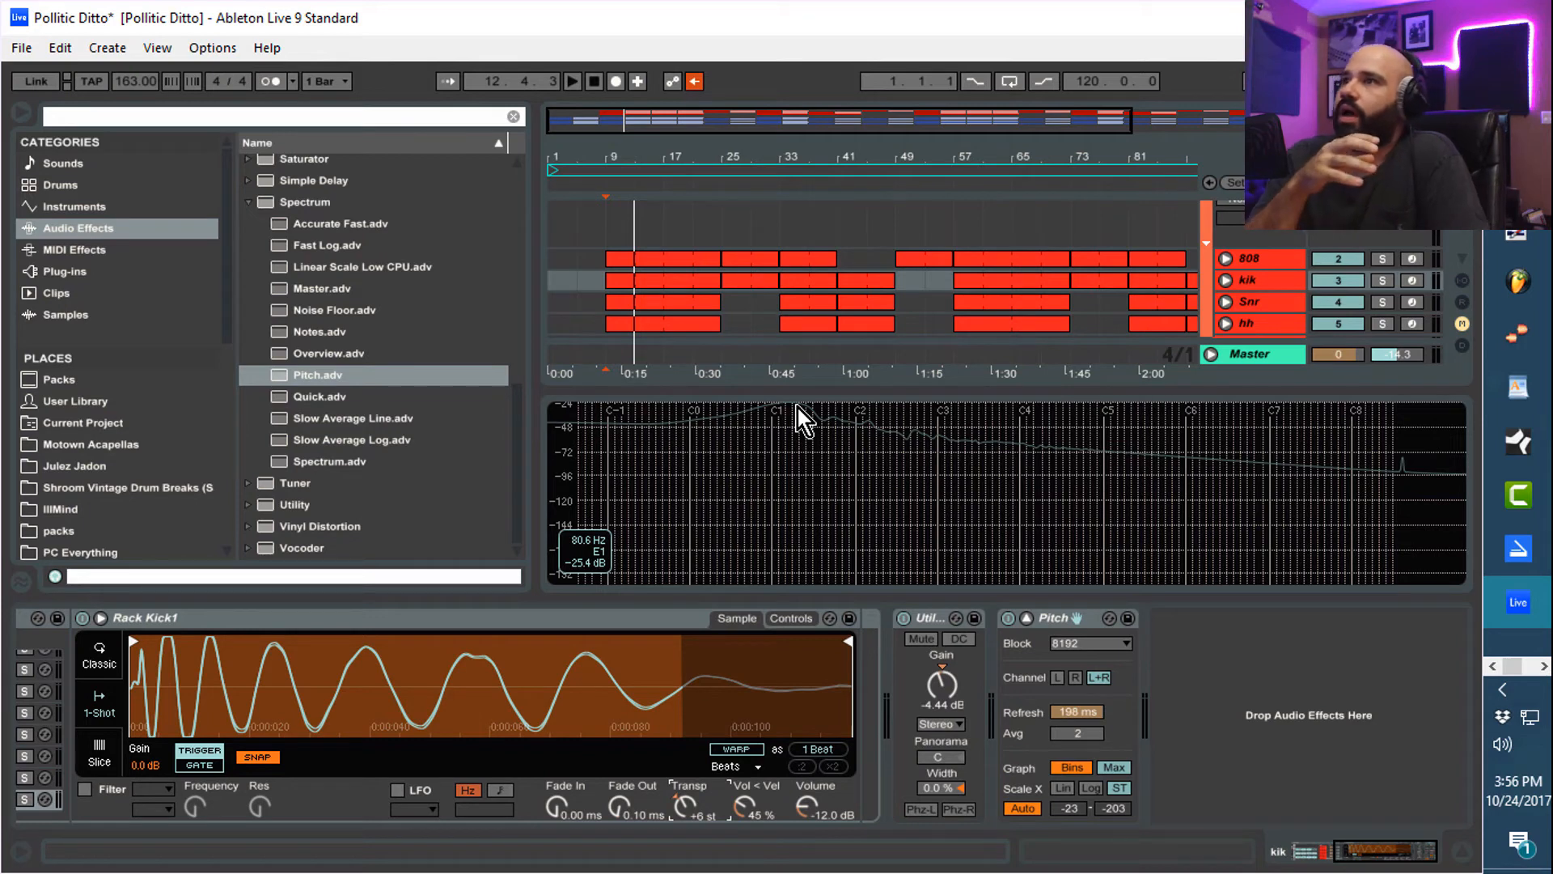
pyautogui.moveTo(841, 411)
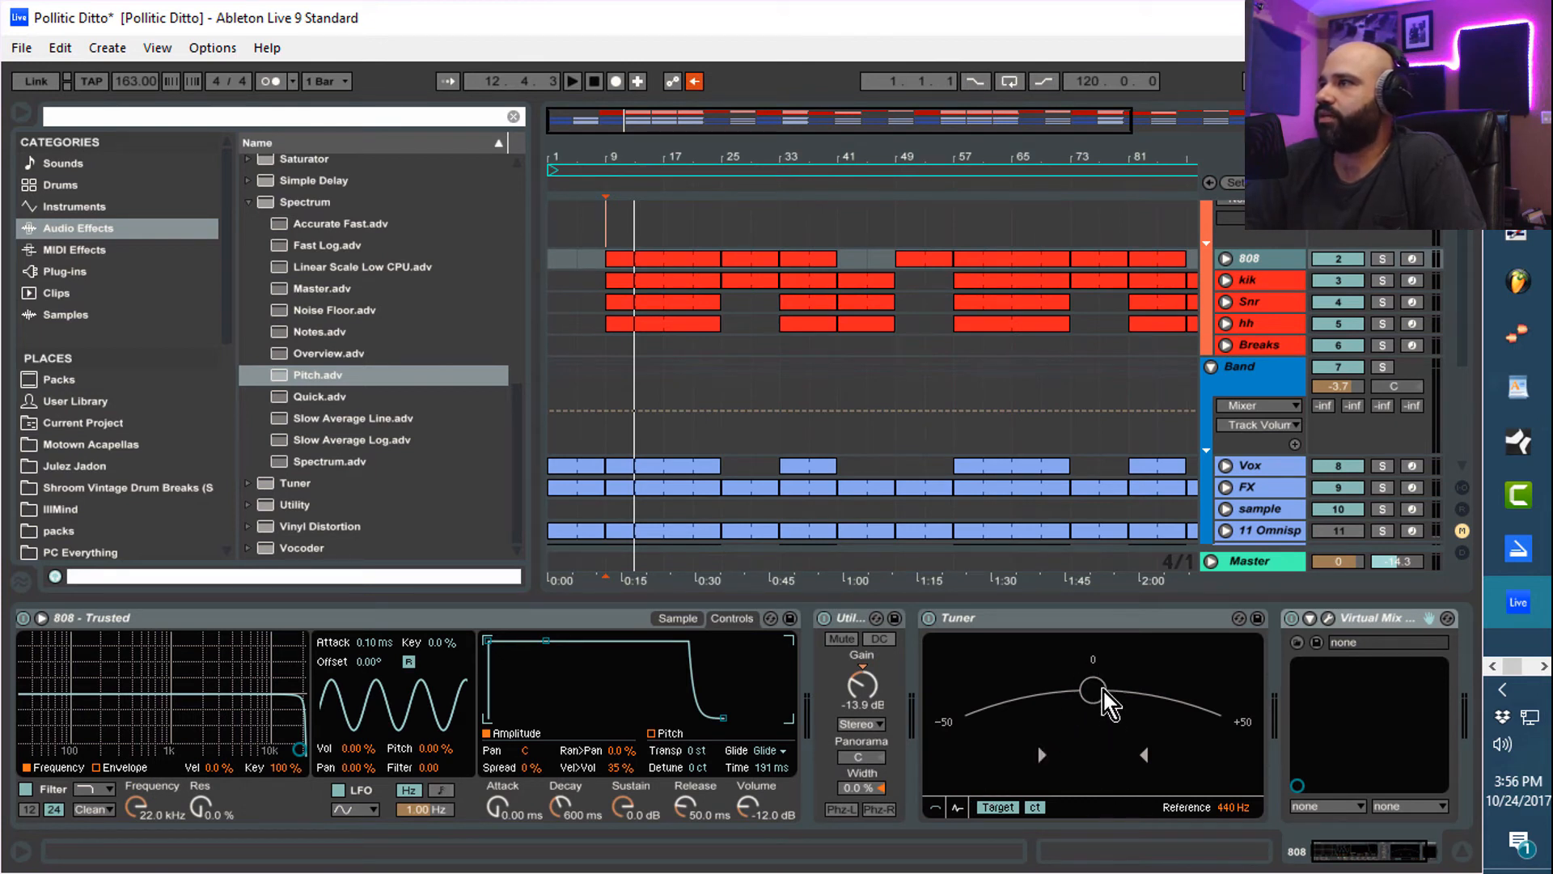
pyautogui.moveTo(1082, 728)
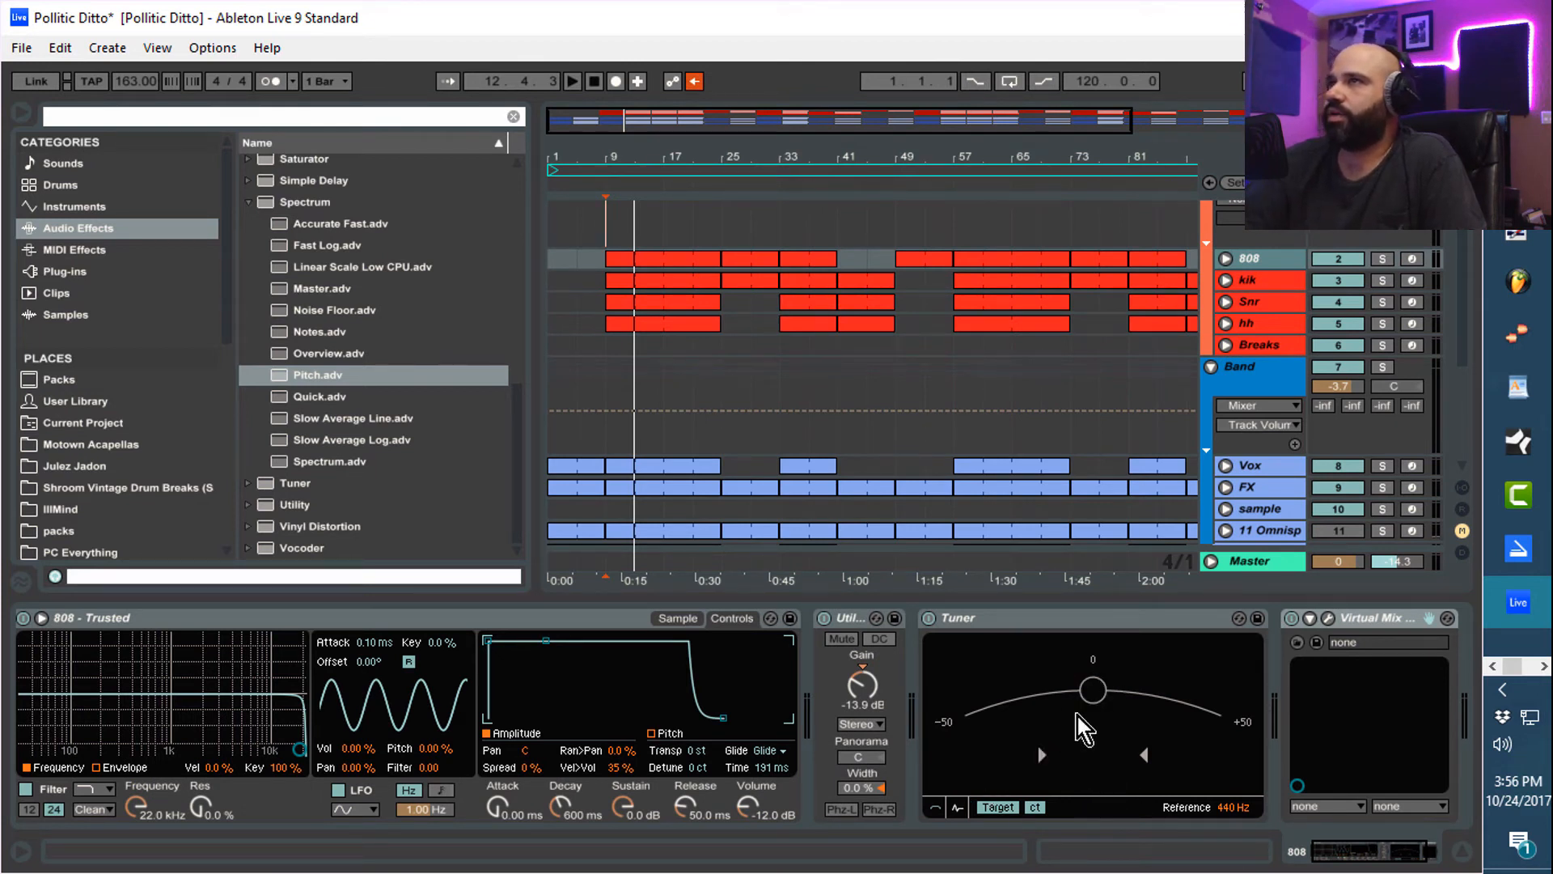
# Play the 808 and set Simpler Detune to about -2 ct, centring the Tuner needle
pyautogui.click(573, 81)
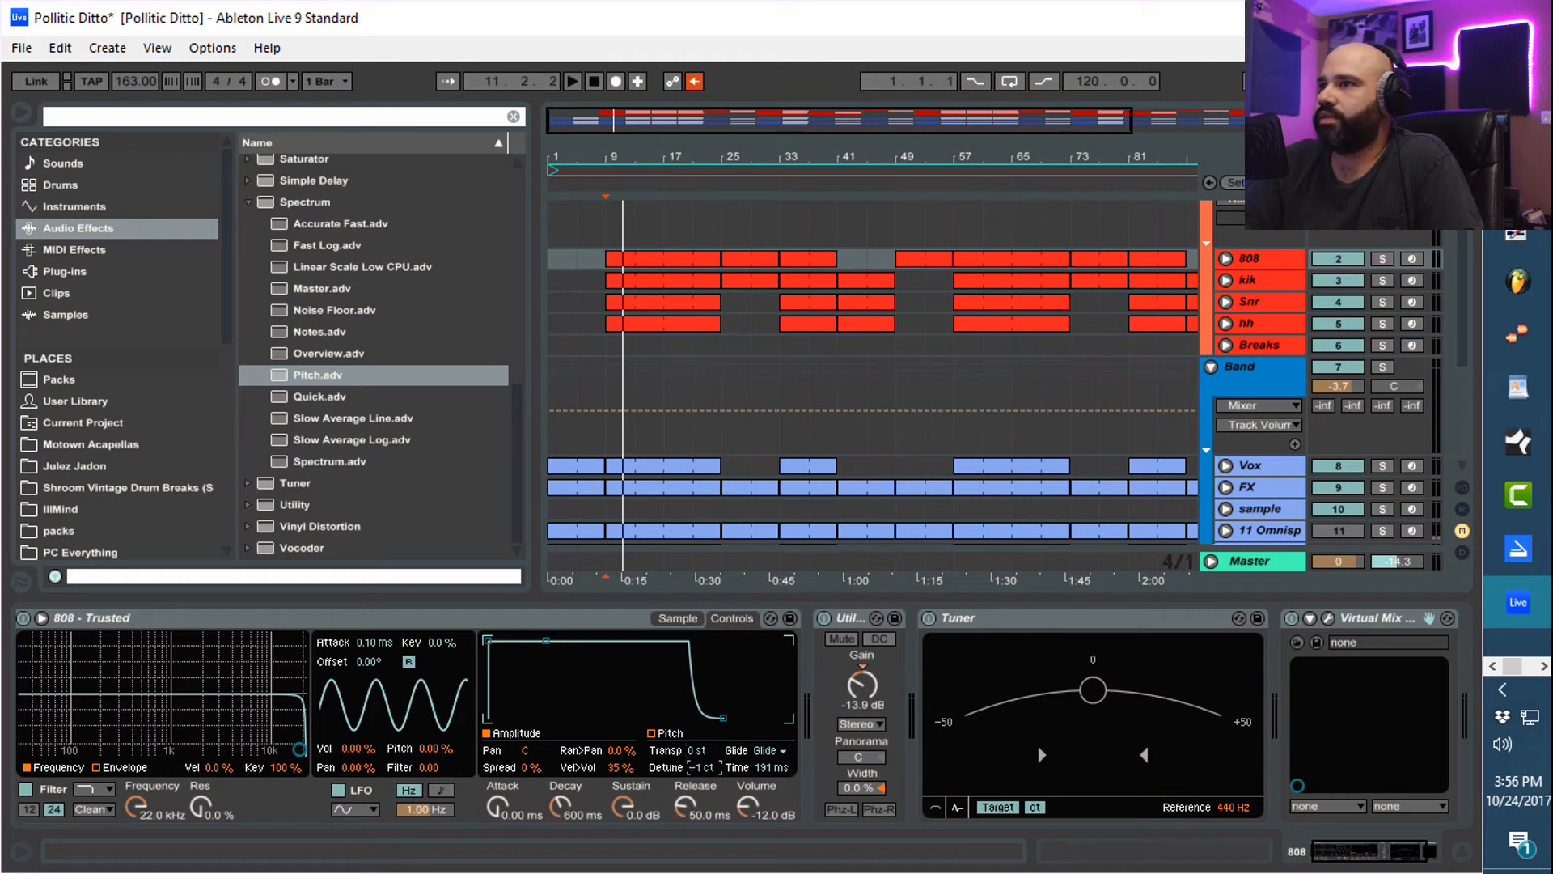
pyautogui.moveTo(1072, 711)
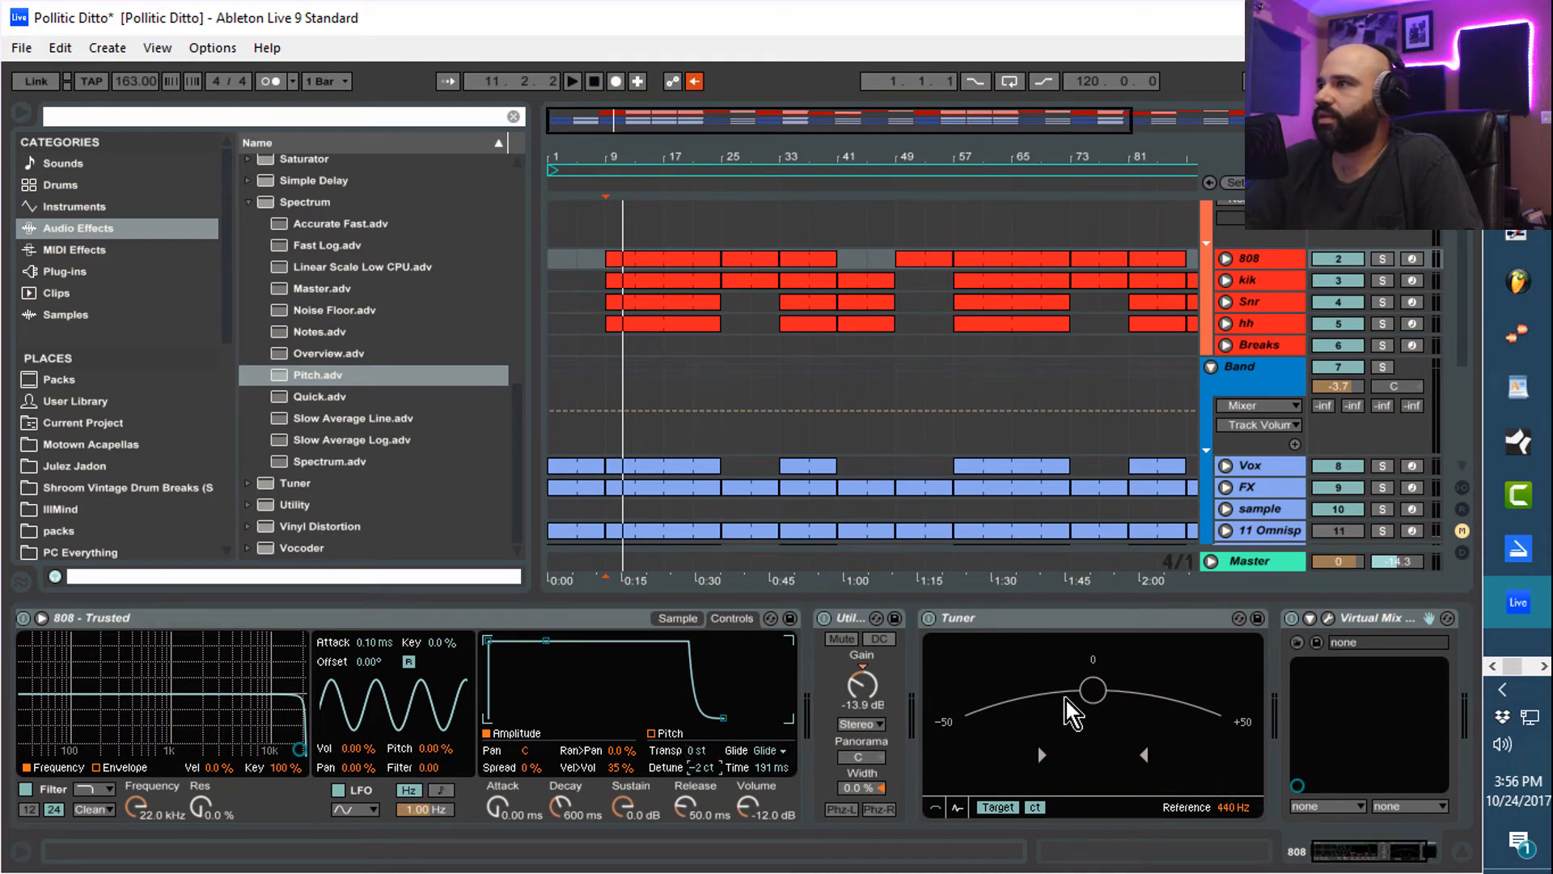
pyautogui.moveTo(1096, 714)
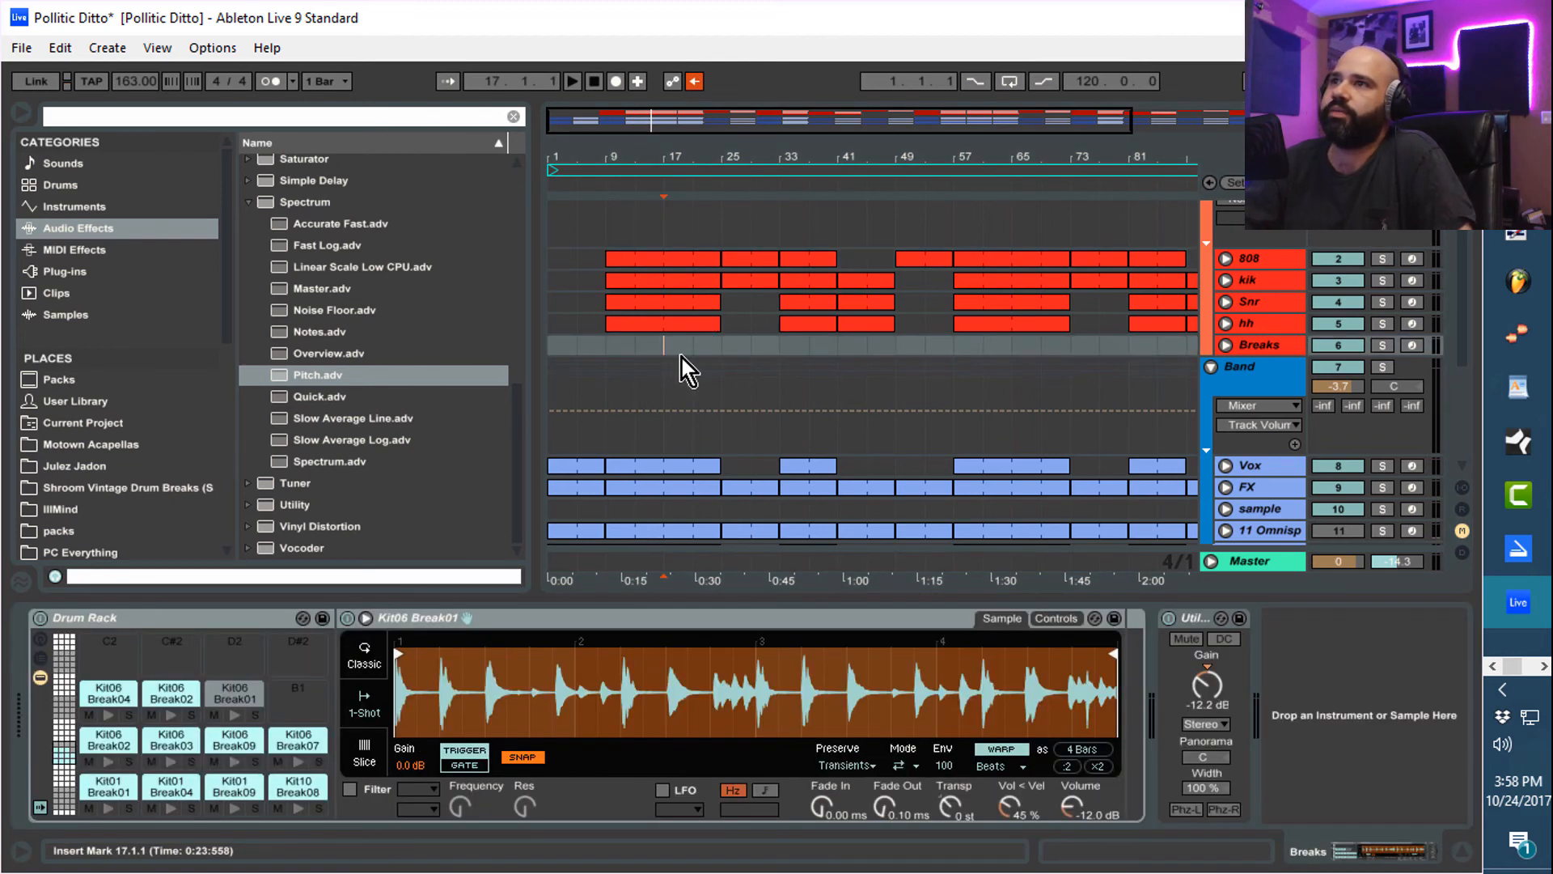
pyautogui.moveTo(704, 374)
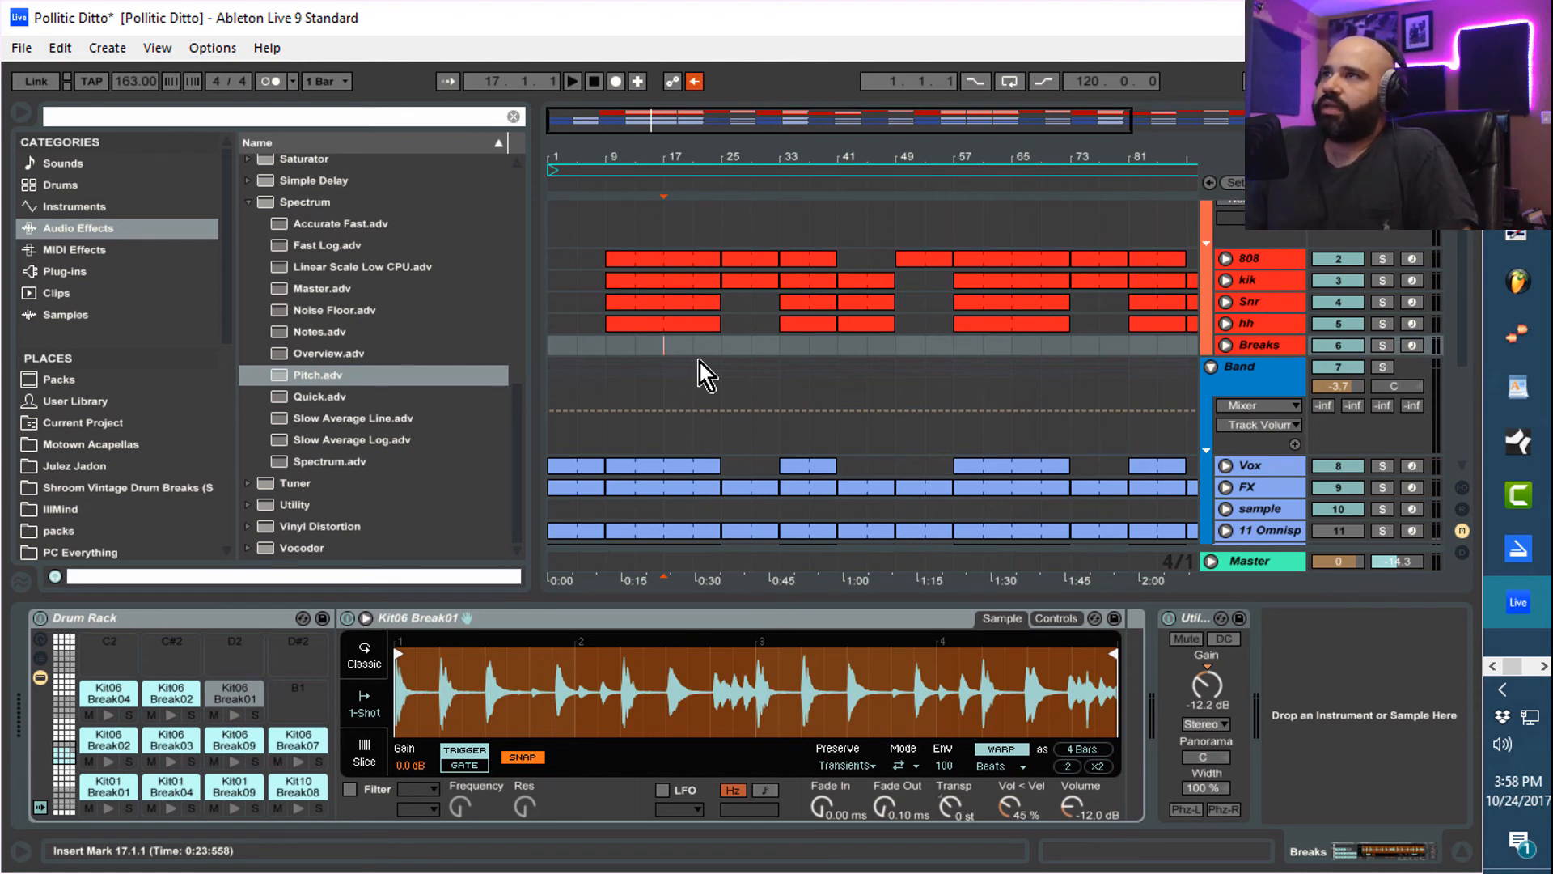
pyautogui.moveTo(676, 373)
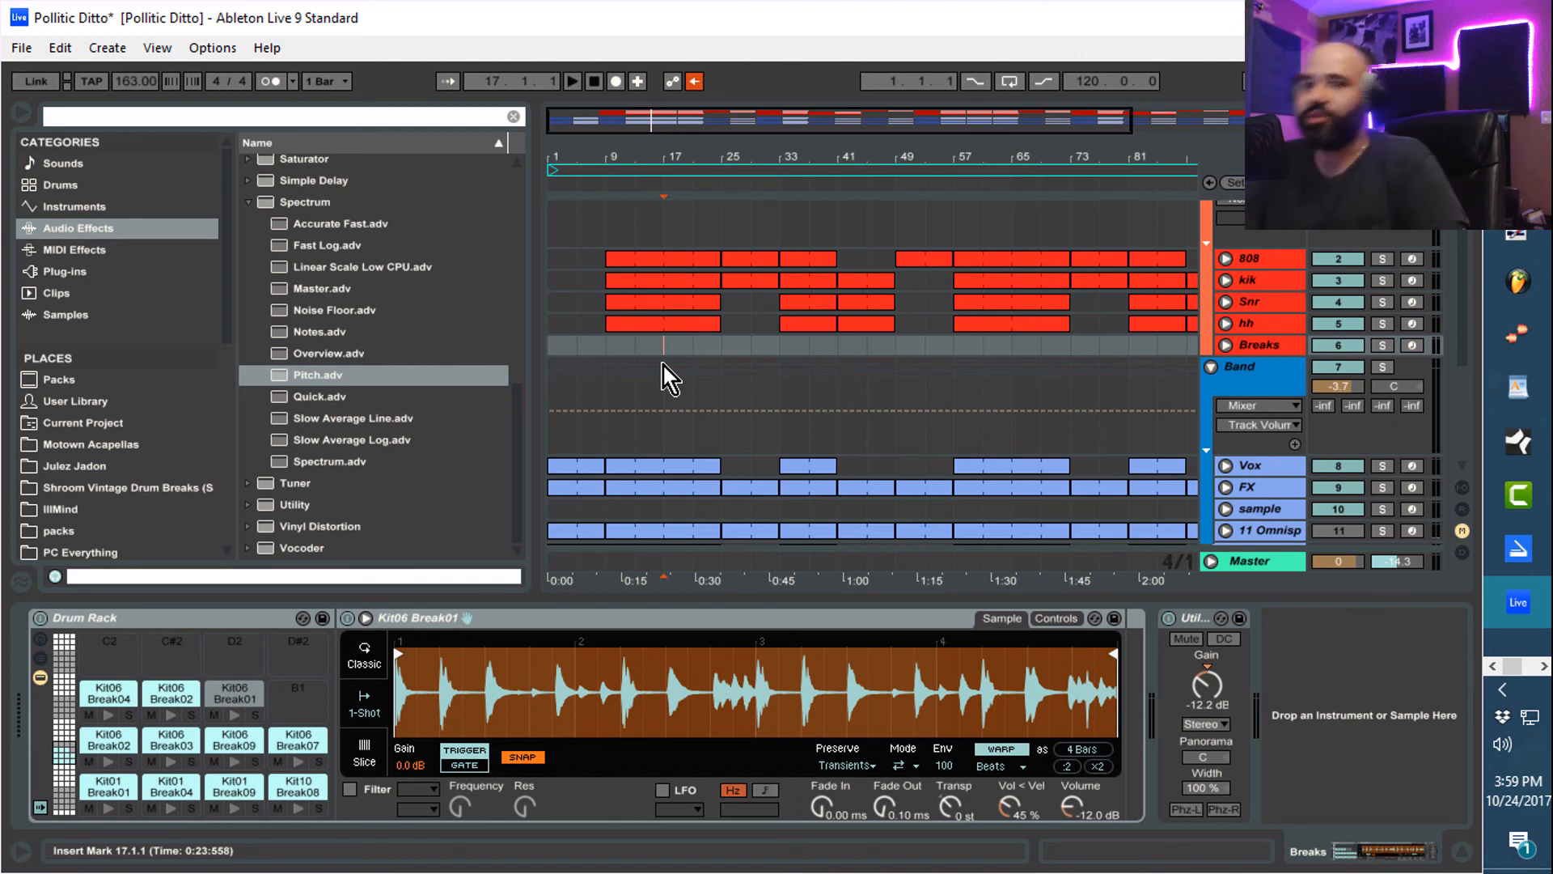
pyautogui.moveTo(633, 373)
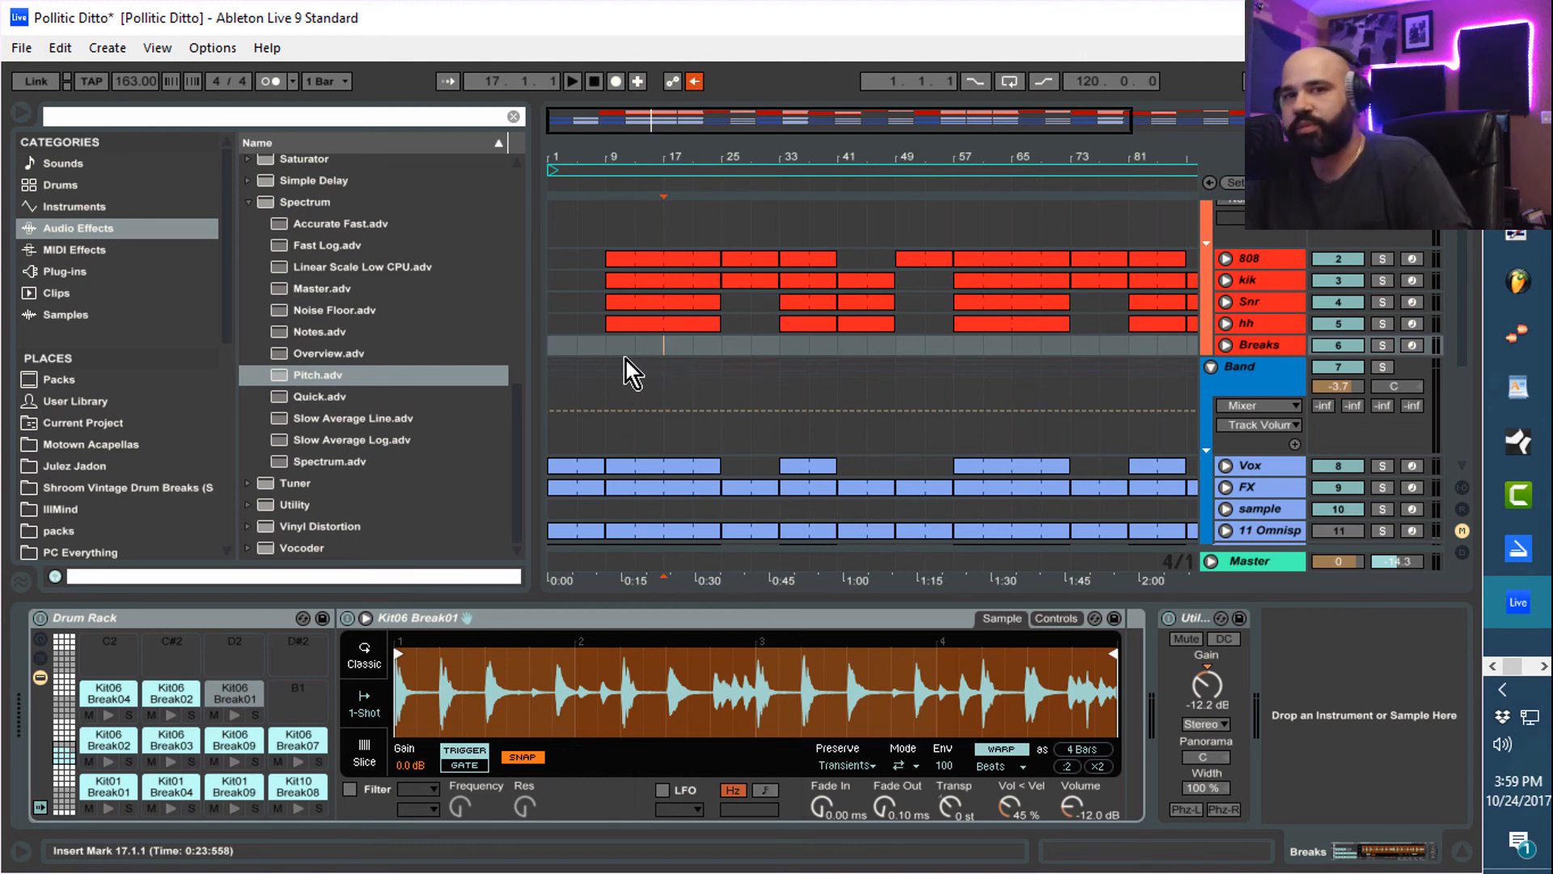